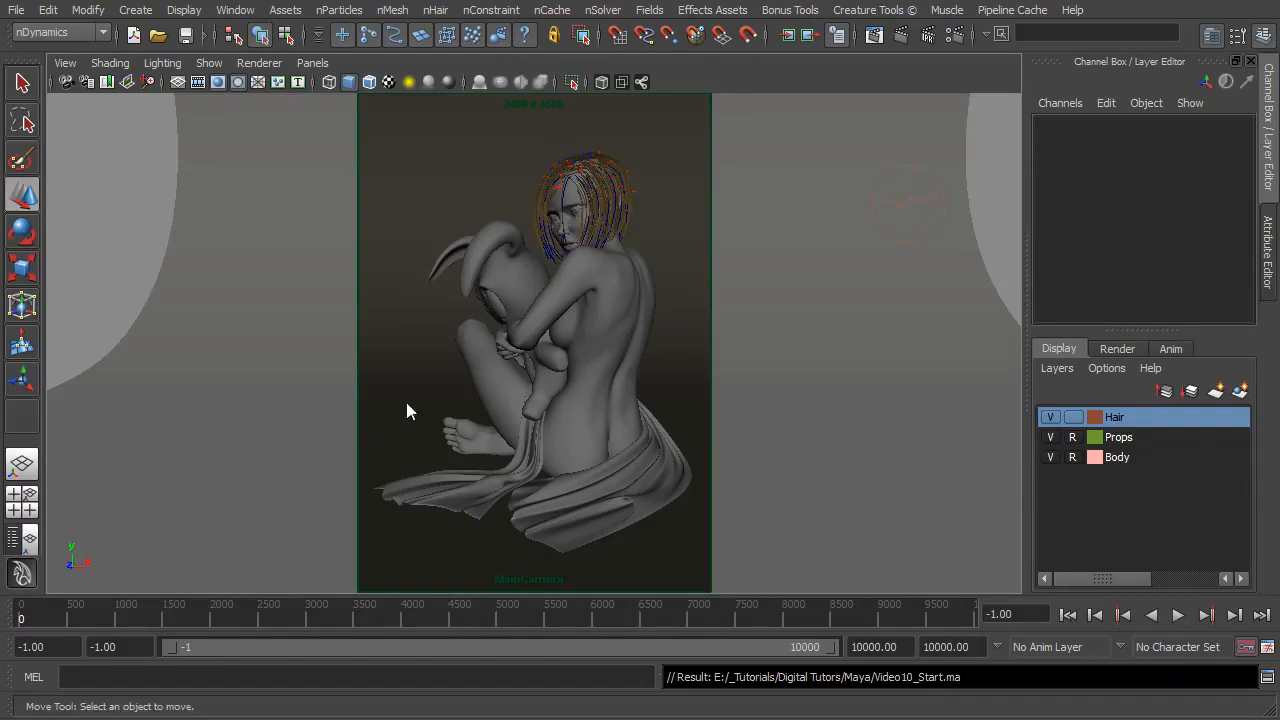
Orbit around the character's head to inspect the hair from above and the front.
click(312, 62)
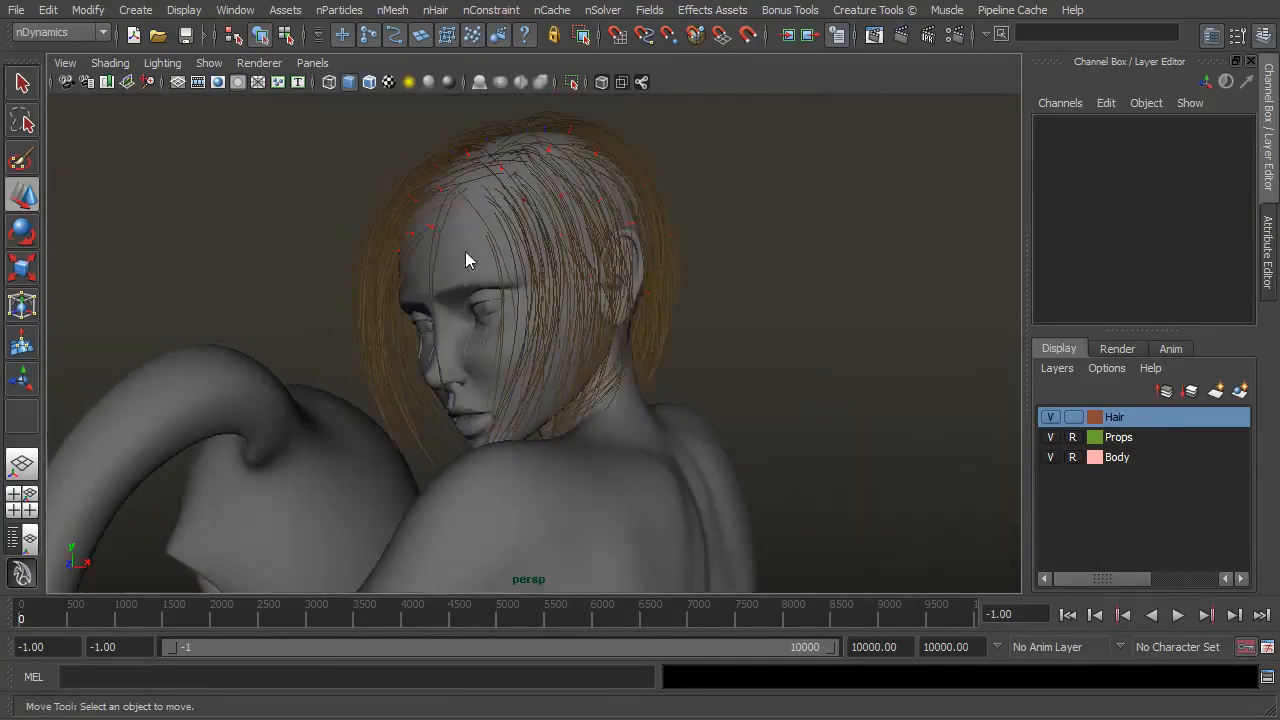
drag(470, 260, 390, 356)
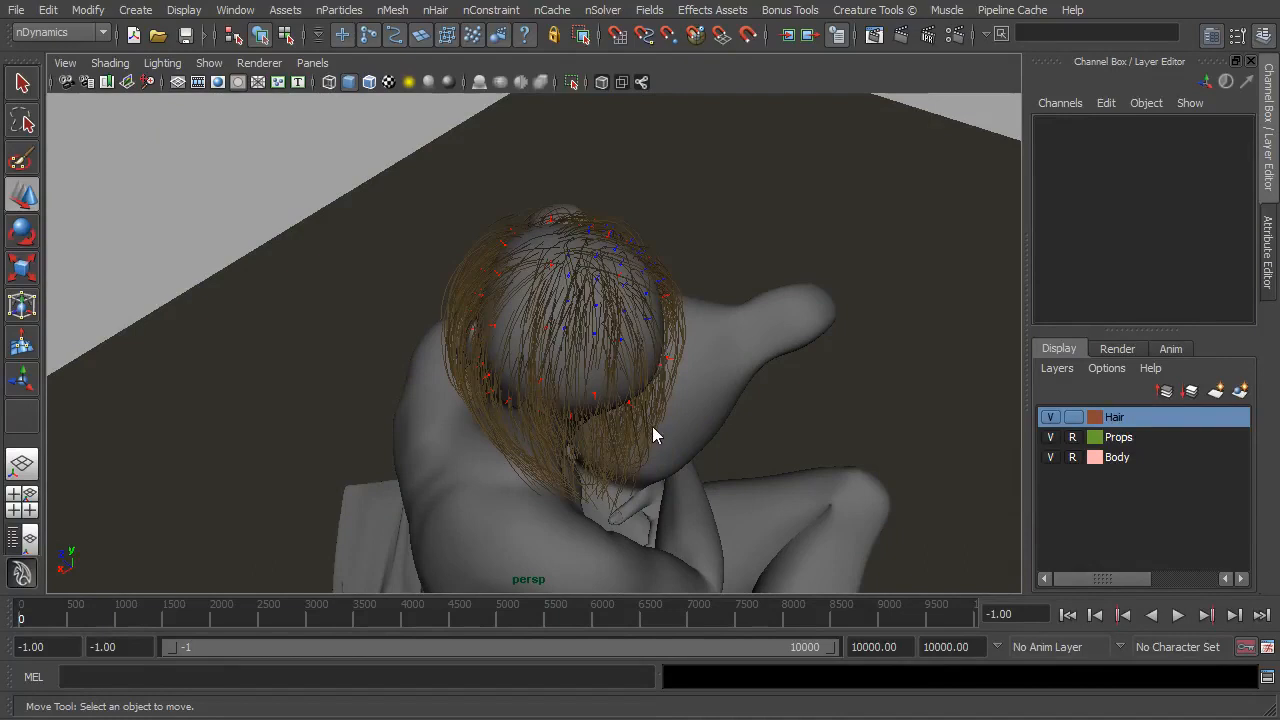
drag(656, 436, 736, 356)
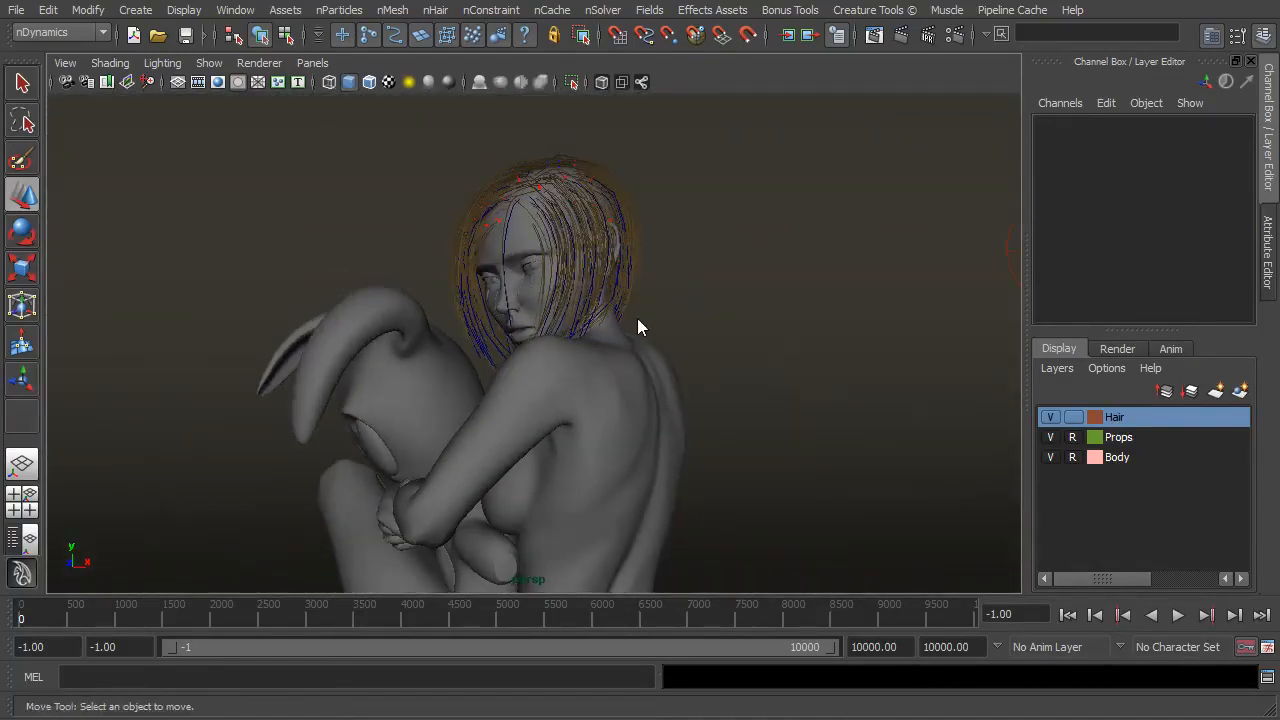
drag(640, 328, 612, 384)
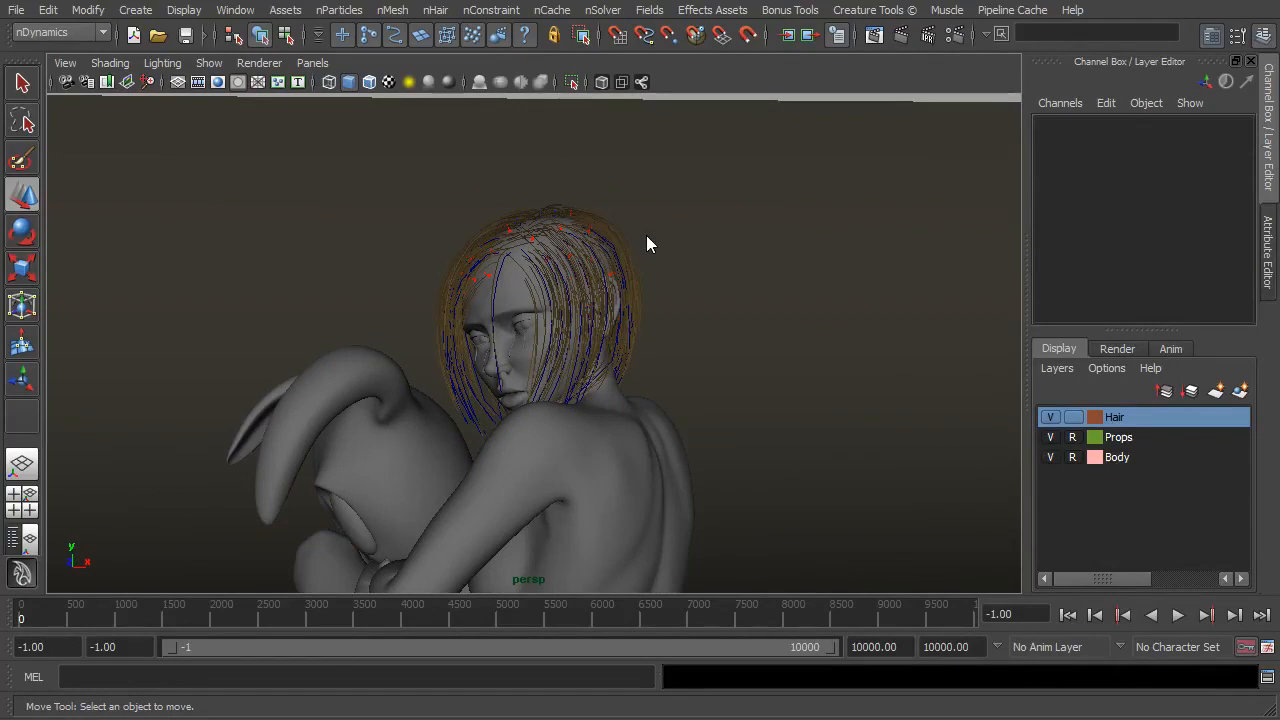
mouse_move(236, 16)
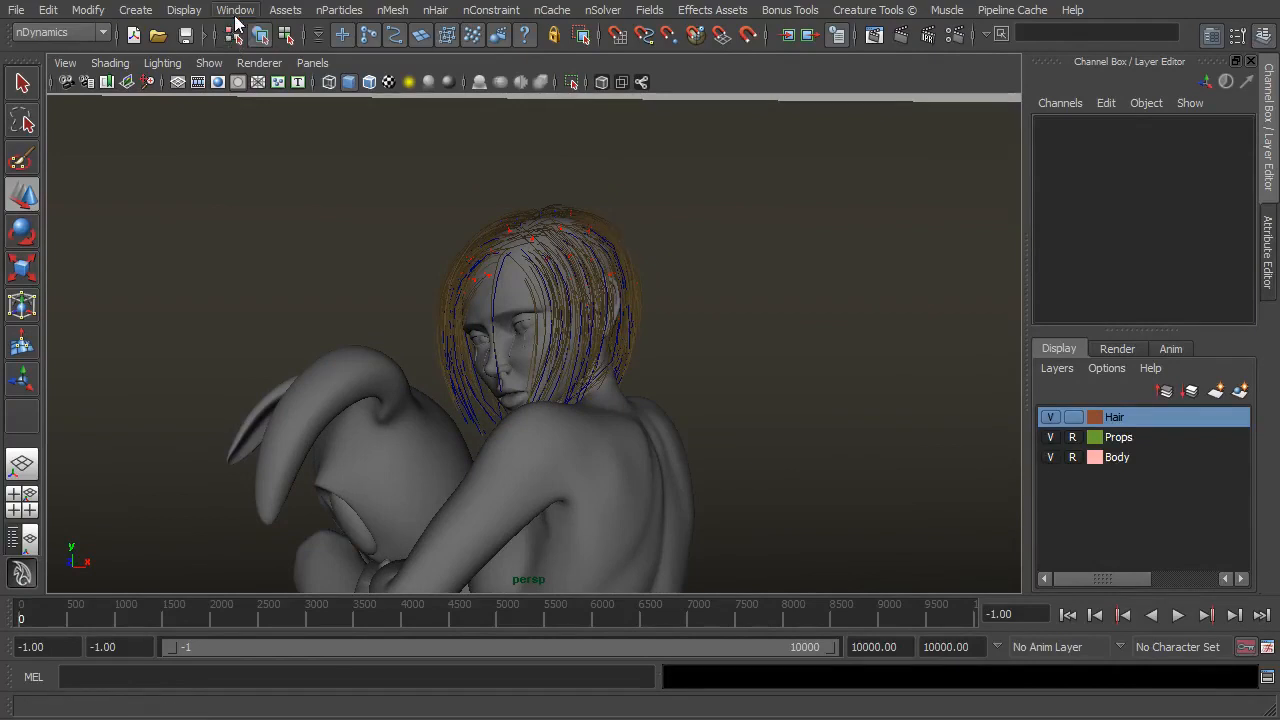
Bring up the previous mental ray render and move the Render View aside to reveal the scene.
click(236, 10)
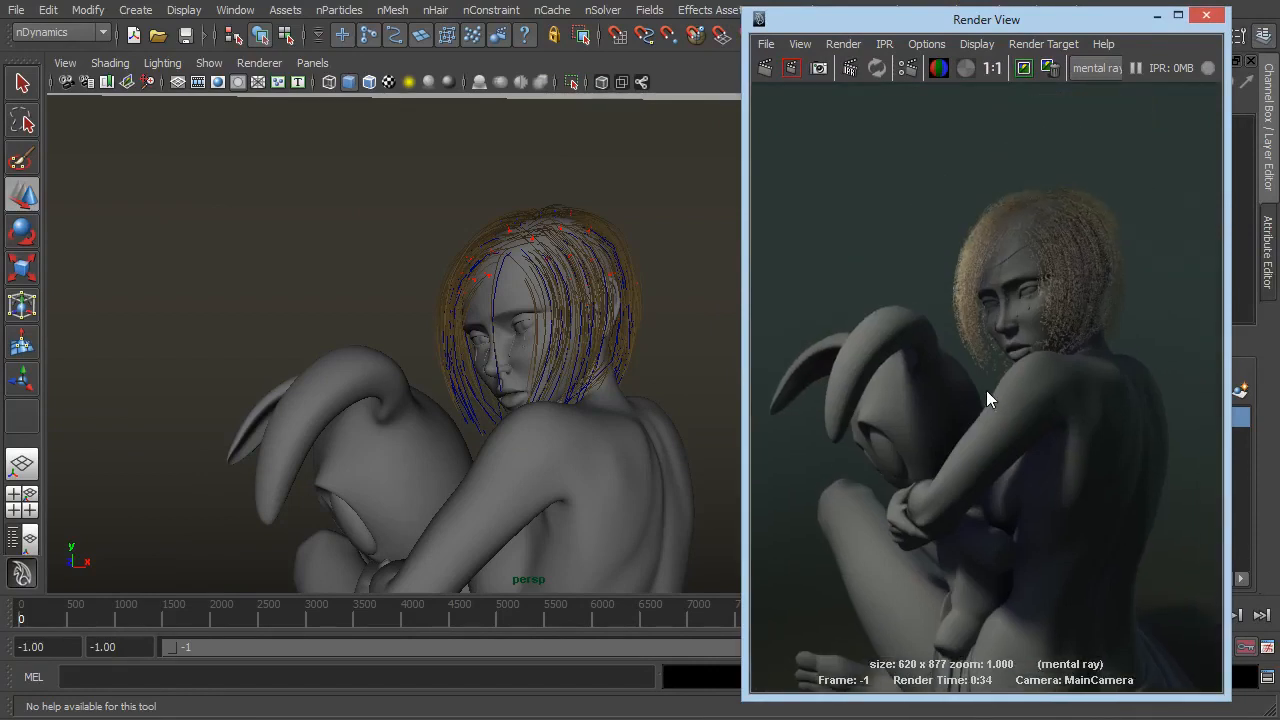
mouse_move(988, 402)
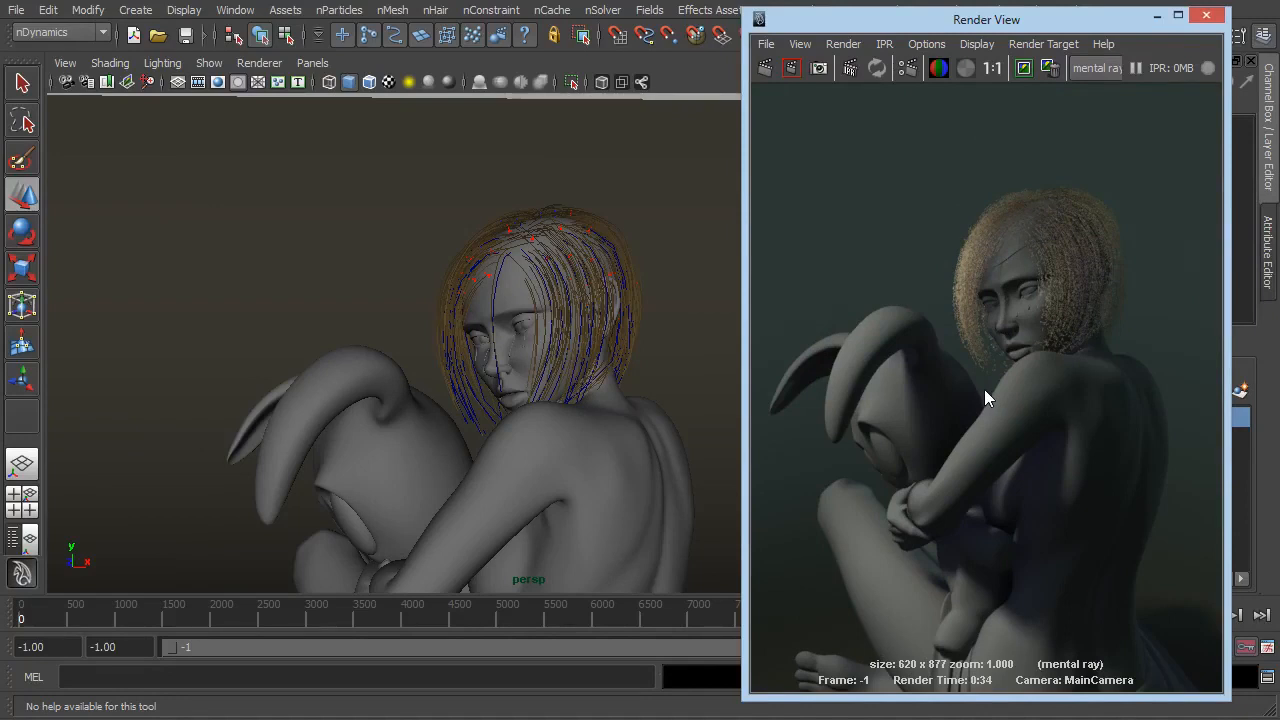
mouse_move(984, 410)
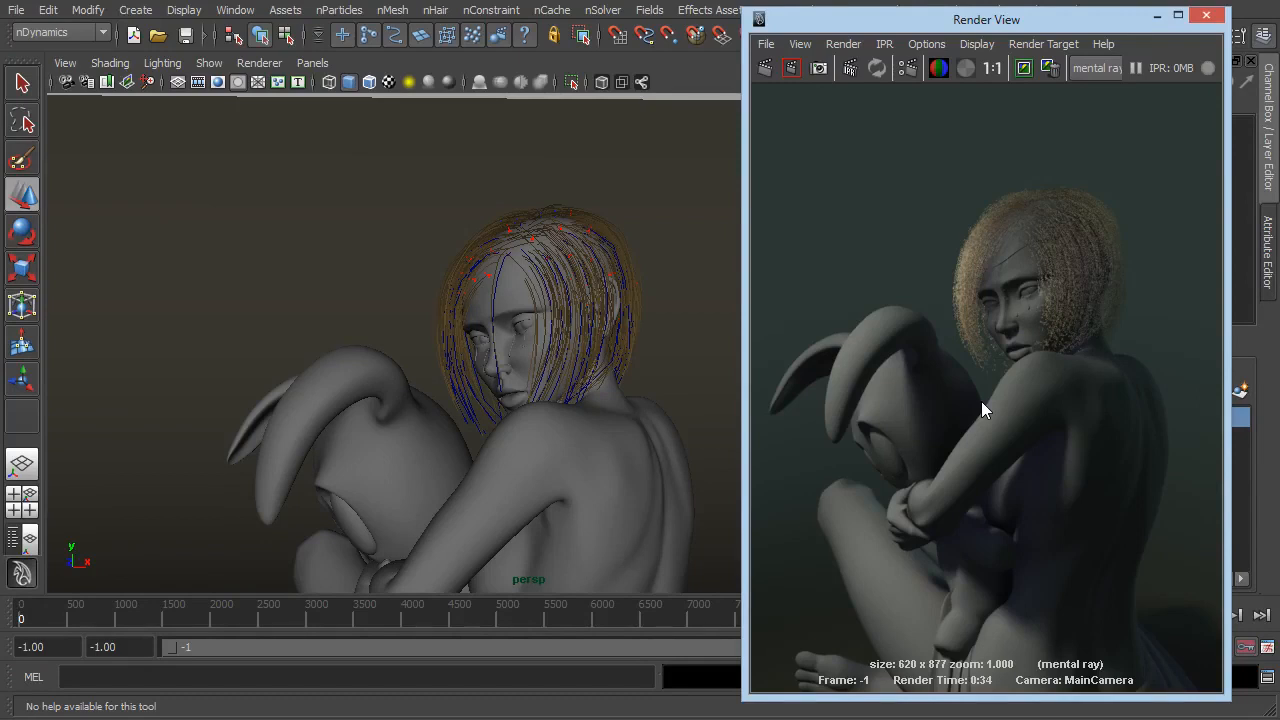
mouse_move(910, 344)
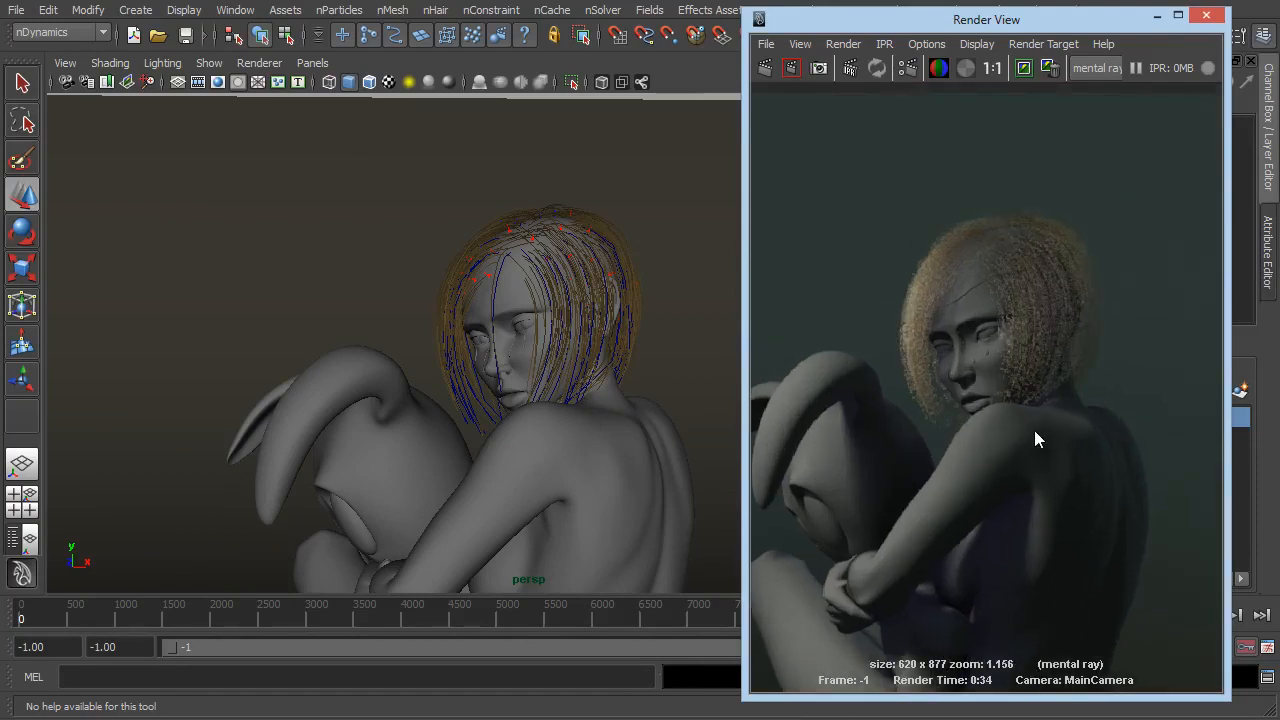
mouse_move(1048, 436)
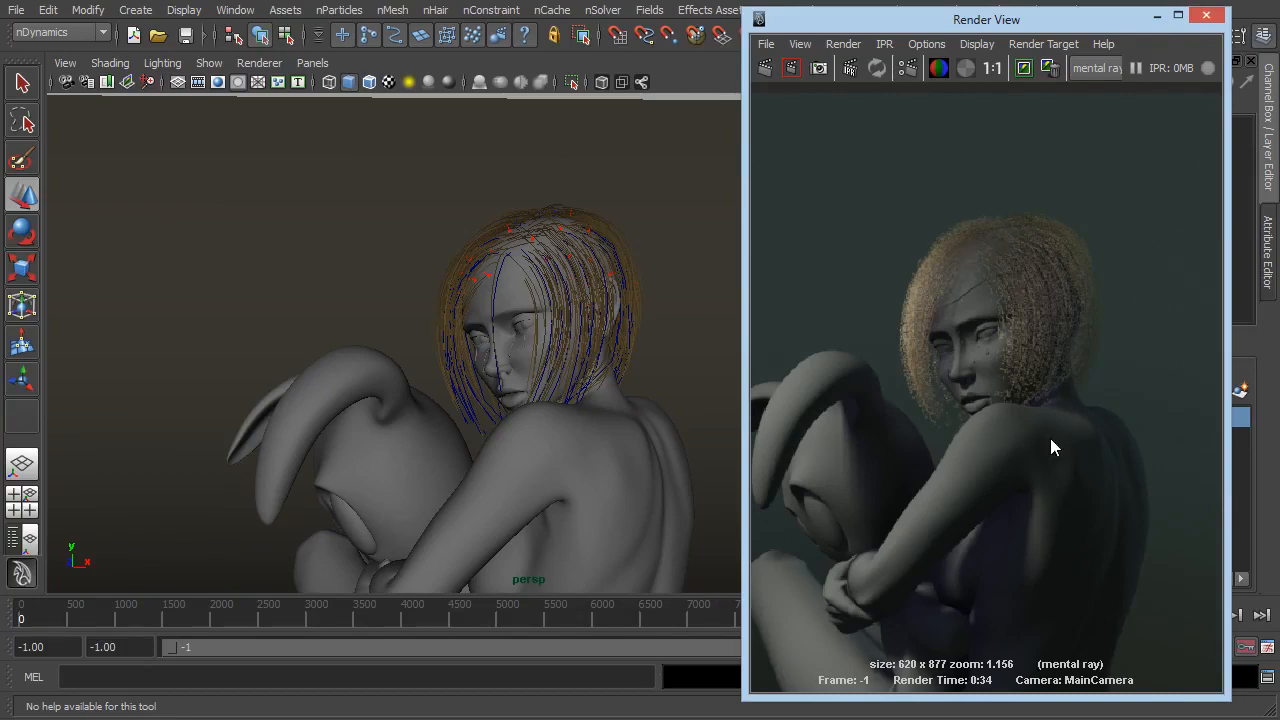
mouse_move(1068, 450)
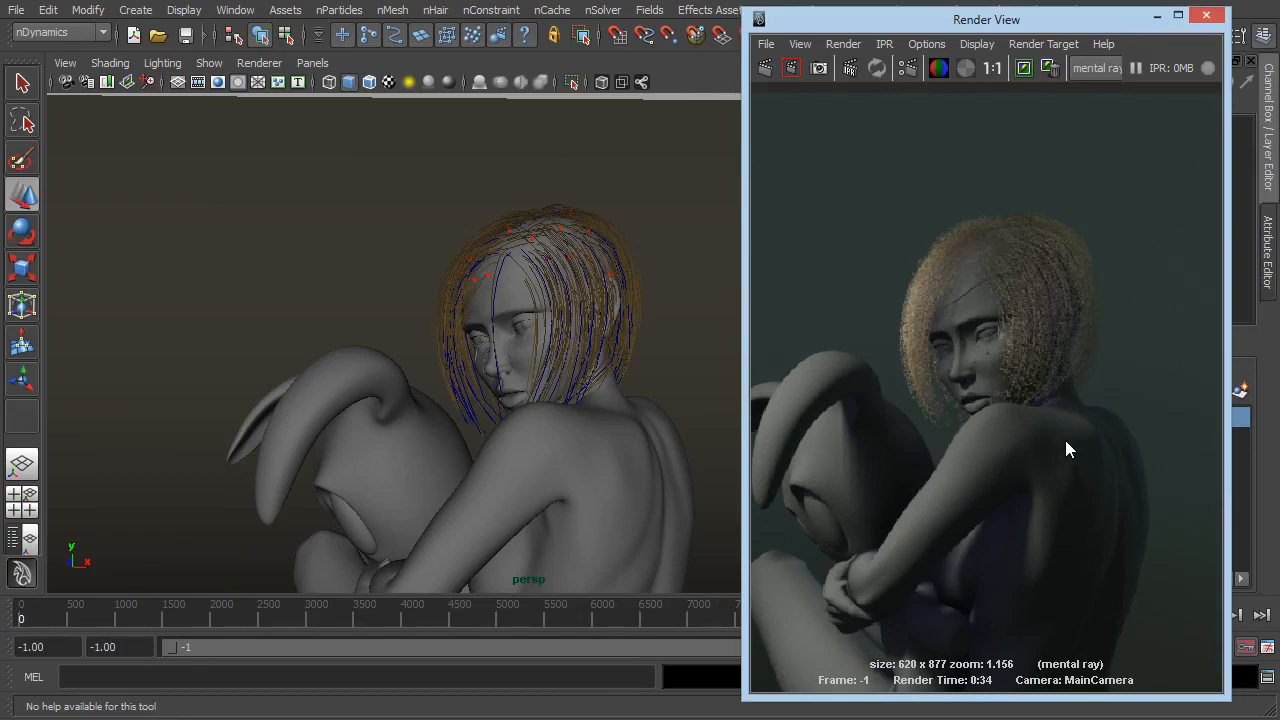
mouse_move(976, 262)
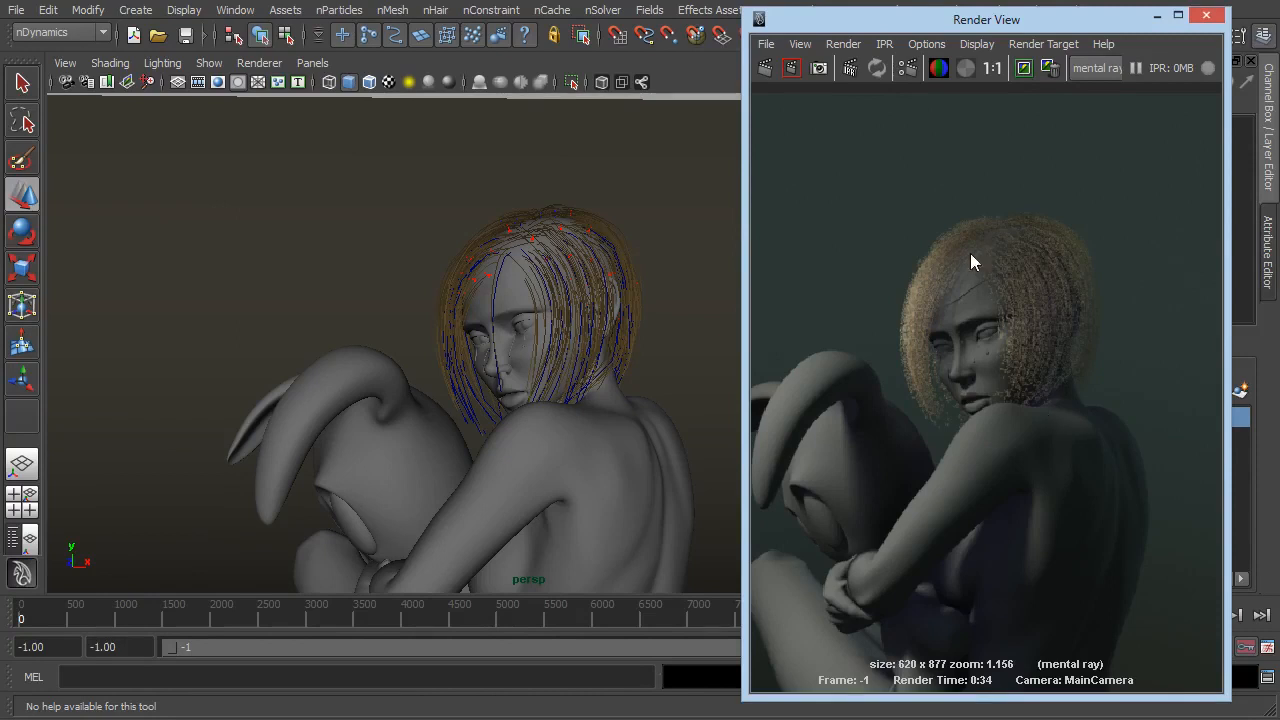
mouse_move(900, 448)
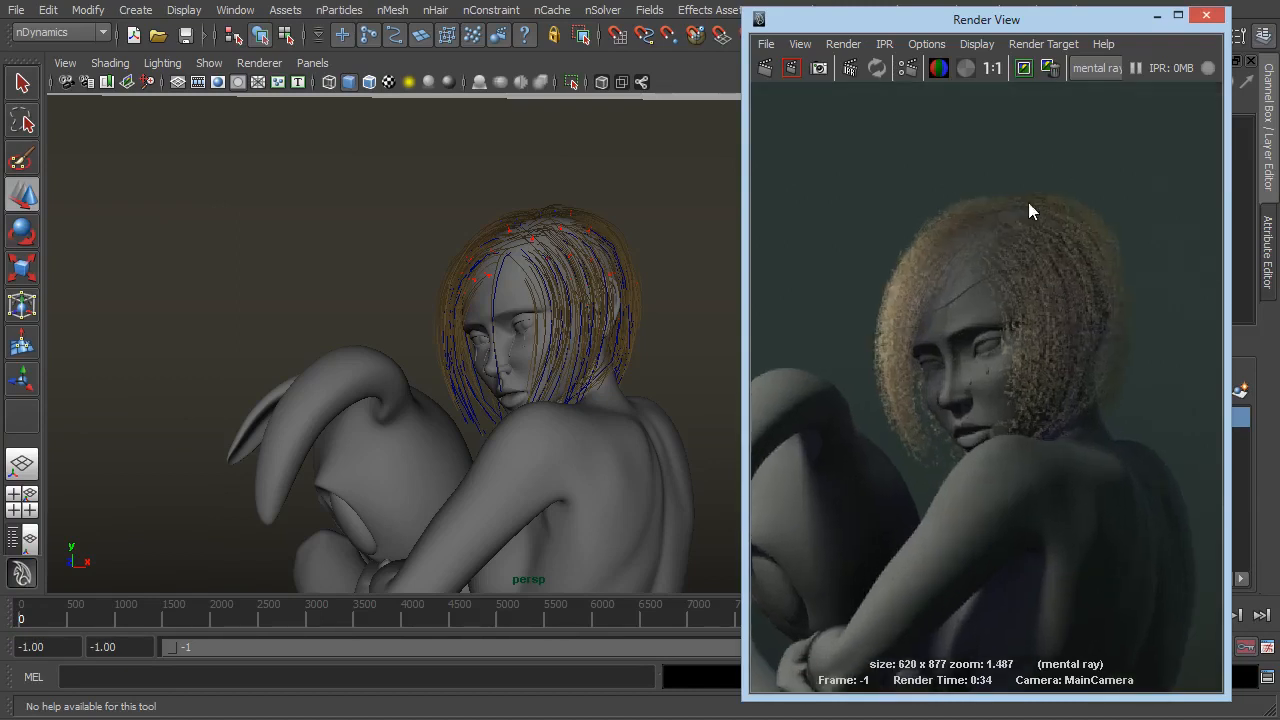
drag(986, 20, 284, 24)
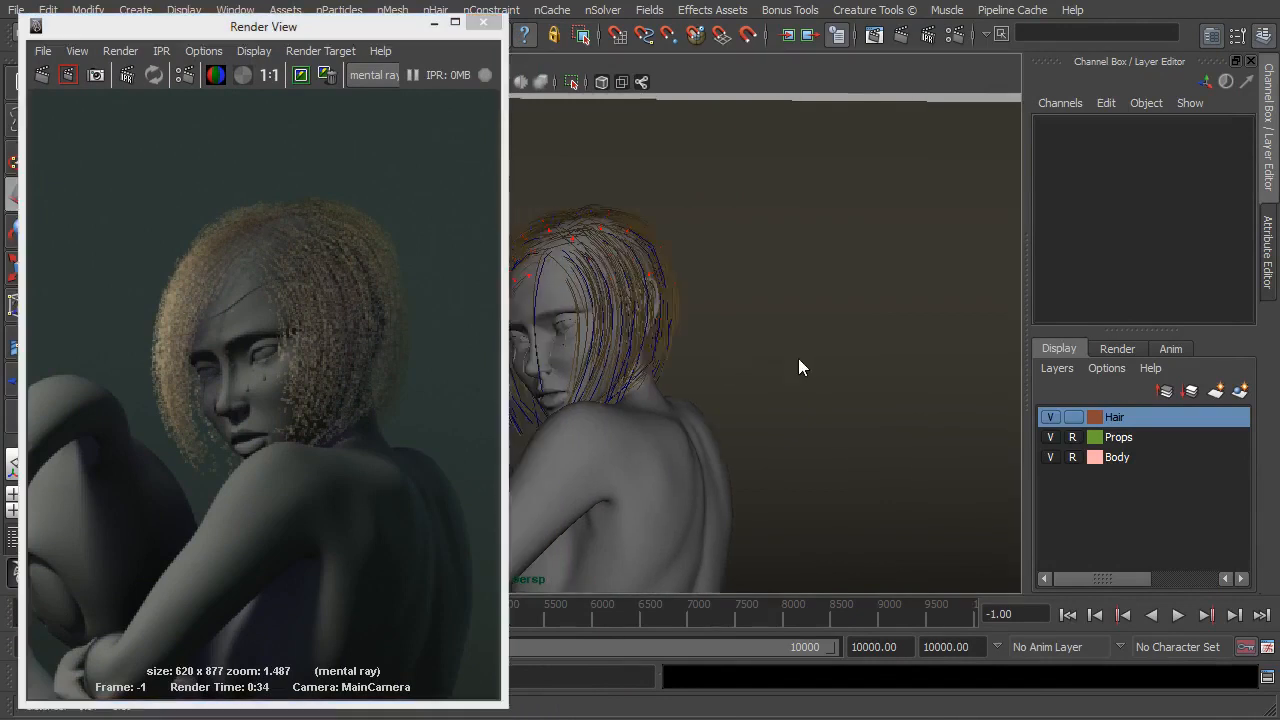
Select the hair and set hairSystemShape1's Hairs Per Clump to 200.
click(600, 300)
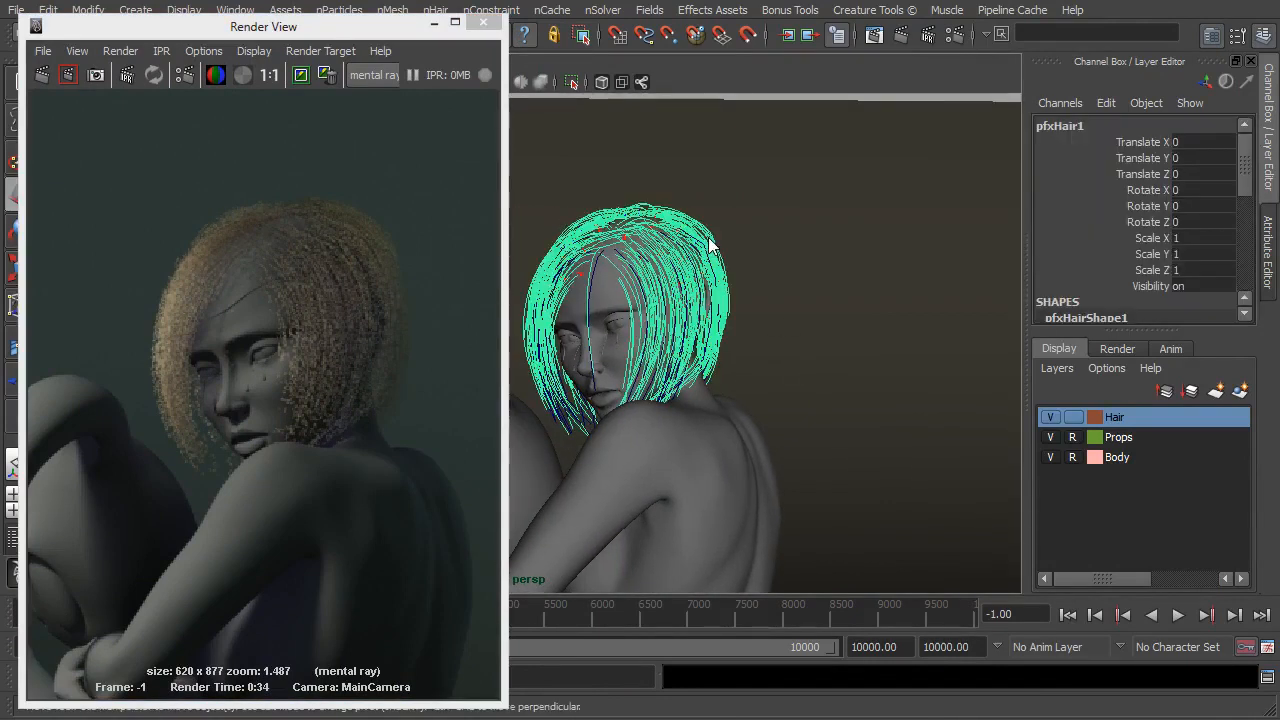
click(1268, 244)
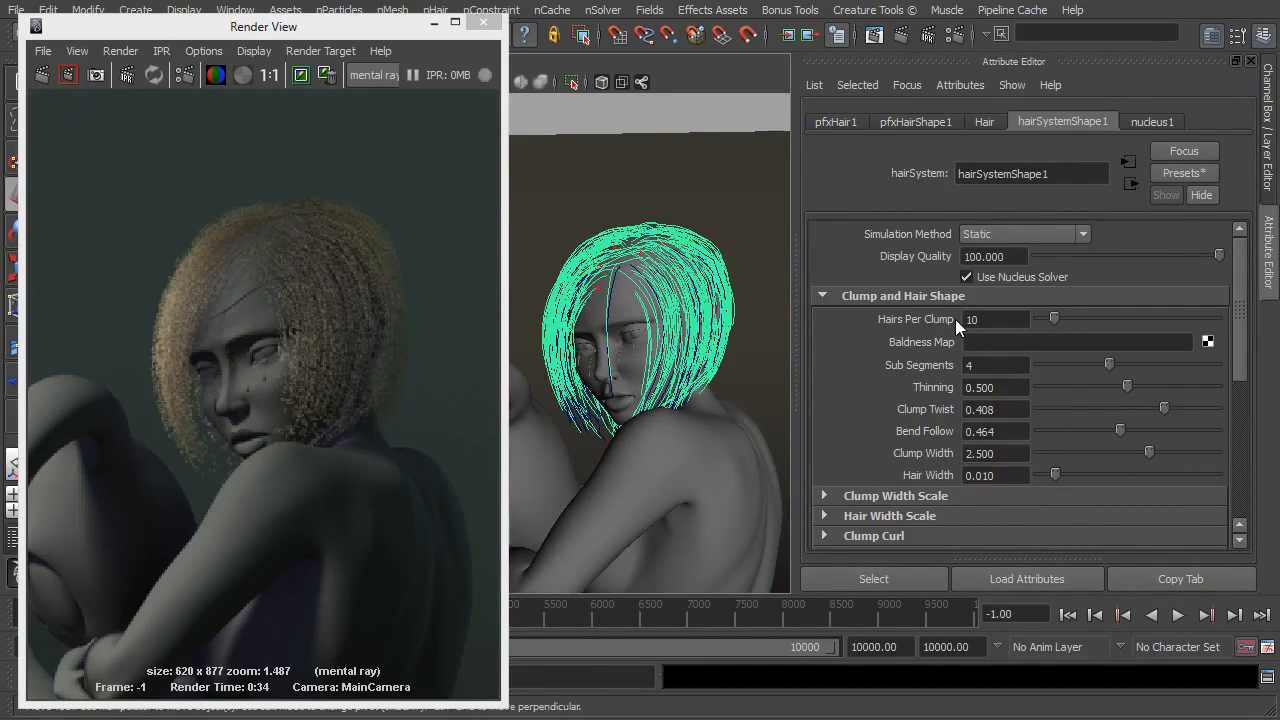
click(996, 318)
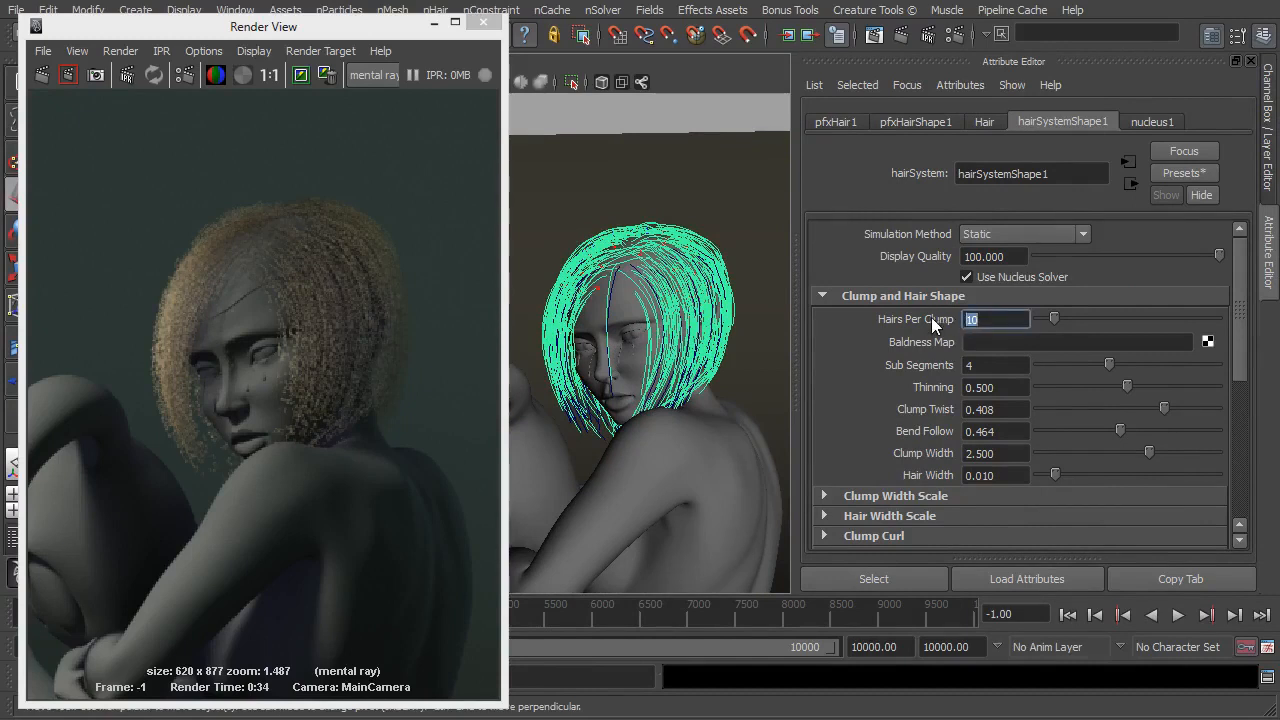
text(200)
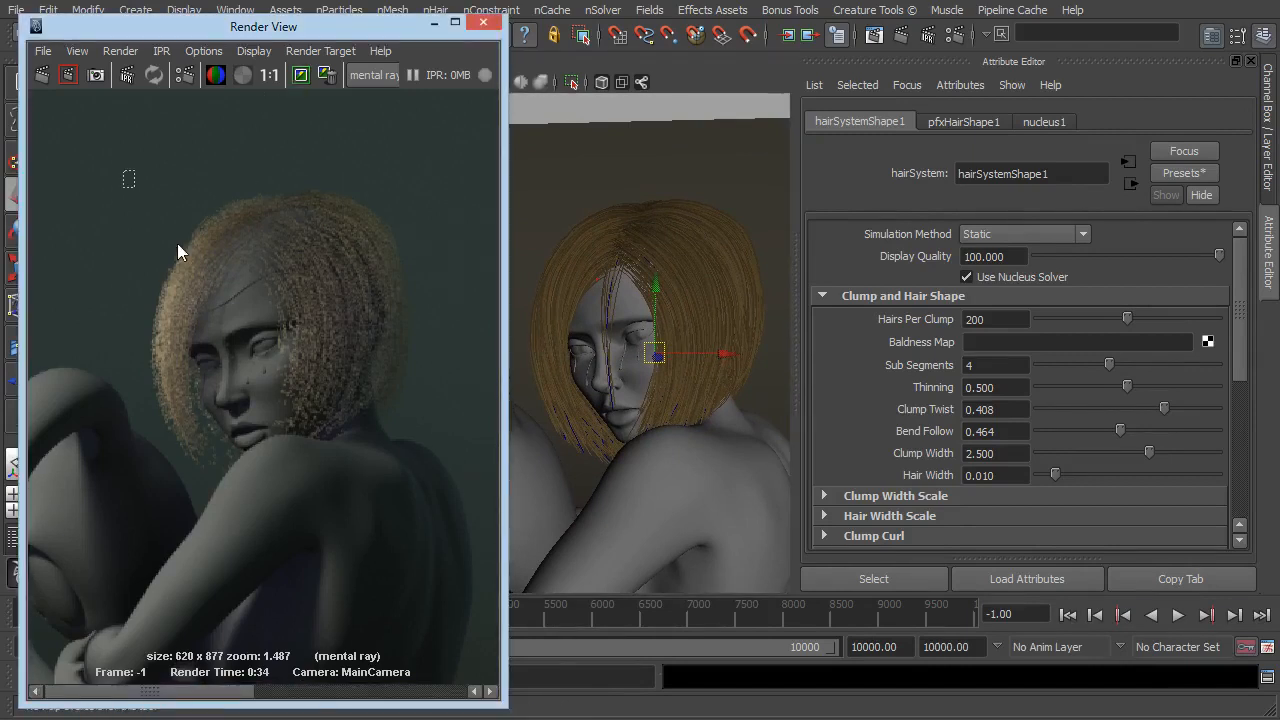
Render only a region around the character's head in the Render View.
drag(128, 178, 432, 496)
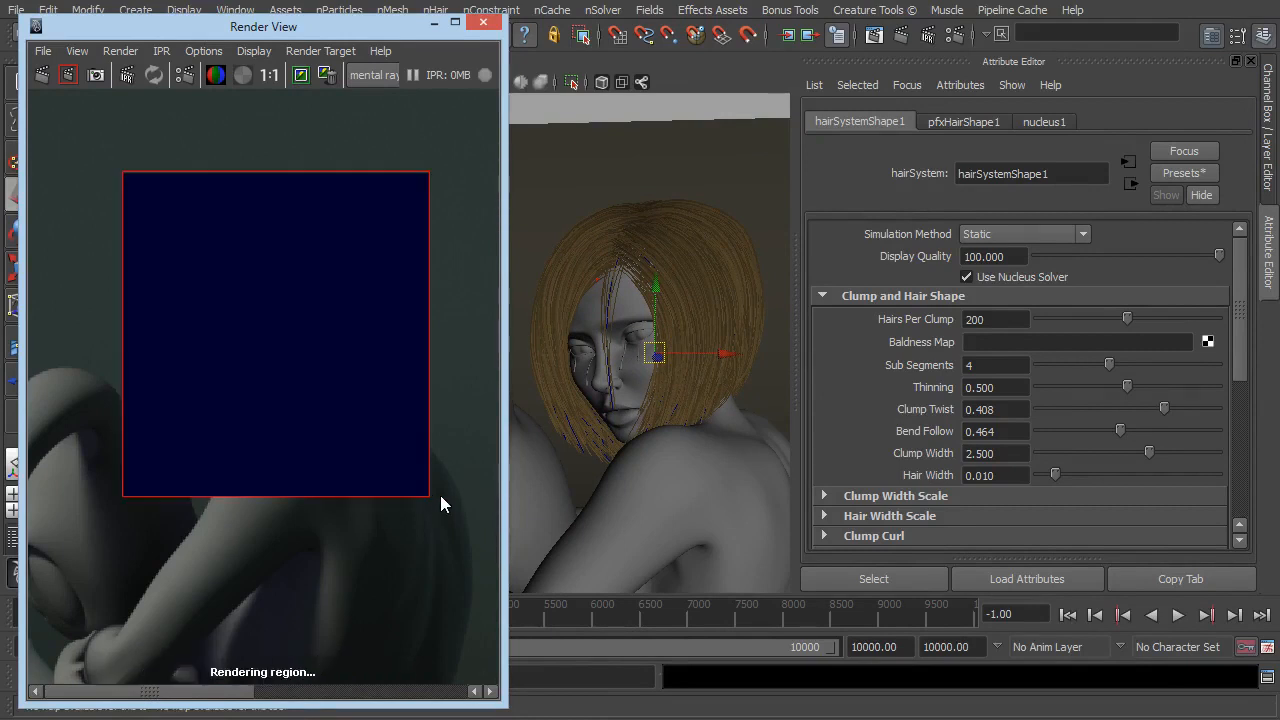
mouse_move(714, 434)
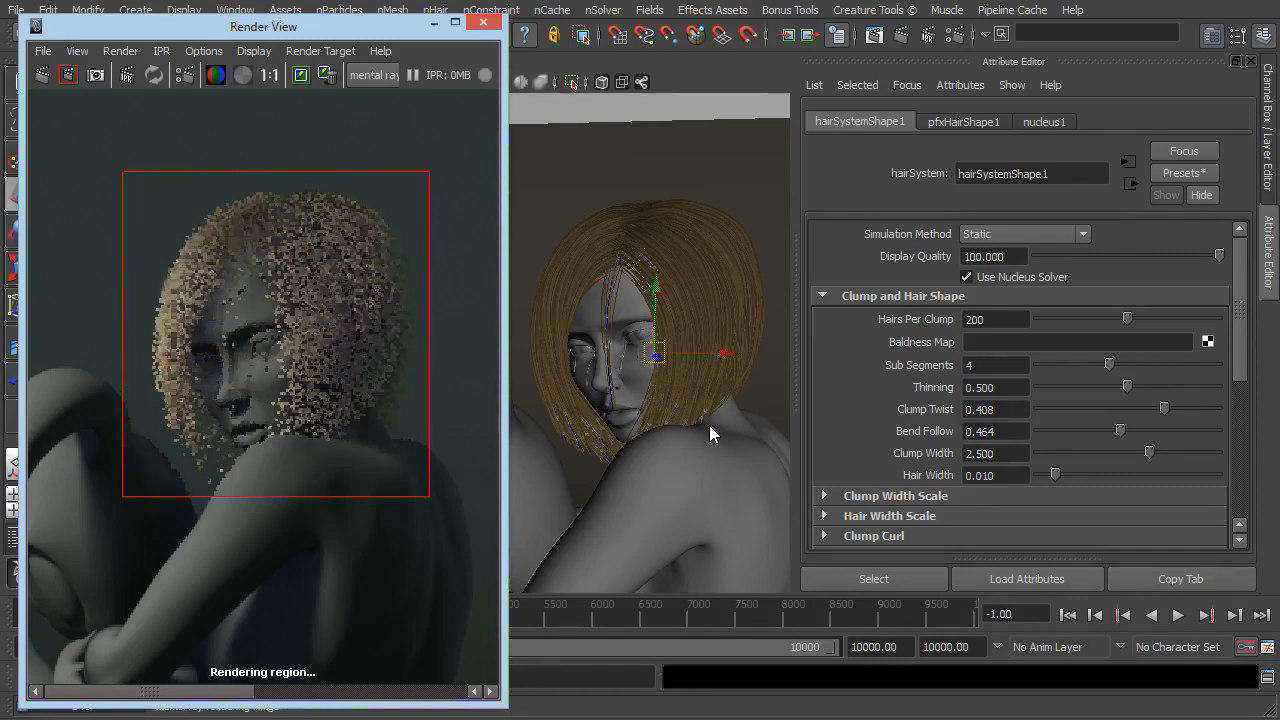
mouse_move(700, 390)
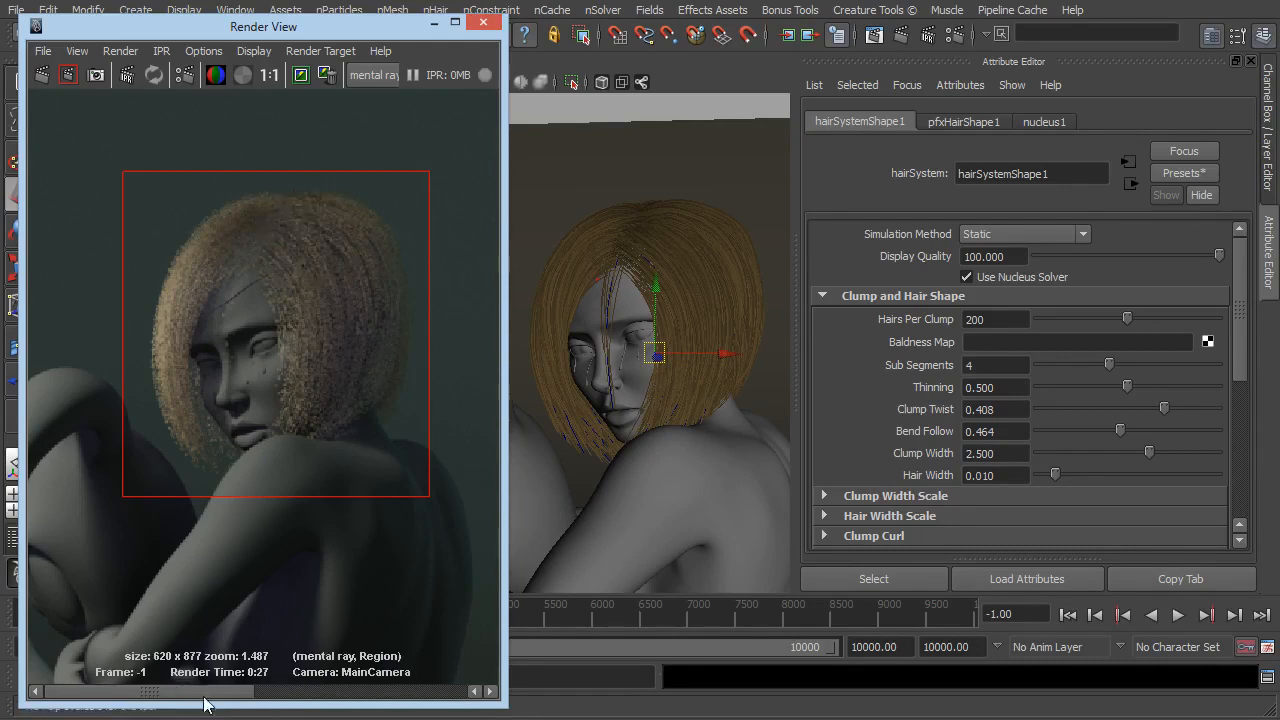
mouse_move(296, 356)
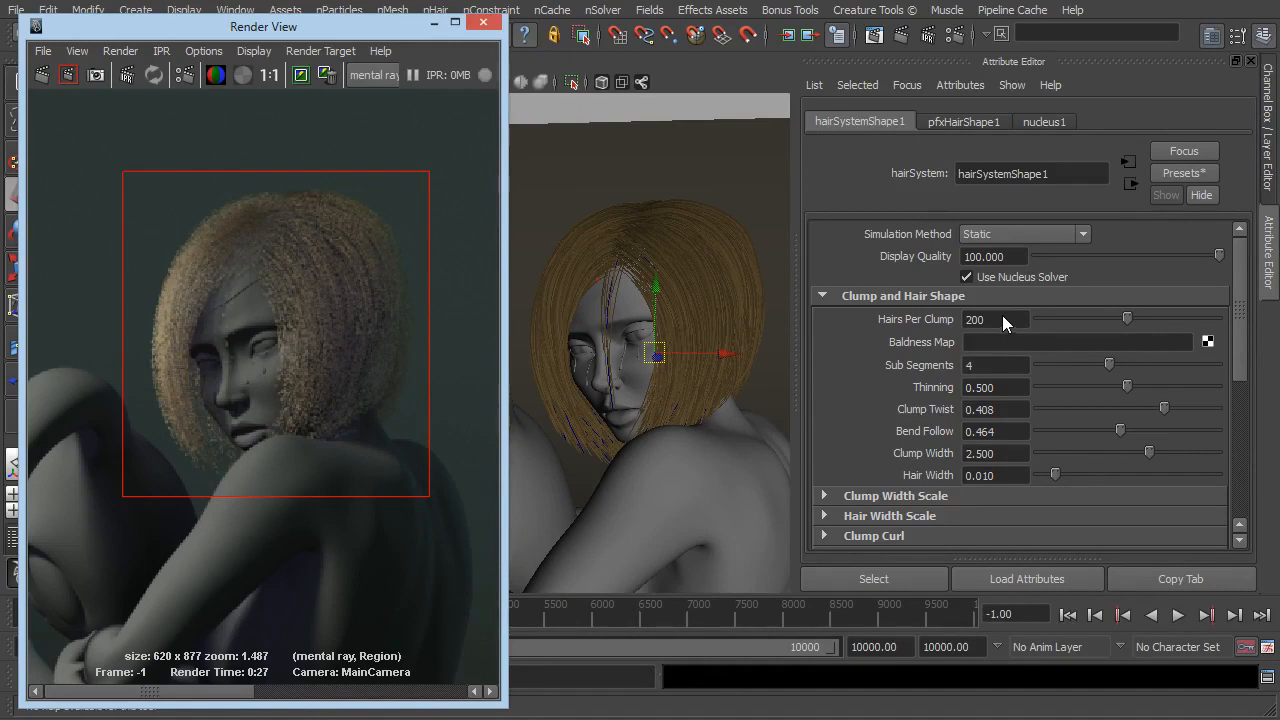
mouse_move(1030, 328)
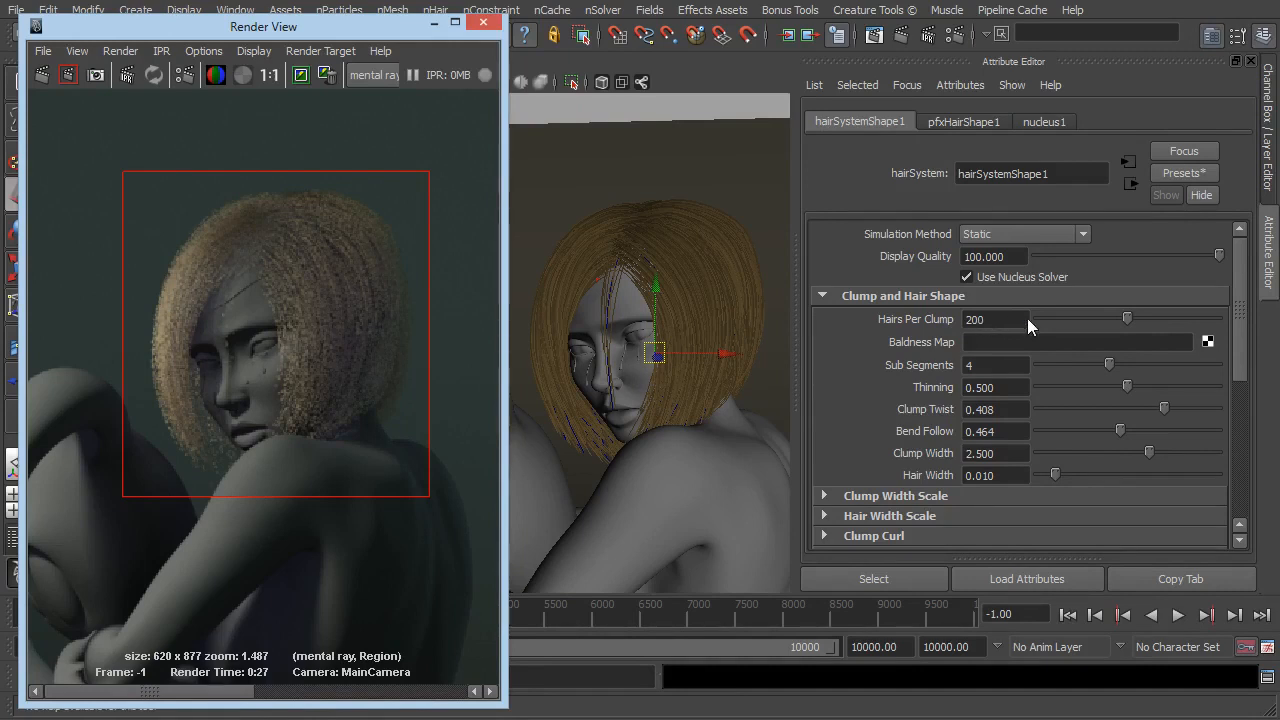
mouse_move(964, 122)
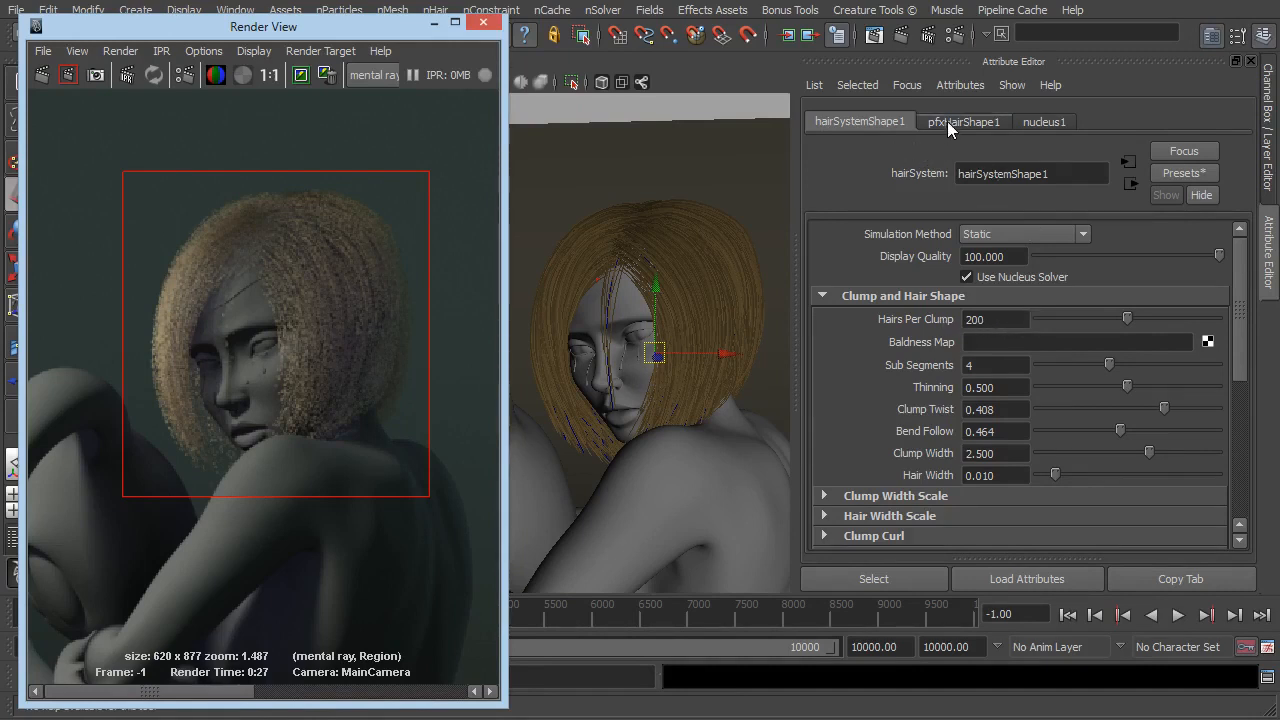
Show the pfxHairShape1 node's settings in the Attribute Editor.
click(964, 122)
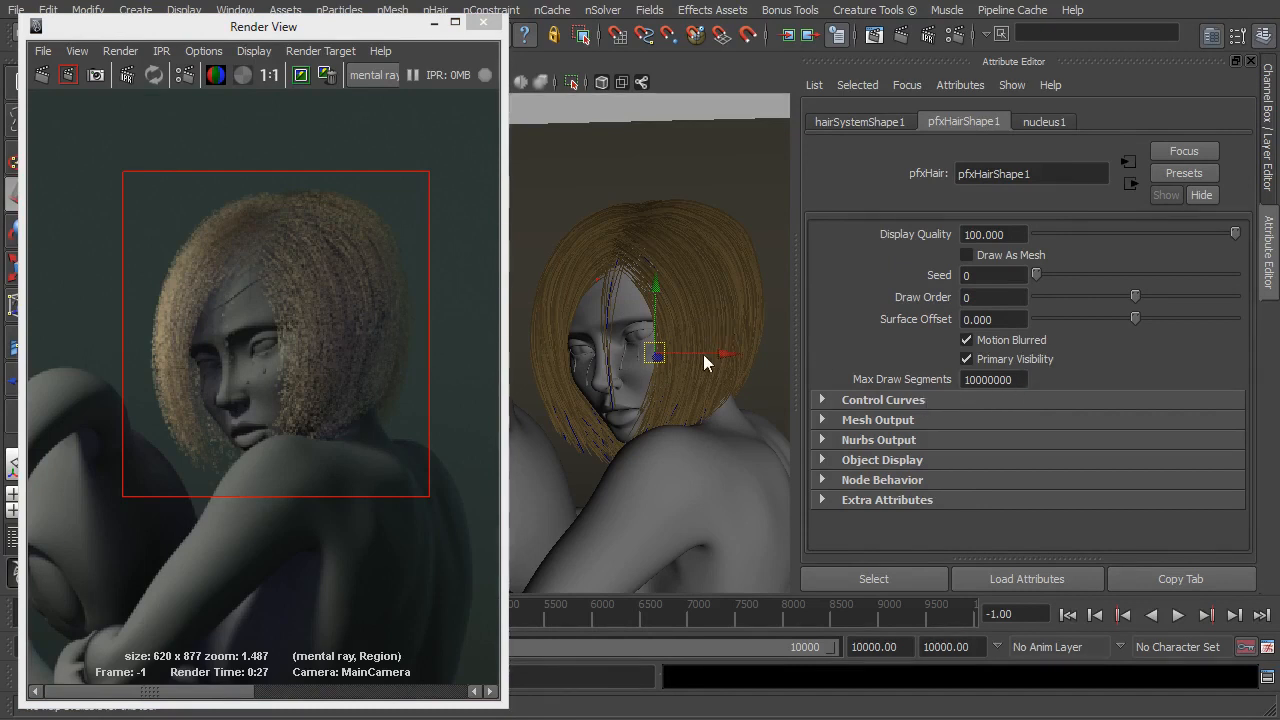
mouse_move(676, 308)
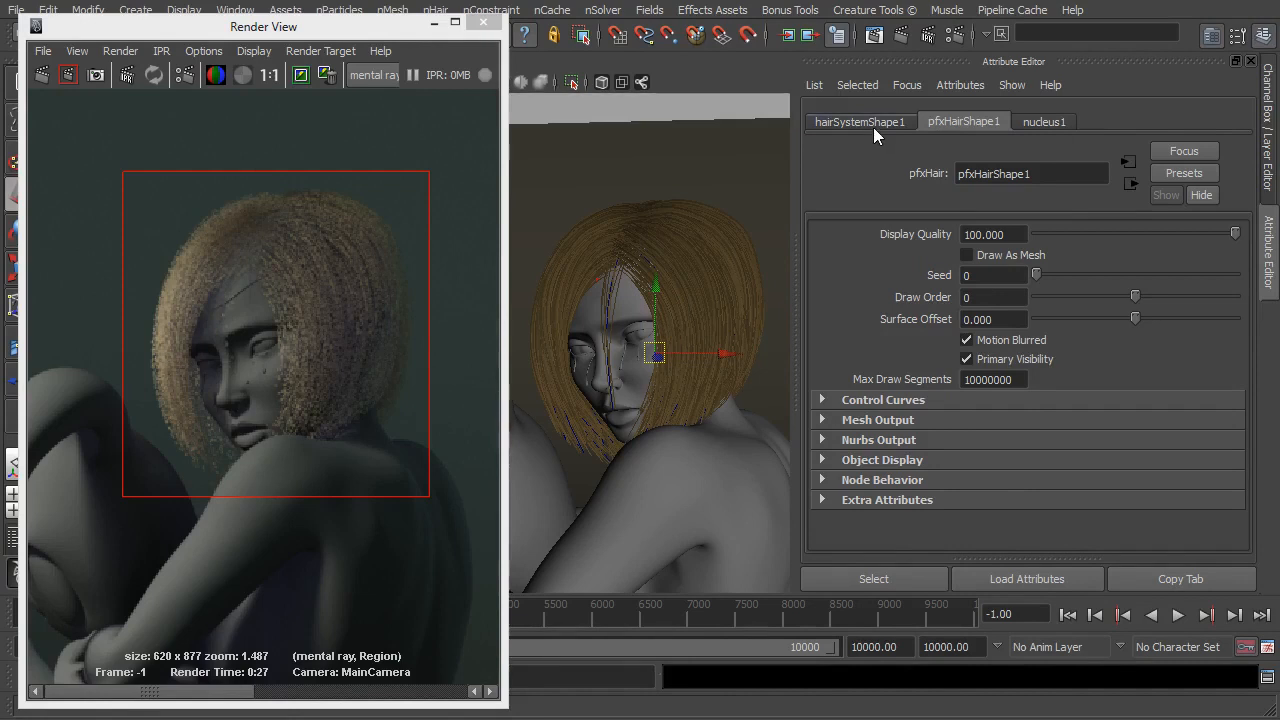
Return to hairSystemShape1 and set Thinning to 0.000.
click(858, 122)
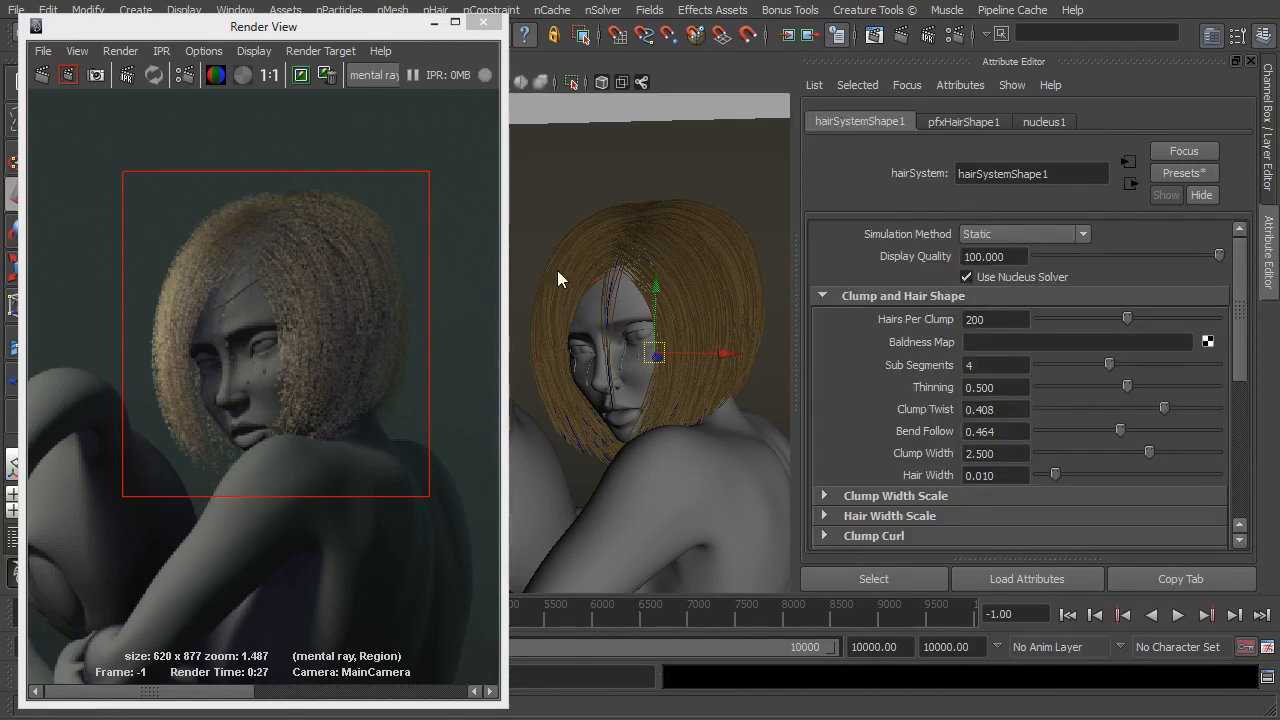
mouse_move(996, 368)
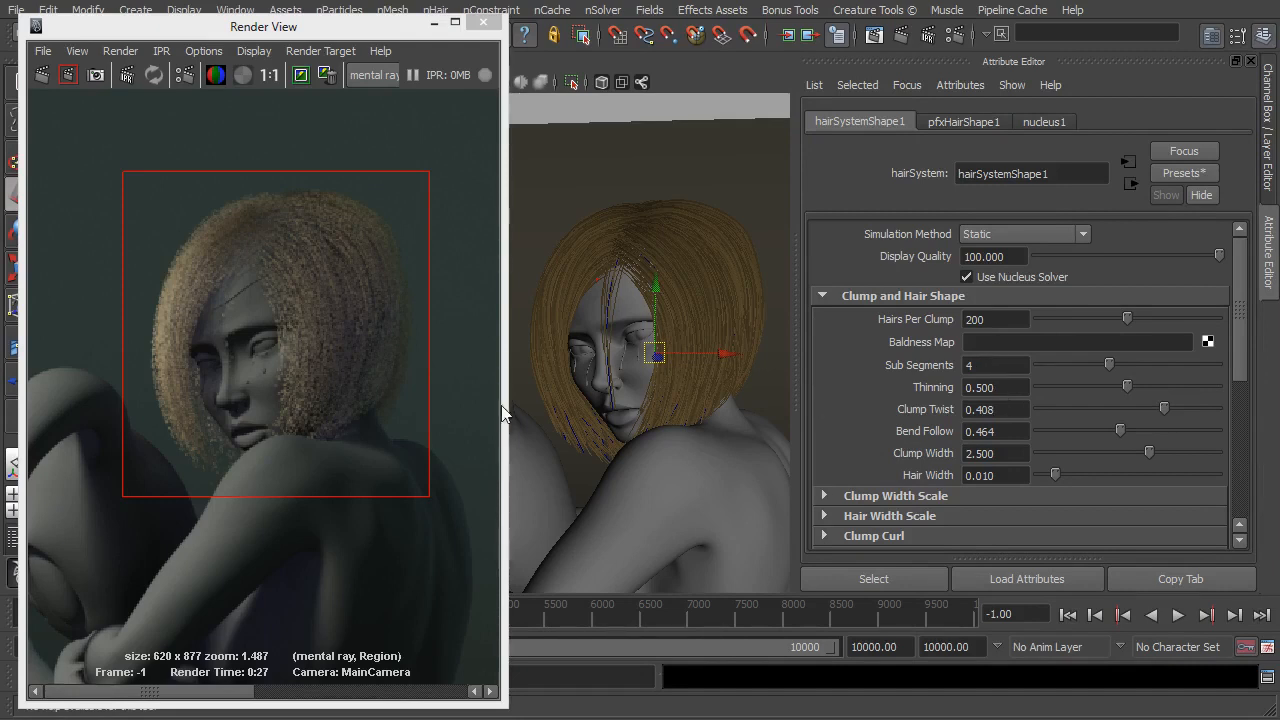
mouse_move(192, 458)
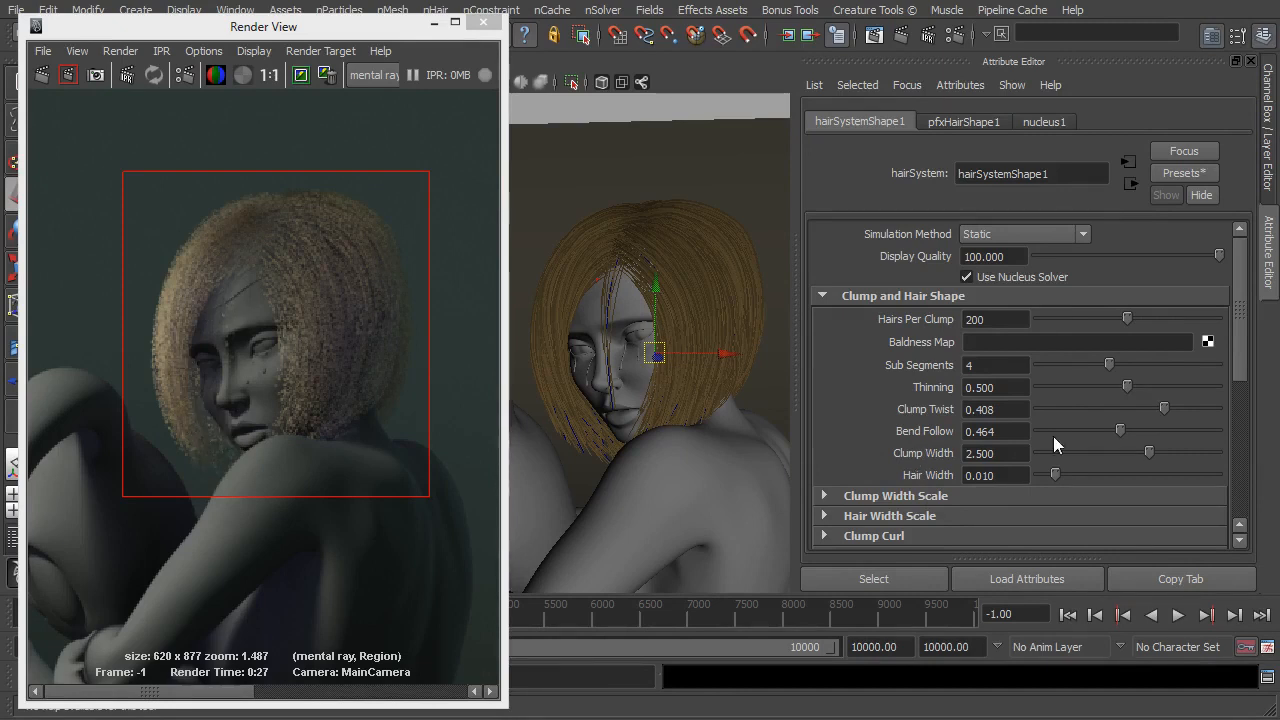
text(0.000)
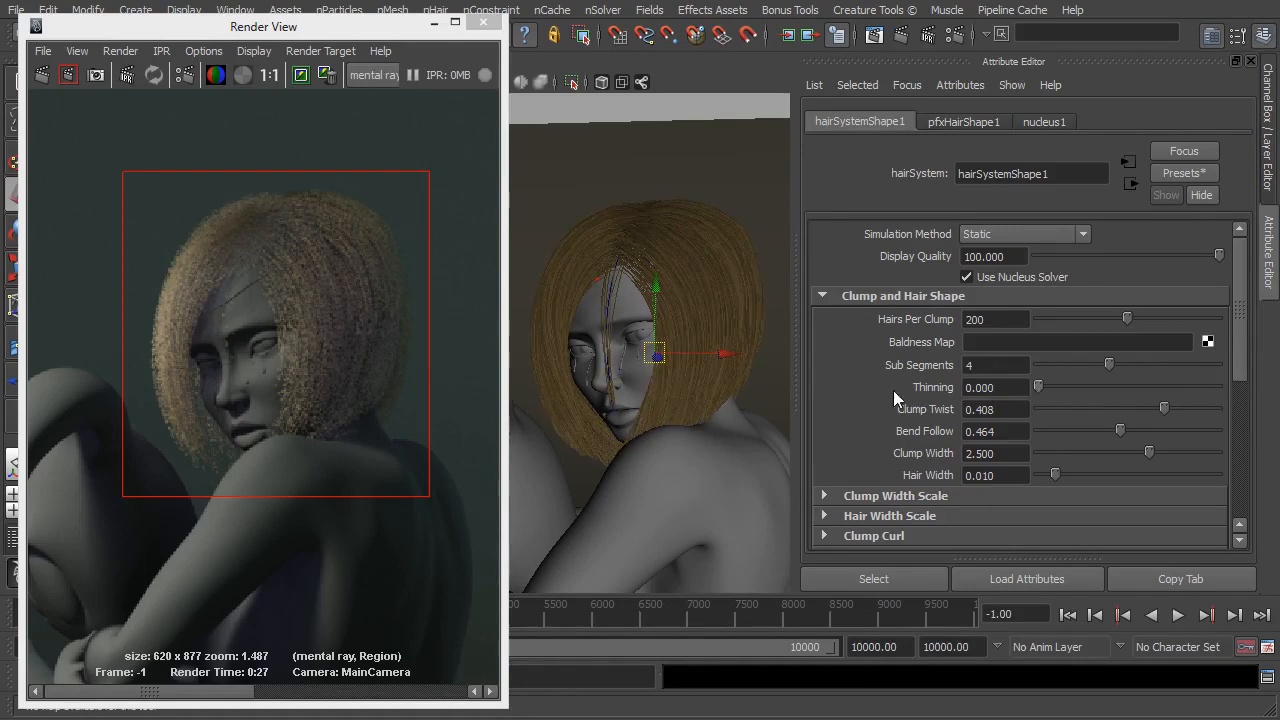
mouse_move(1080, 458)
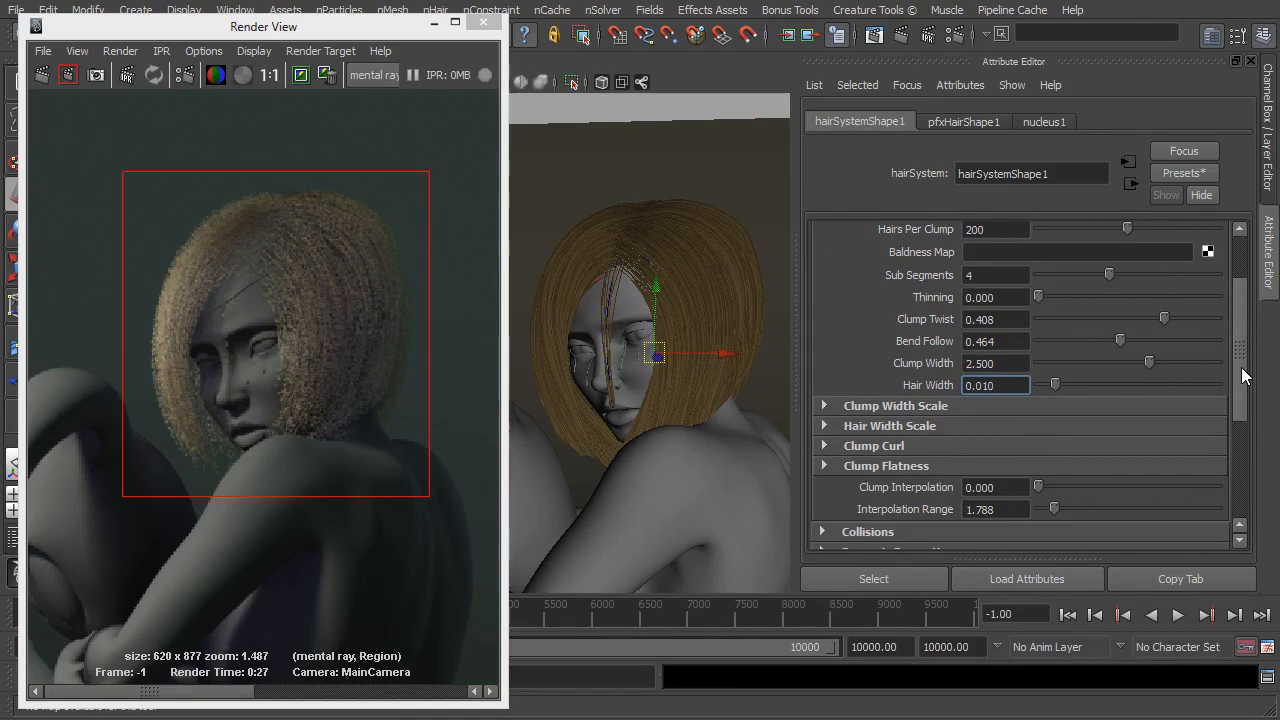
Shape the Hair Width Scale ramp to 1.0 at the root tapering to about 0.56 at the tip.
scroll(down, 3)
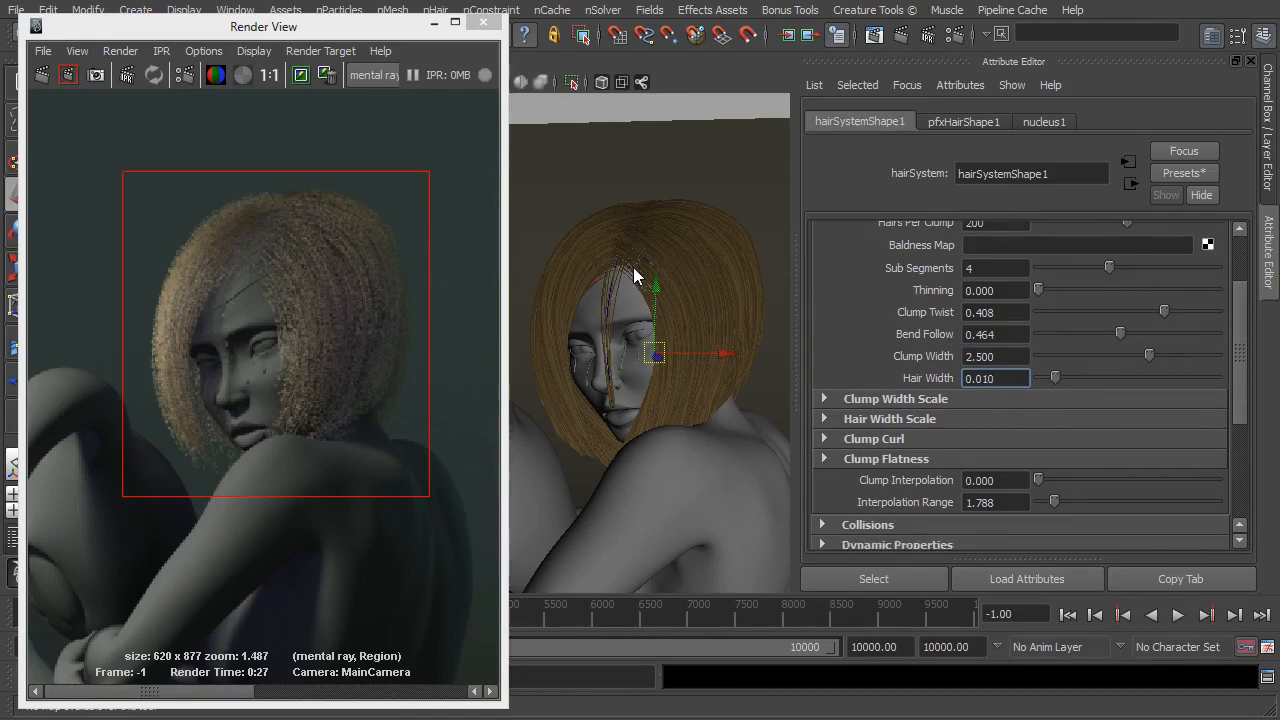
mouse_move(1008, 396)
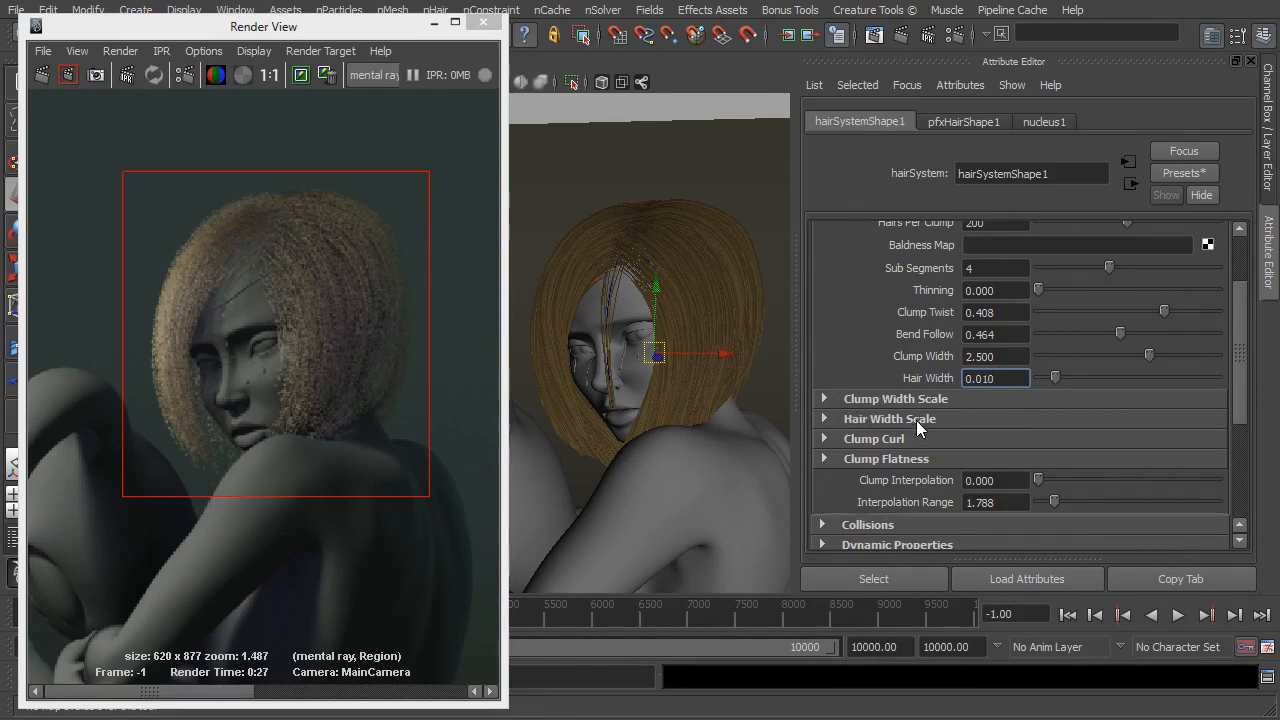
click(888, 418)
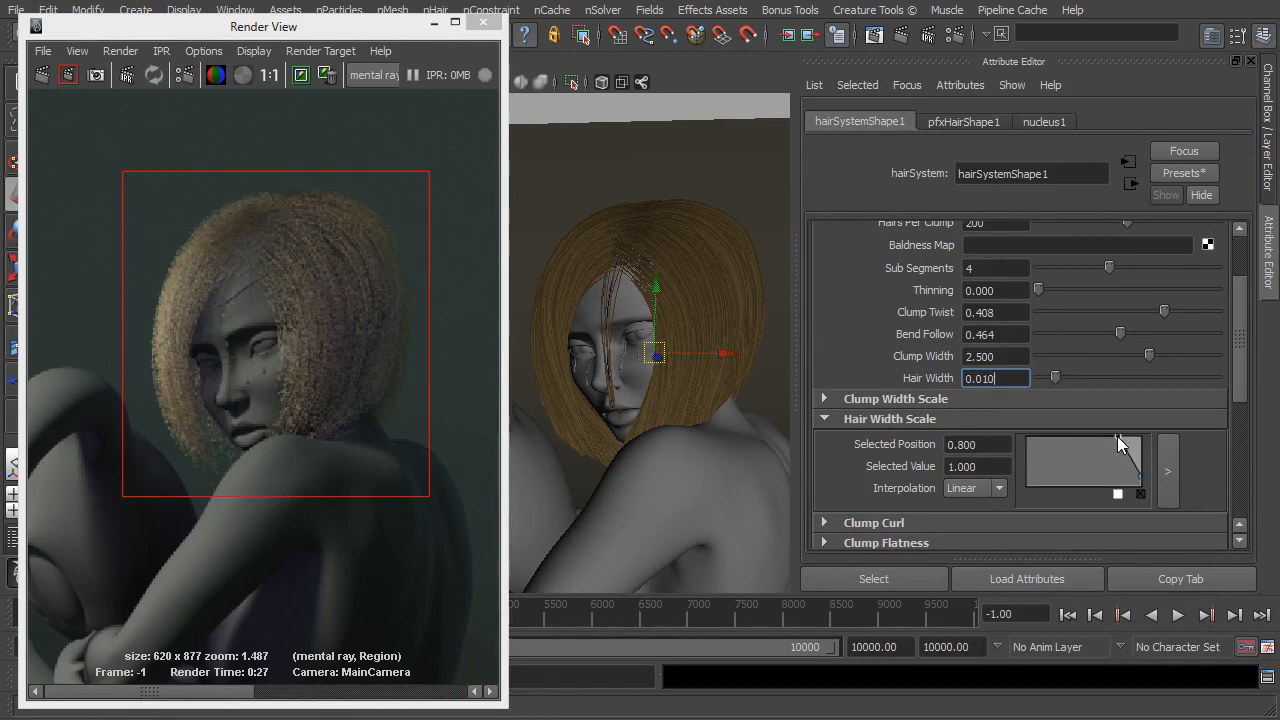
mouse_move(1144, 486)
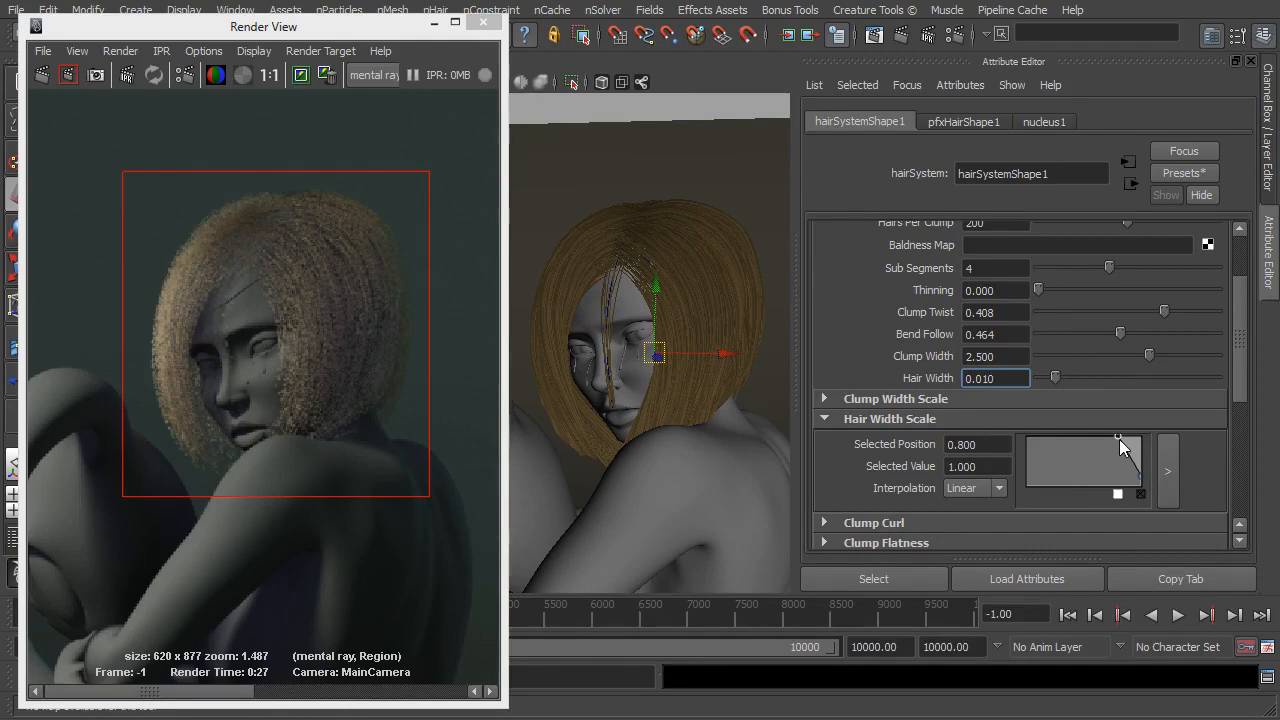
drag(1118, 438, 1024, 440)
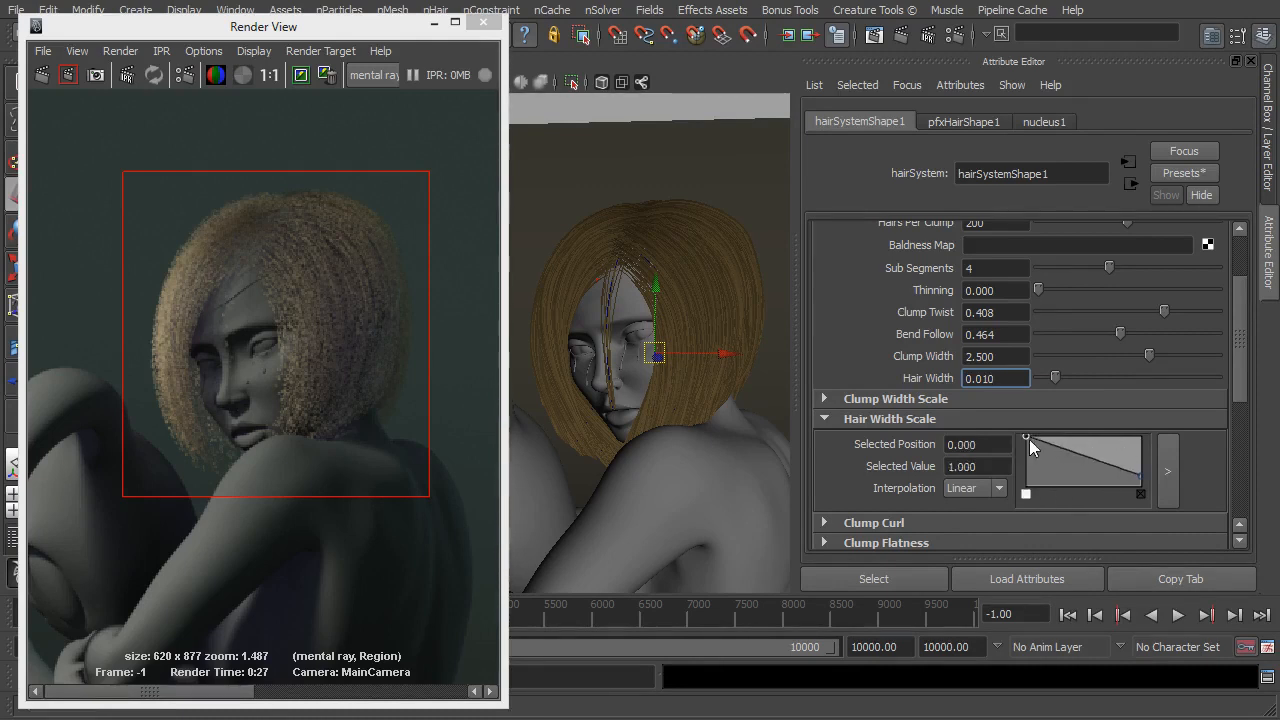
mouse_move(1040, 448)
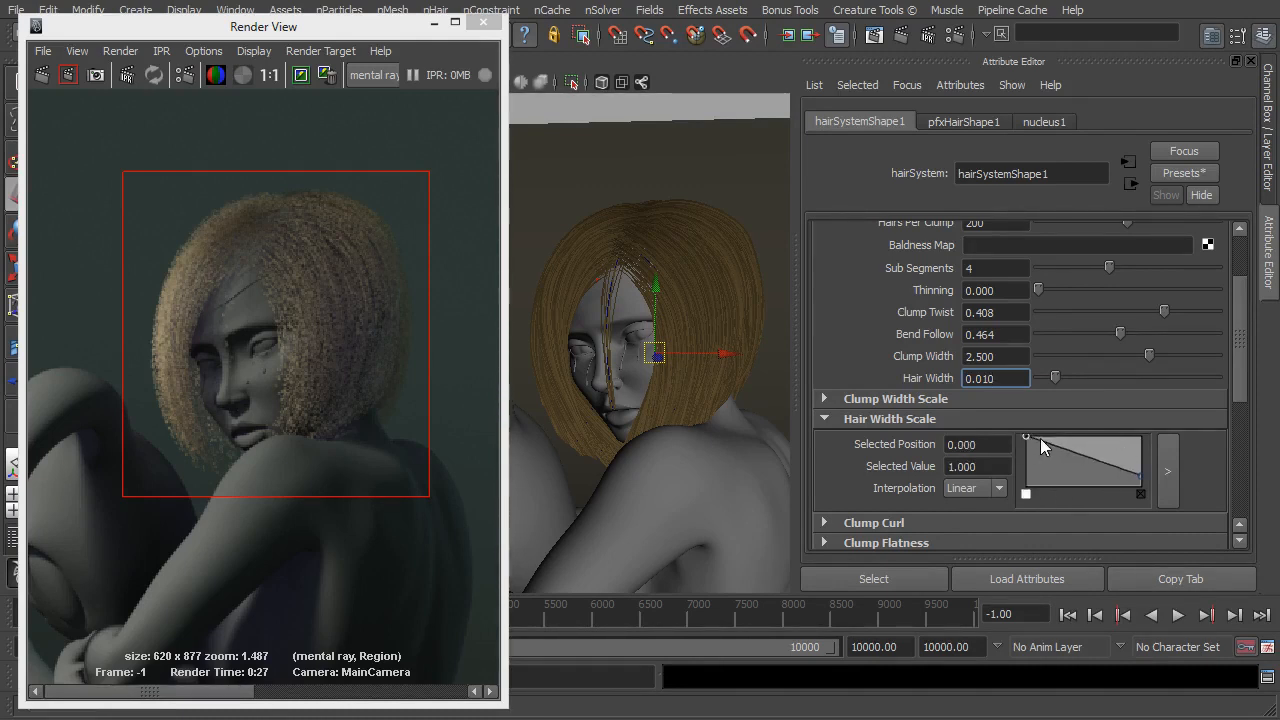
drag(1024, 440, 1144, 482)
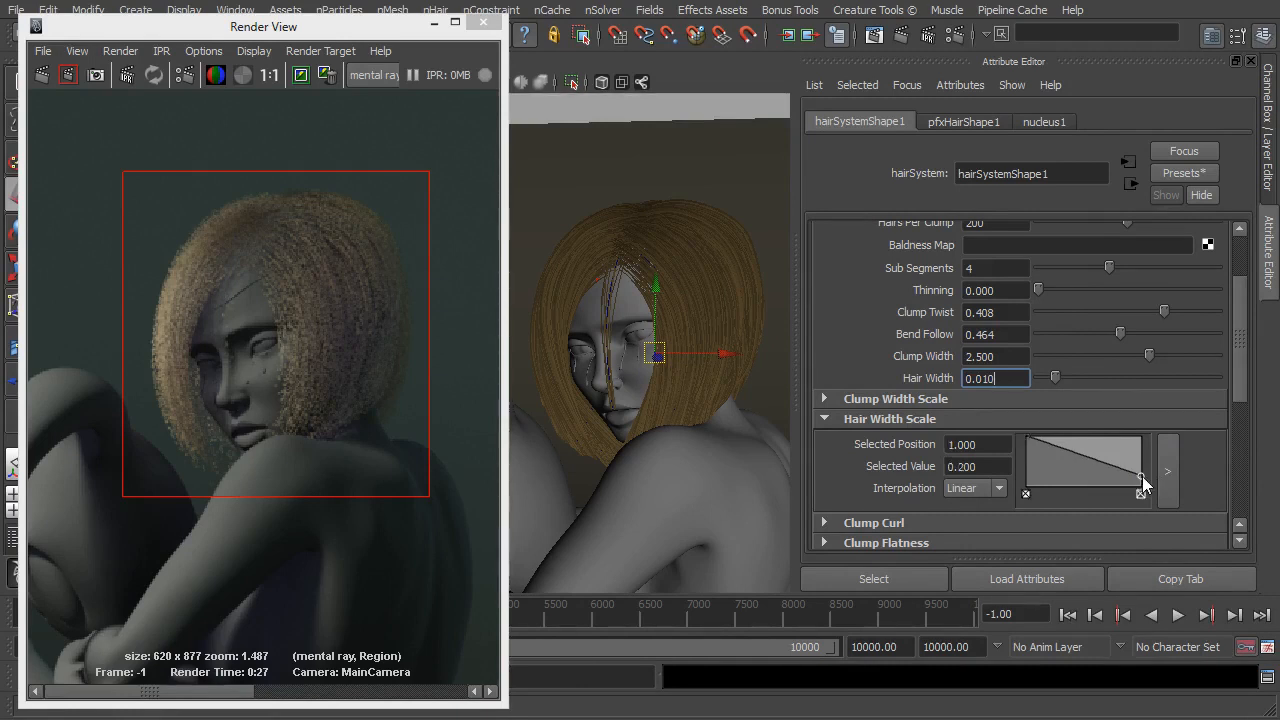
drag(1144, 486, 1144, 490)
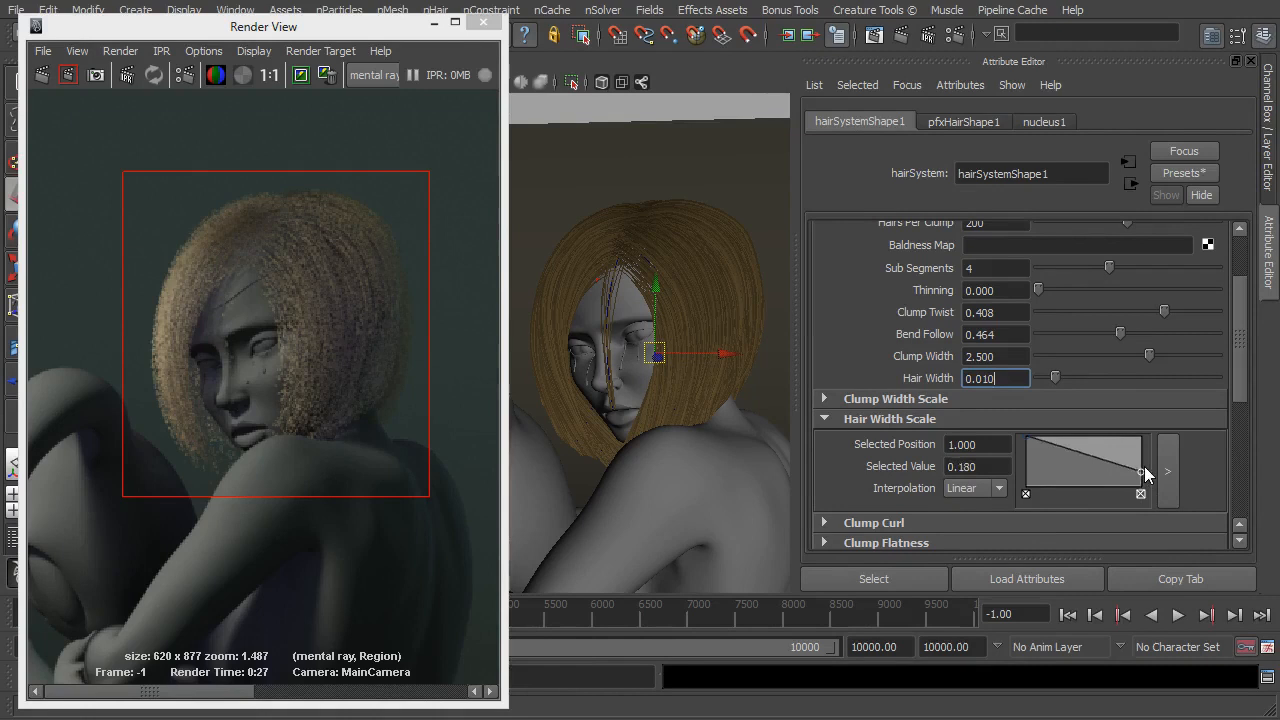
drag(1140, 472, 1140, 452)
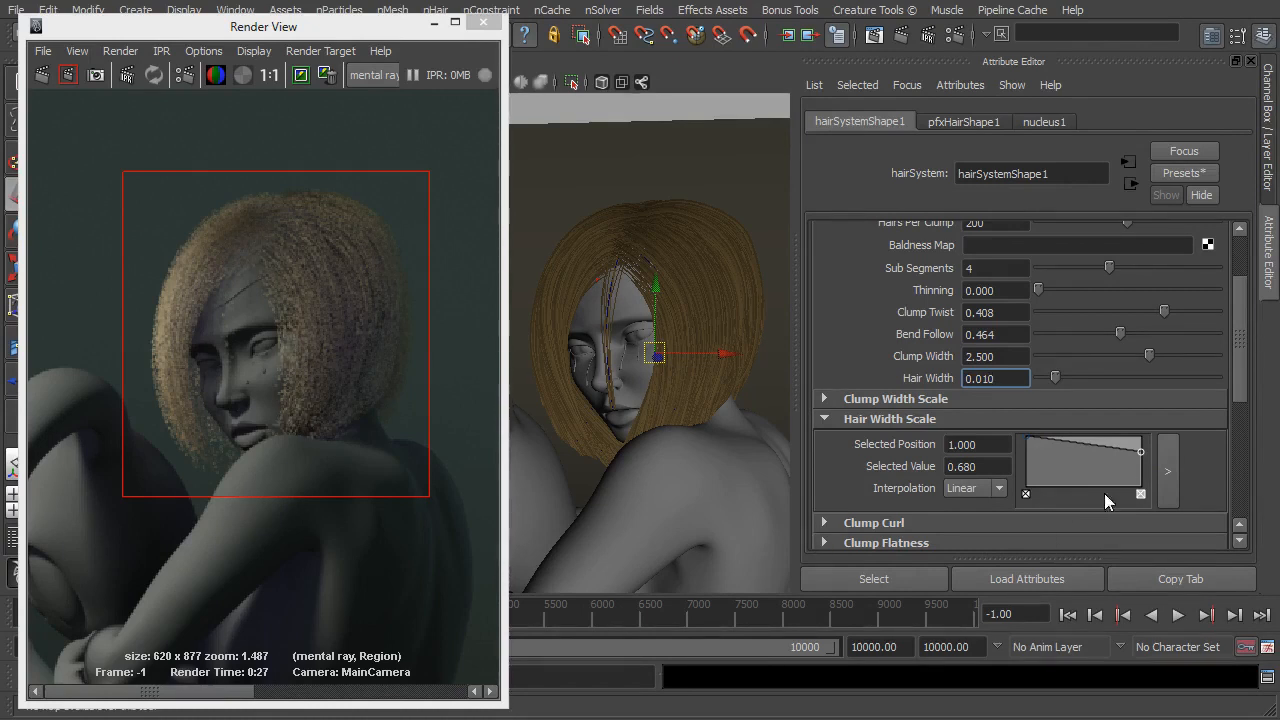
drag(1140, 456, 1140, 458)
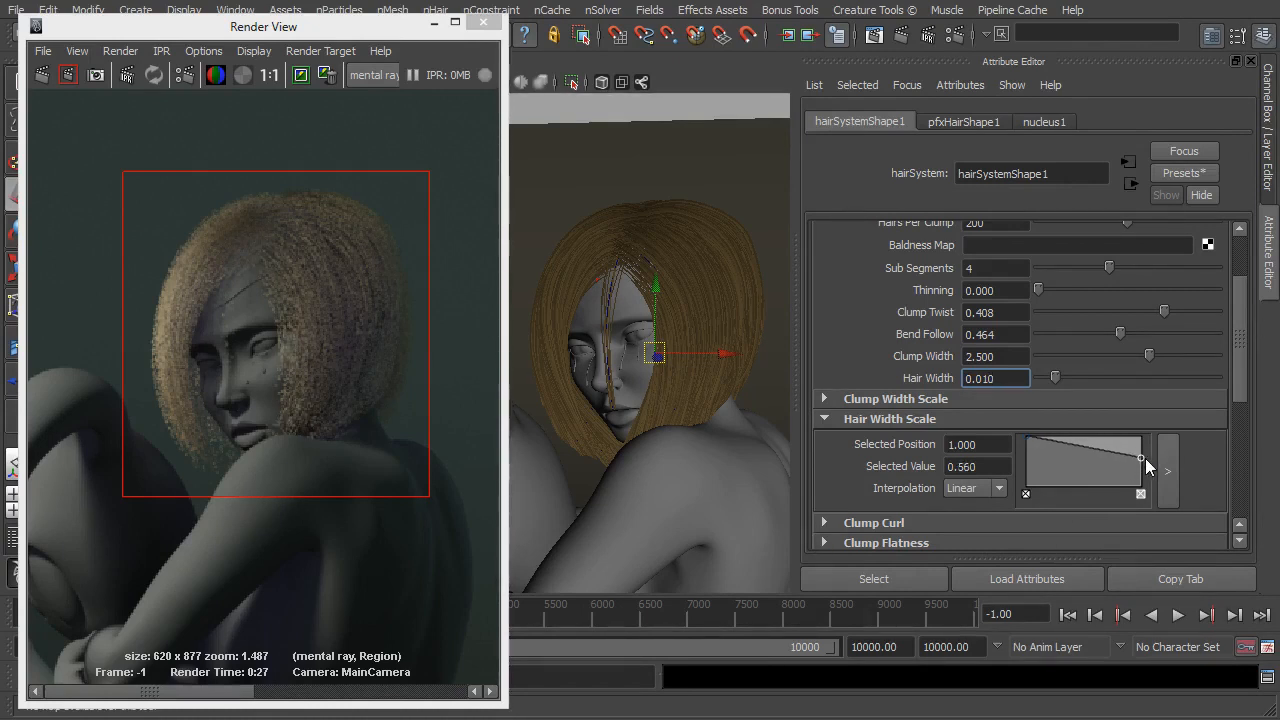
click(888, 420)
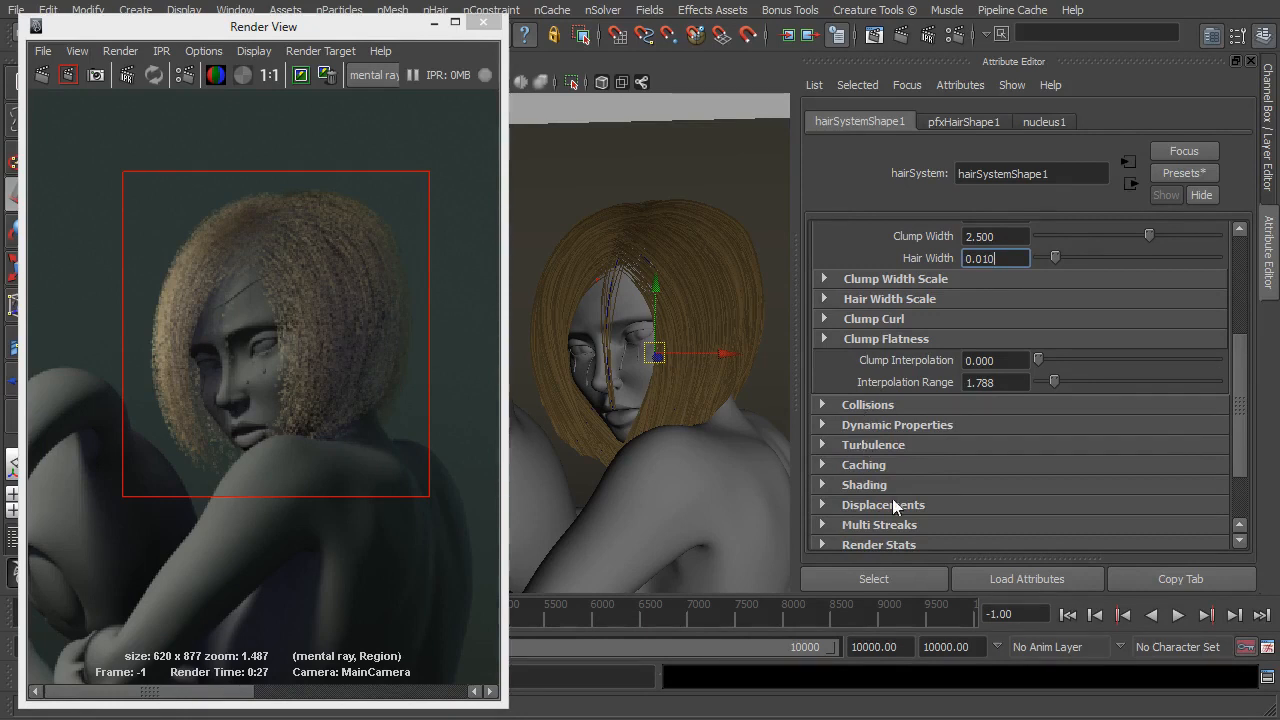
Expand the hair system's Shading section with colour, opacity, translucency and specular settings.
click(864, 484)
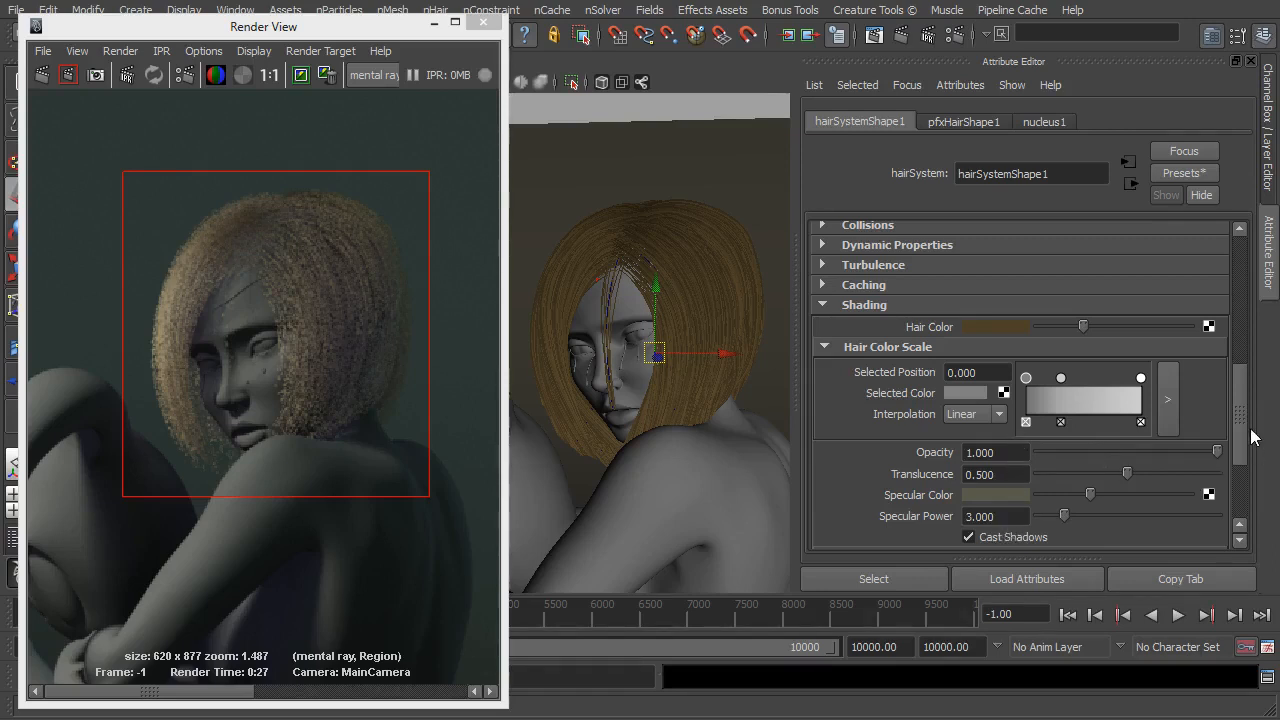
mouse_move(264, 220)
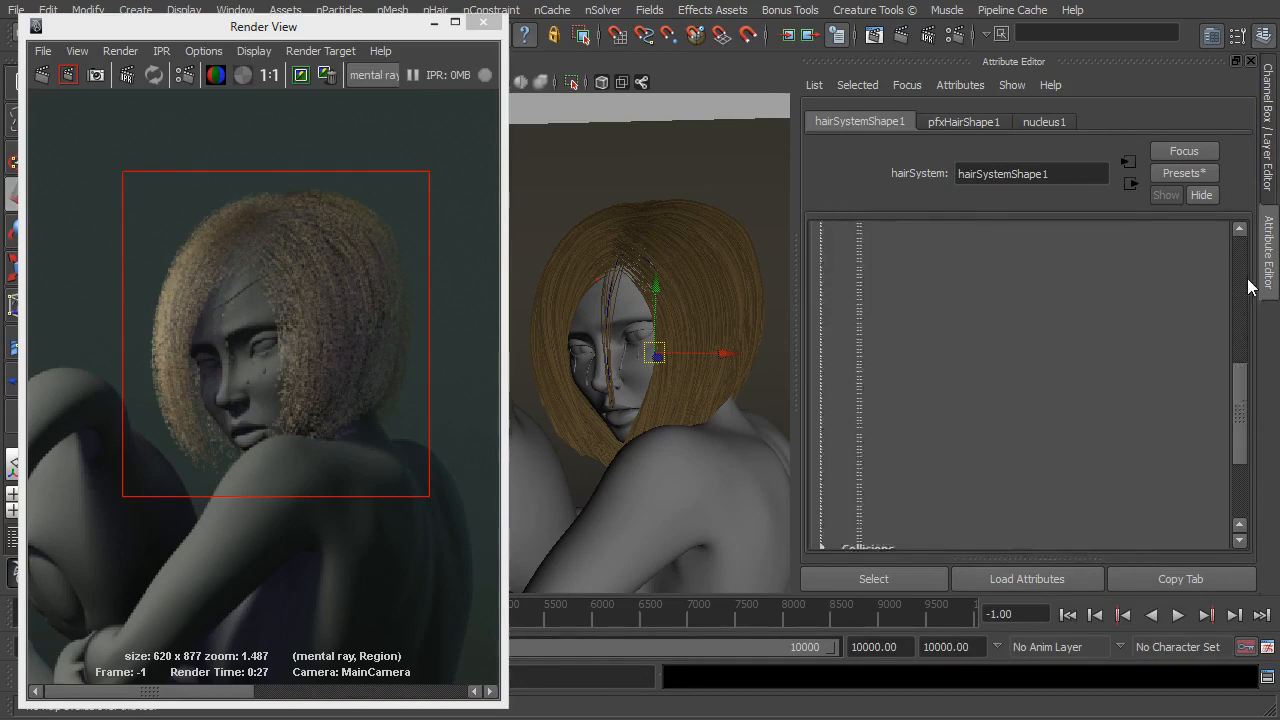
Set the hair system's Hair Width to 0.100 for thicker strands.
scroll(down, 3)
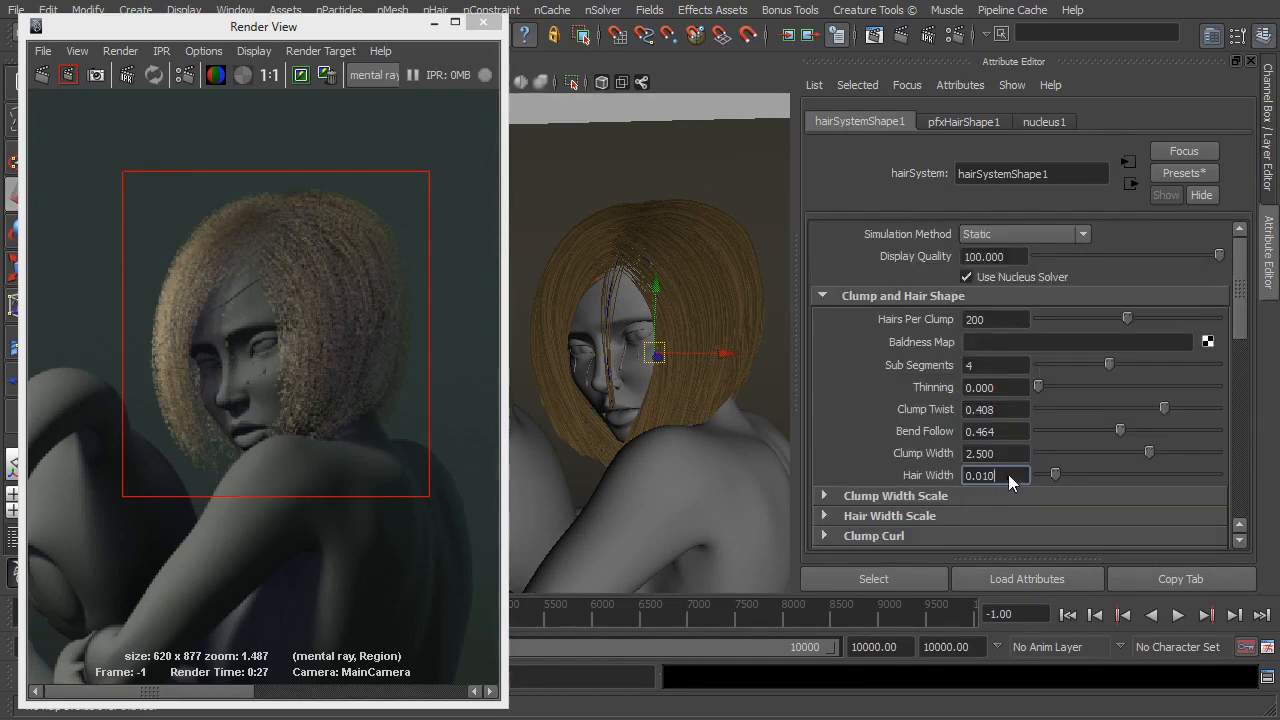
scroll(down, 3)
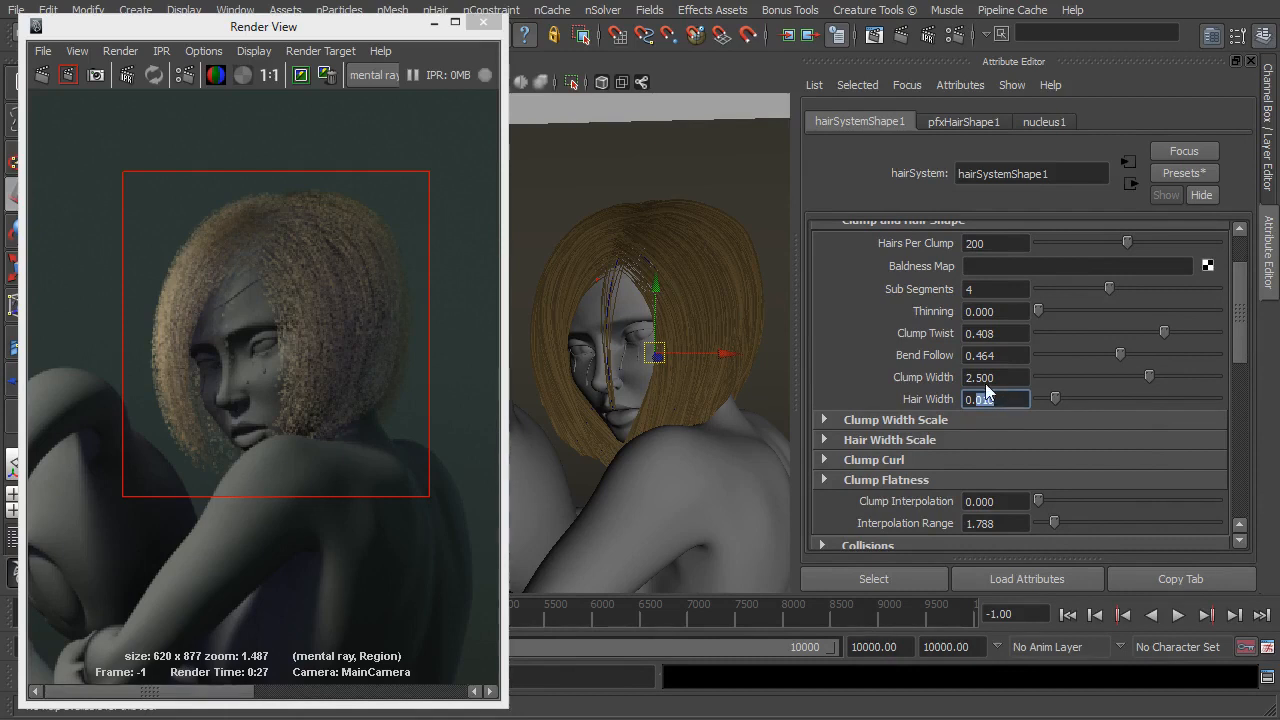
text(0.100)
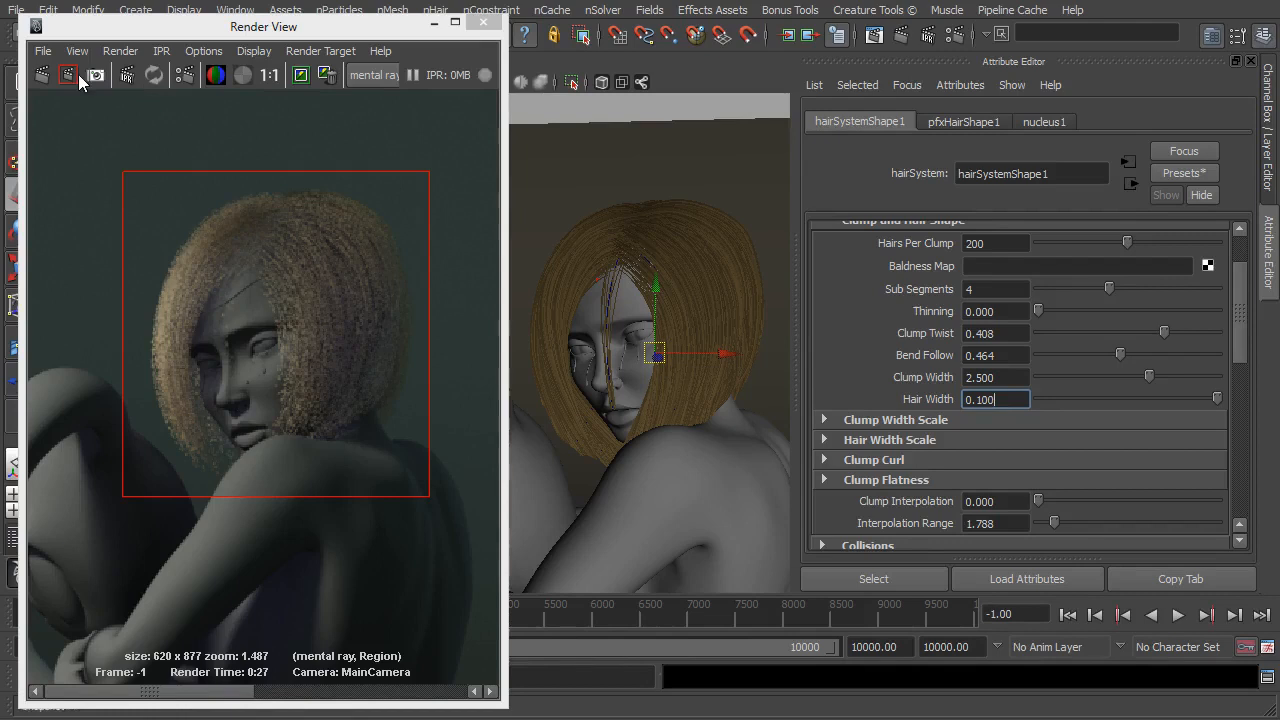
mouse_move(68, 76)
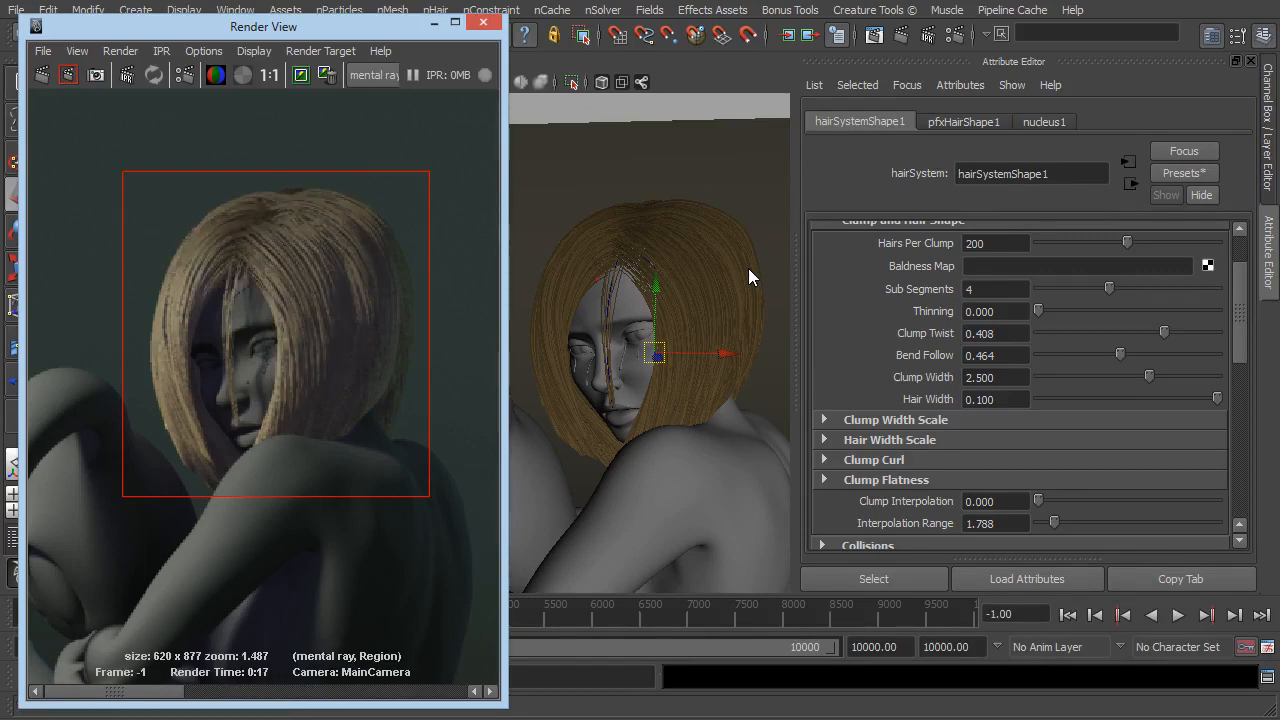
mouse_move(248, 260)
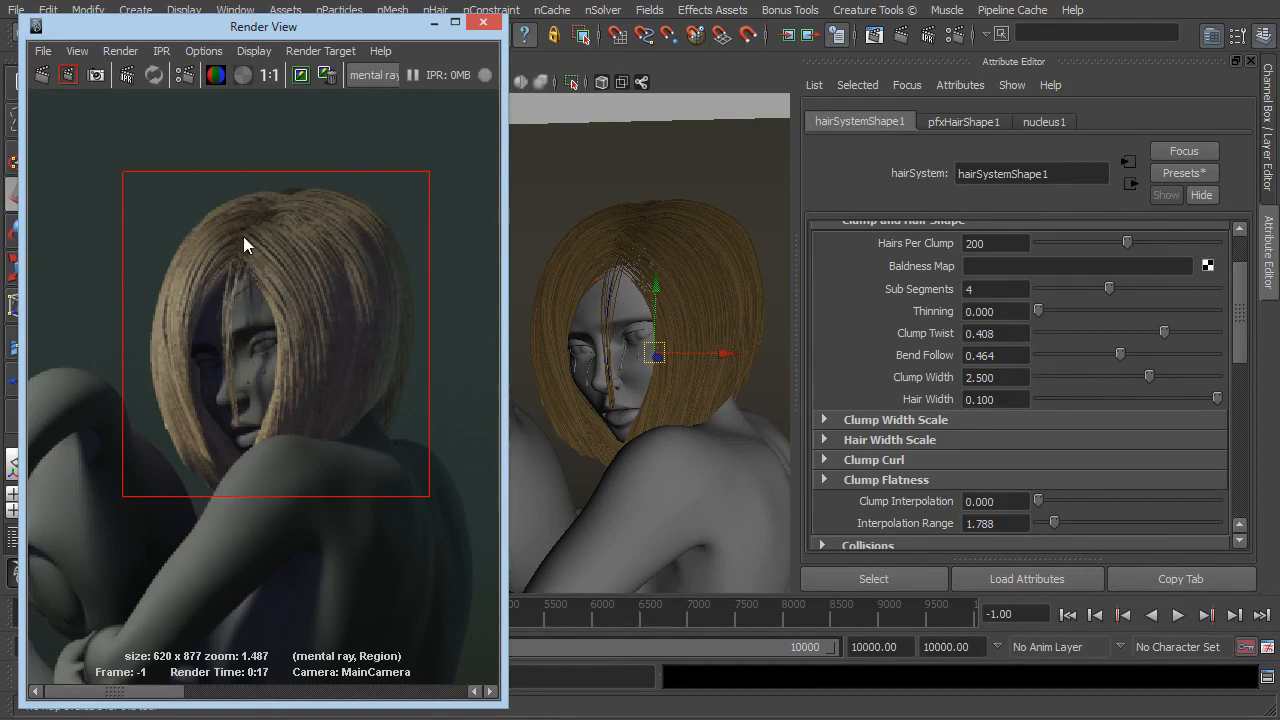
mouse_move(310, 318)
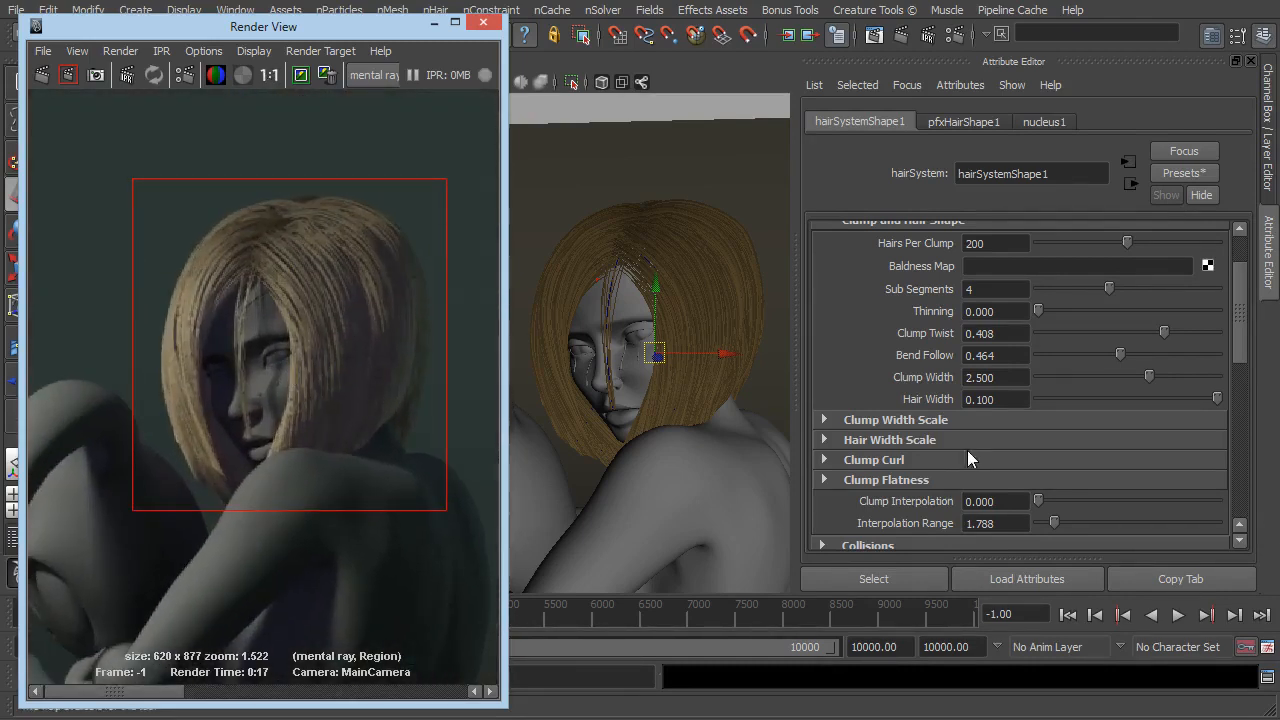
Lower the Hair Width to 0.025 for finer strands.
click(996, 400)
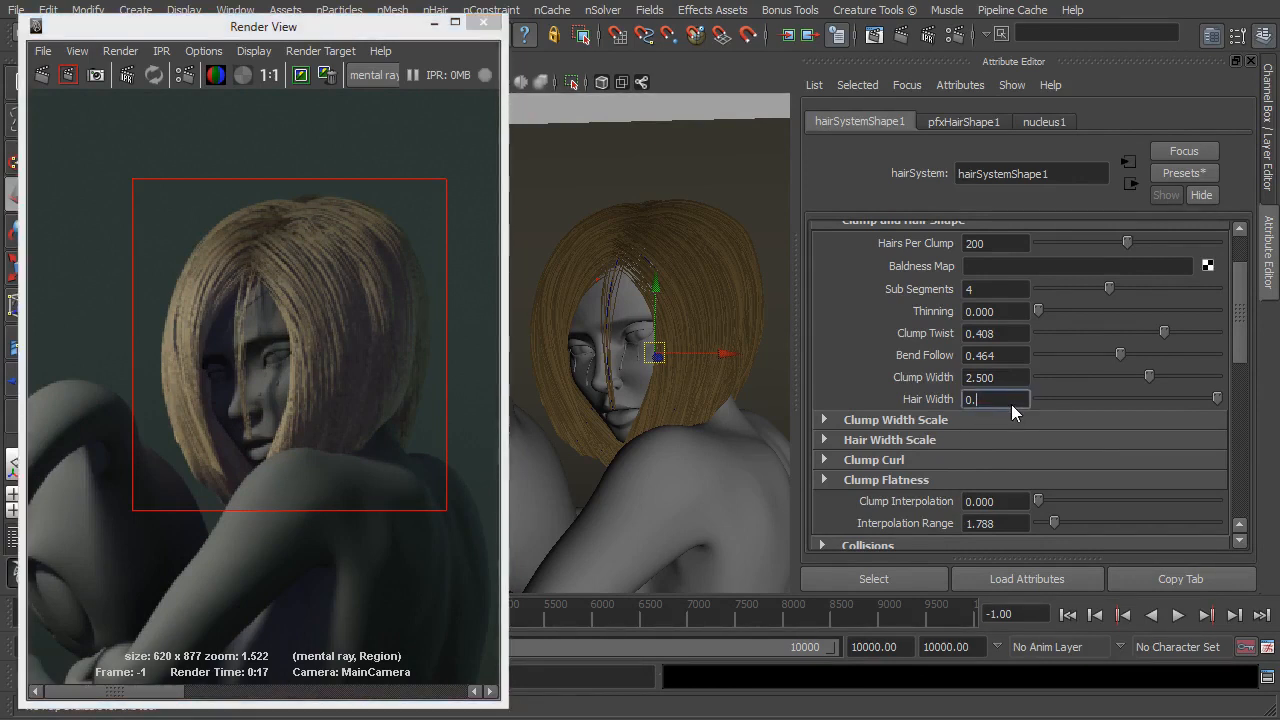
text(0.025)
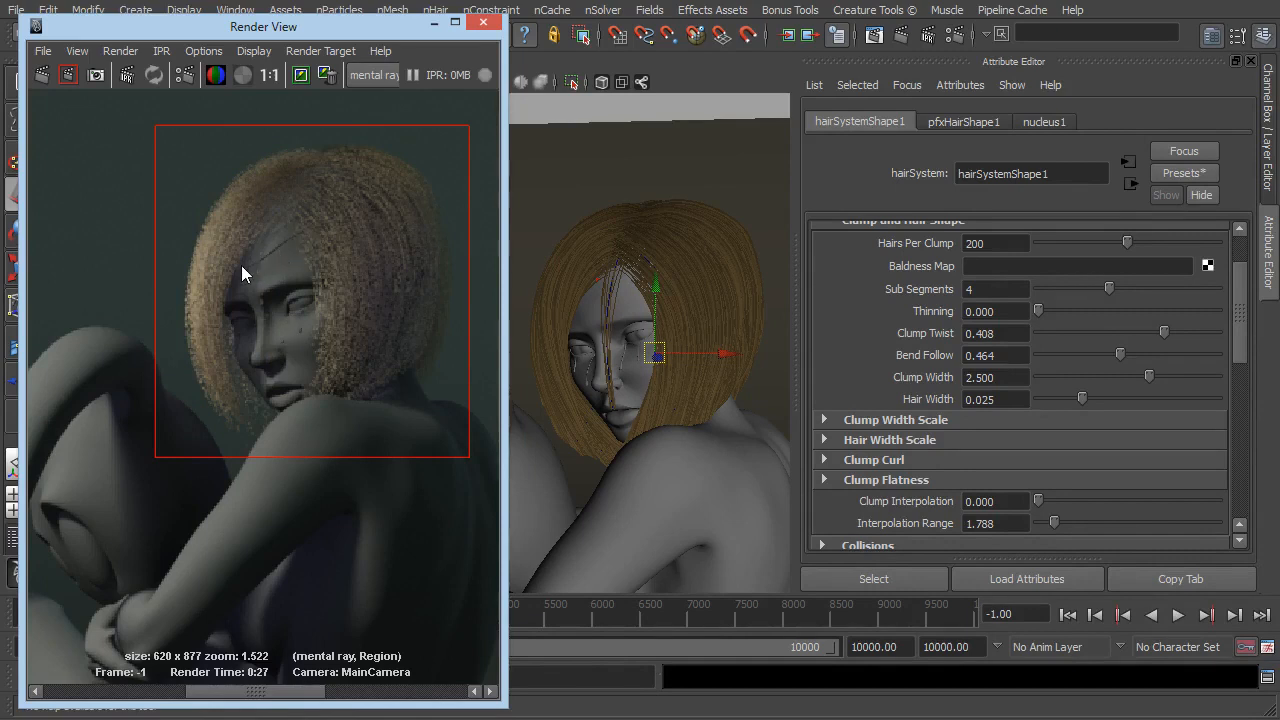
mouse_move(276, 264)
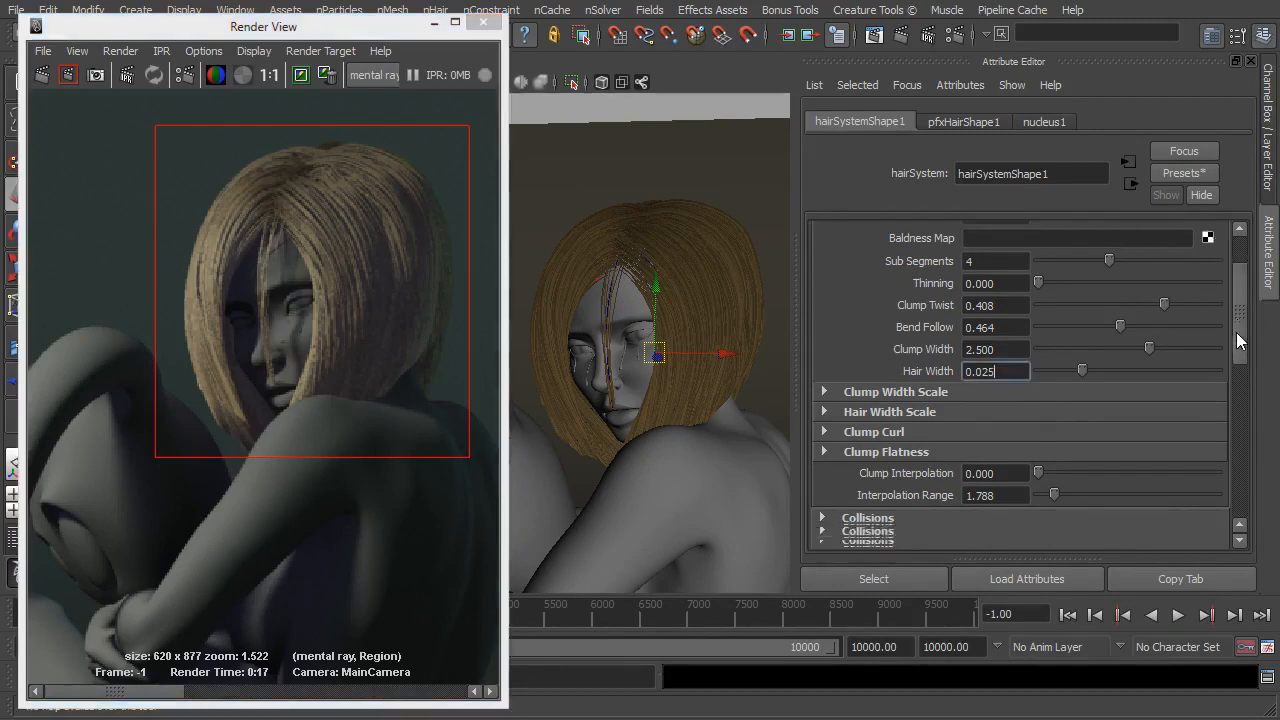
Adjust the Thinning slider from zero up to maximum and back down to about 0.150.
scroll(down, 3)
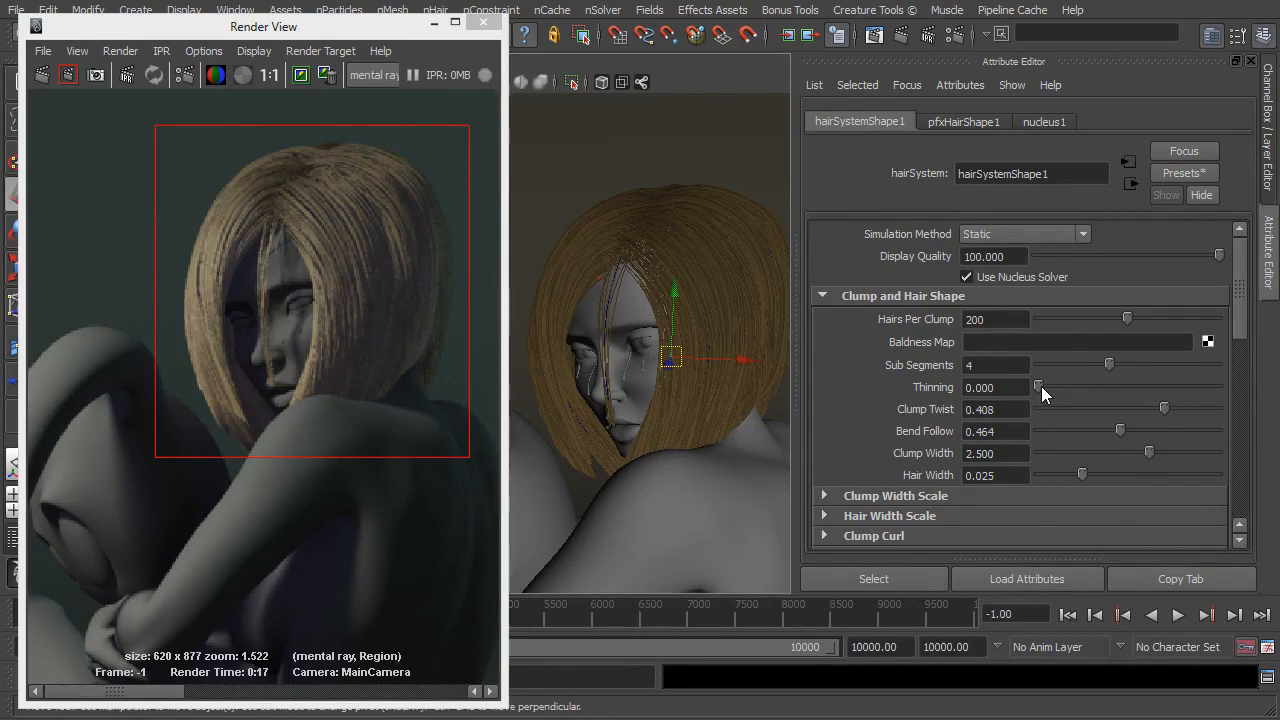
drag(1036, 388, 1048, 388)
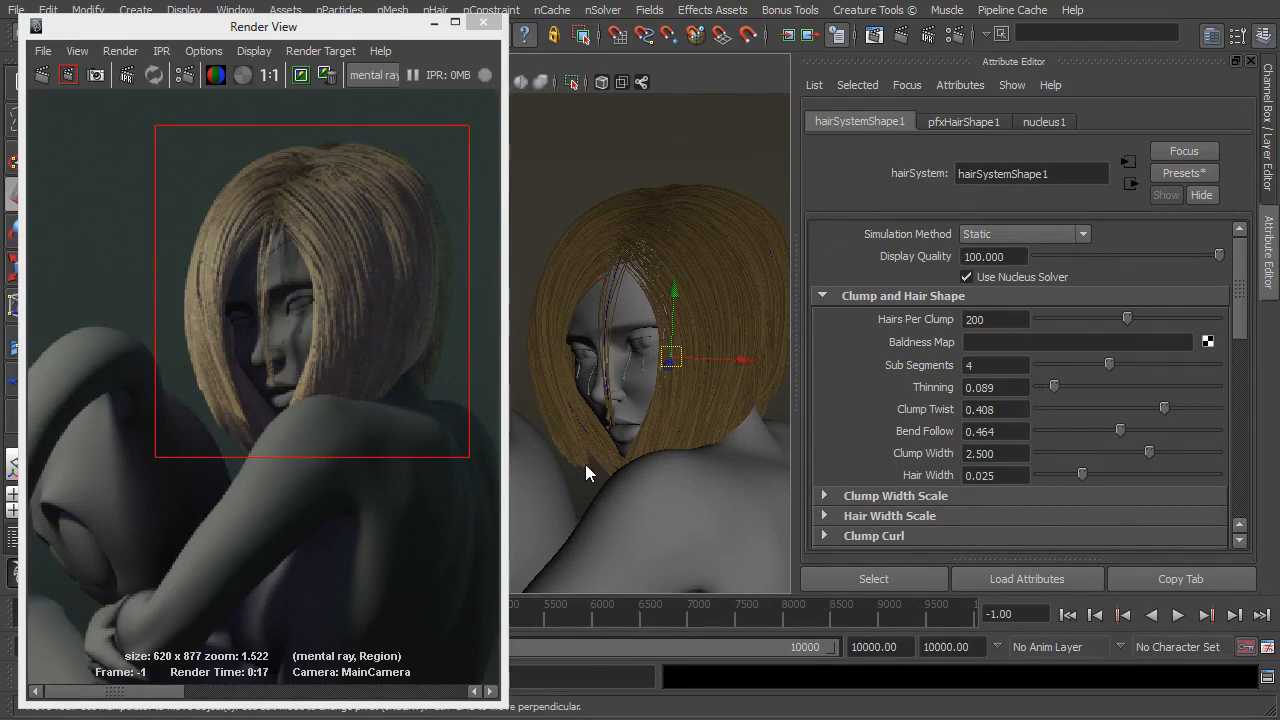
drag(1052, 388, 1216, 388)
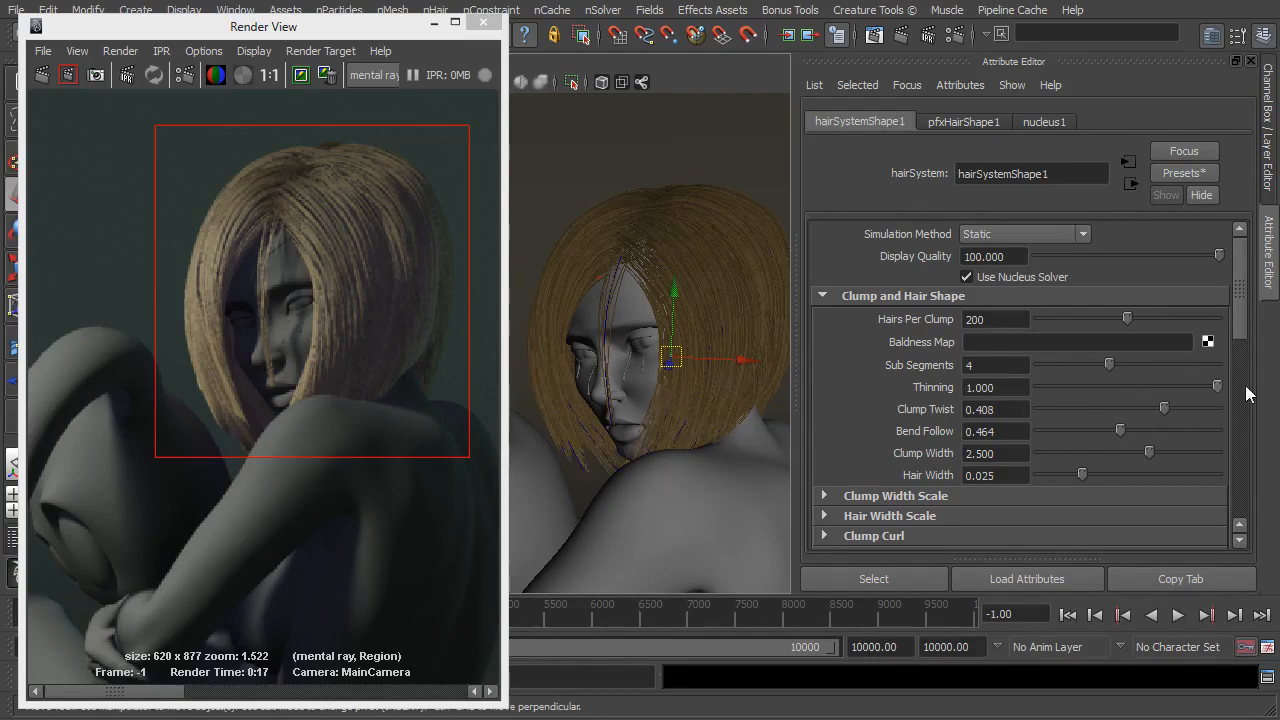
drag(1216, 388, 1040, 388)
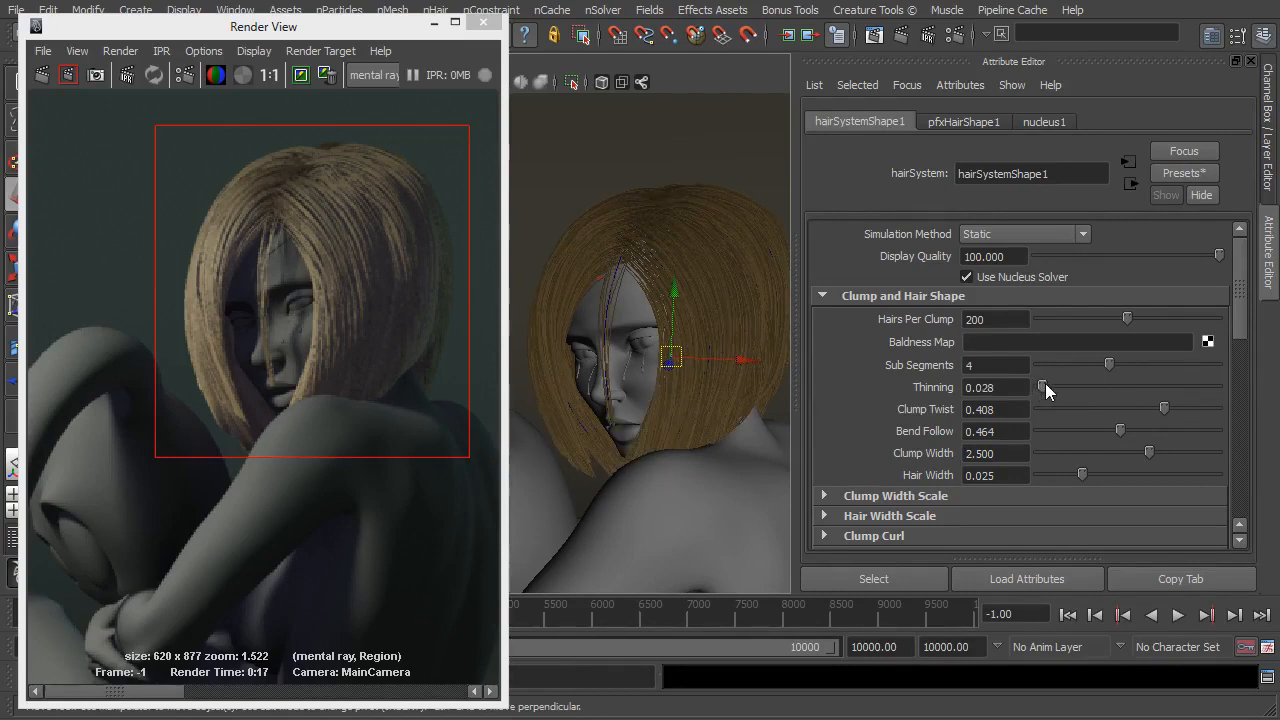
drag(1040, 388, 1060, 388)
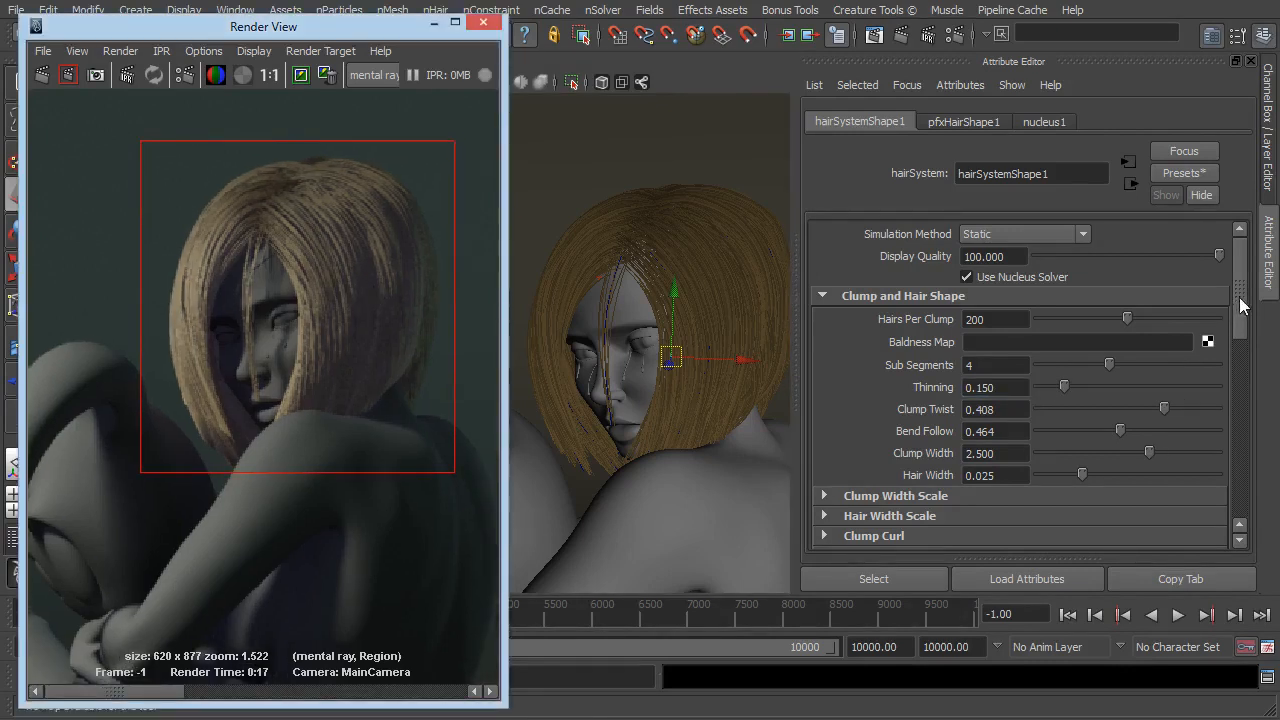
Set Hairs Per Clump to 400 and lower Display Quality to about 26 in hairSystemShape1.
scroll(down, 3)
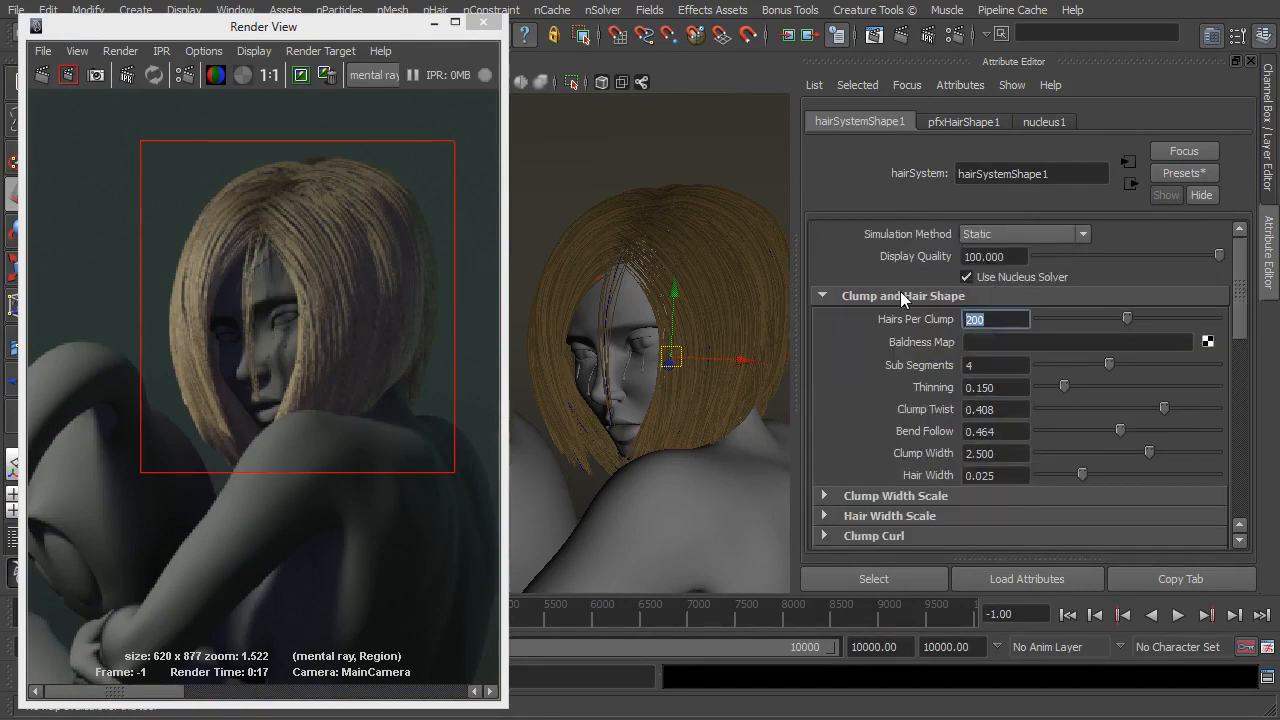
text(400)
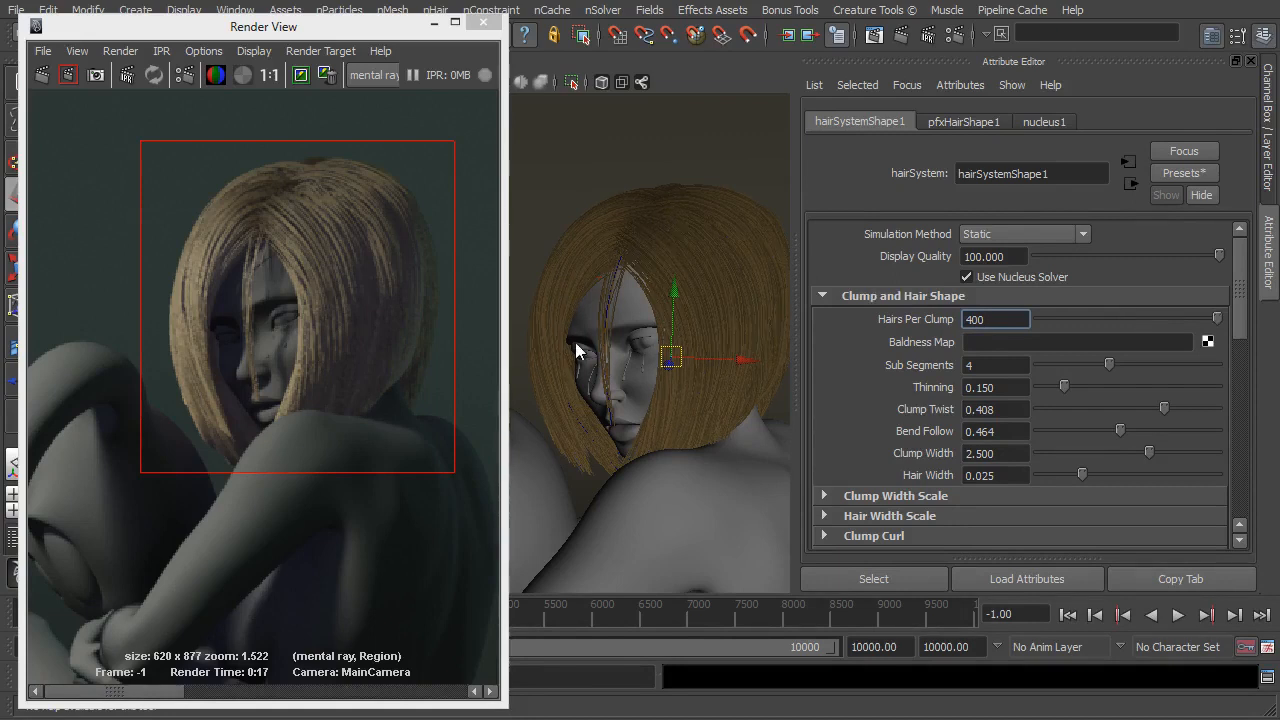
mouse_move(610, 340)
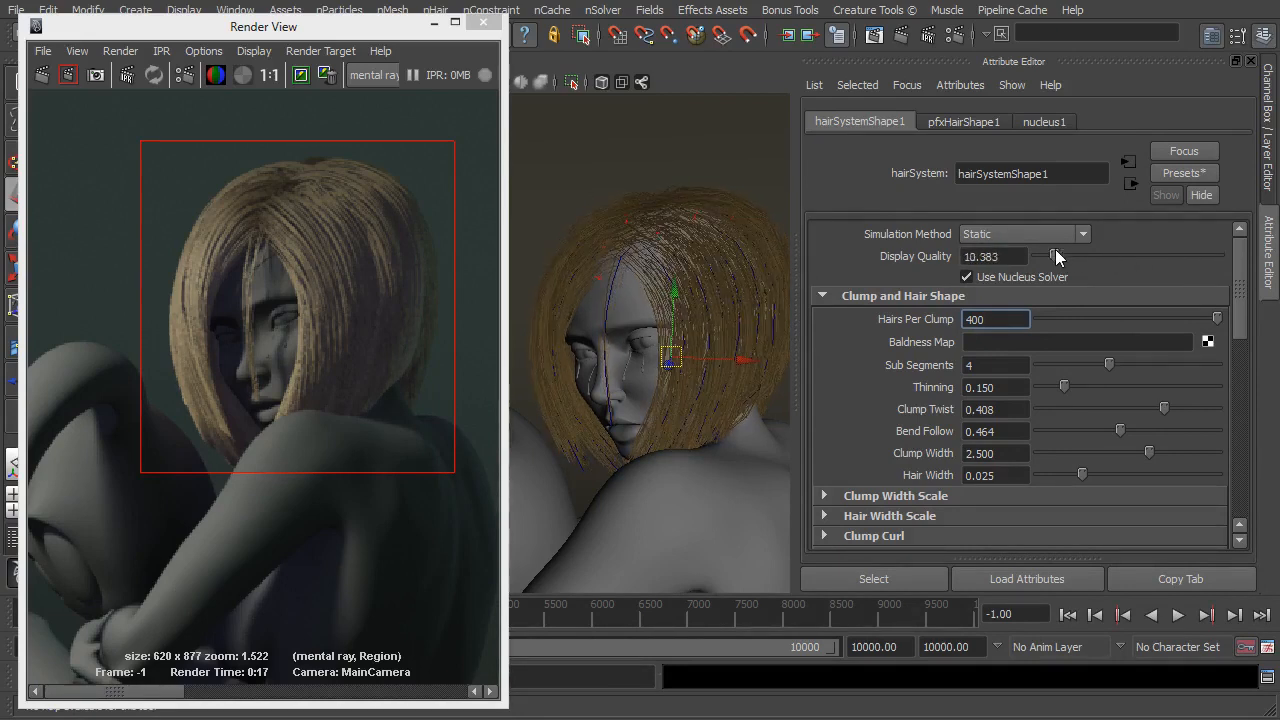
drag(1058, 256, 1084, 256)
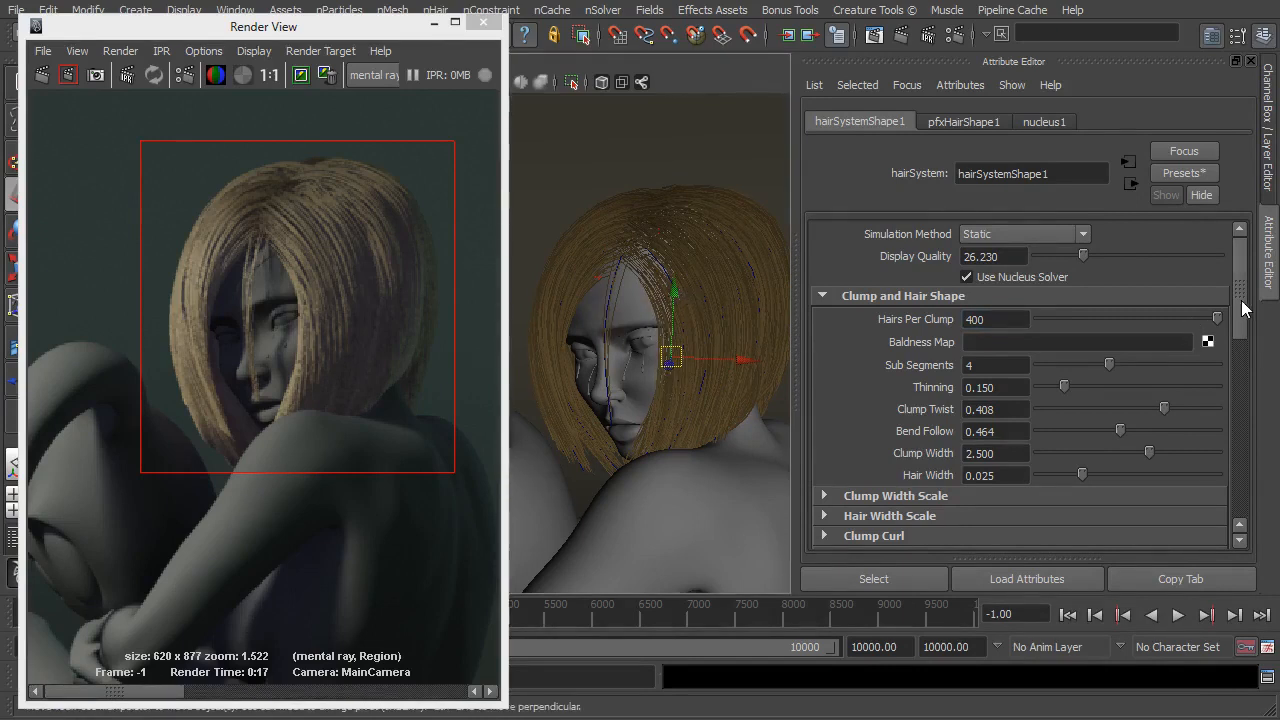
scroll(down, 3)
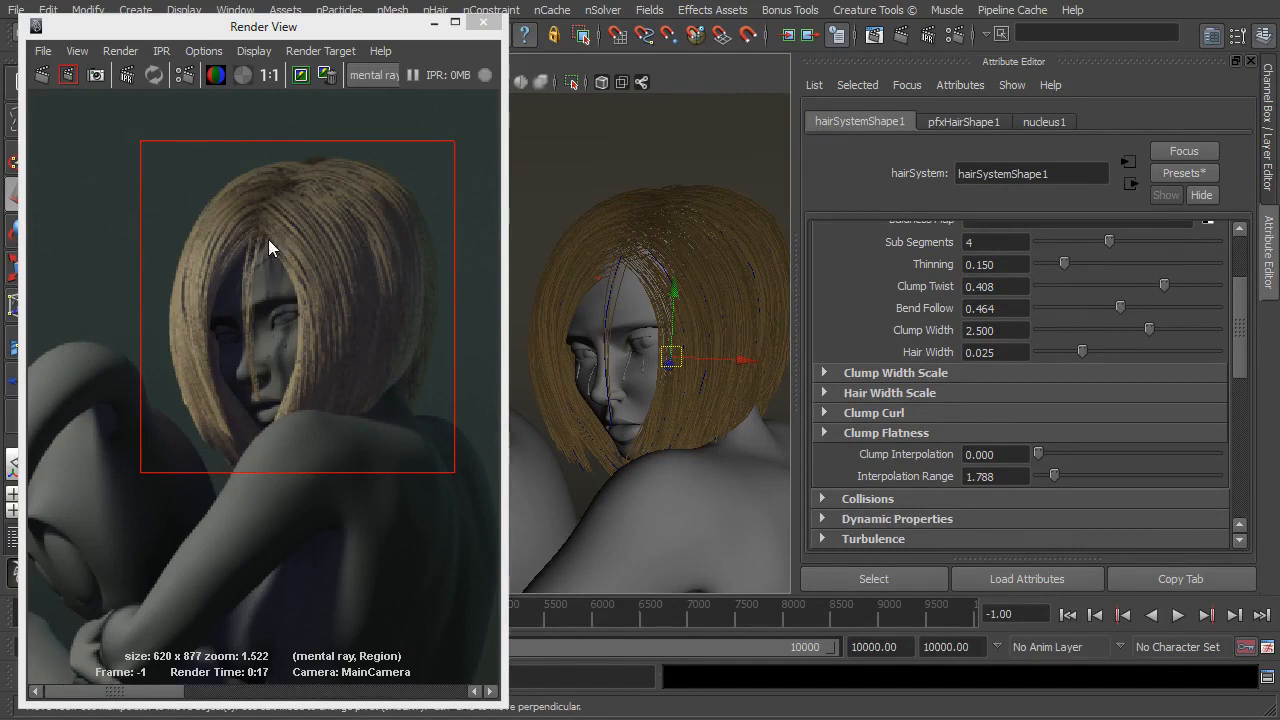
mouse_move(70, 76)
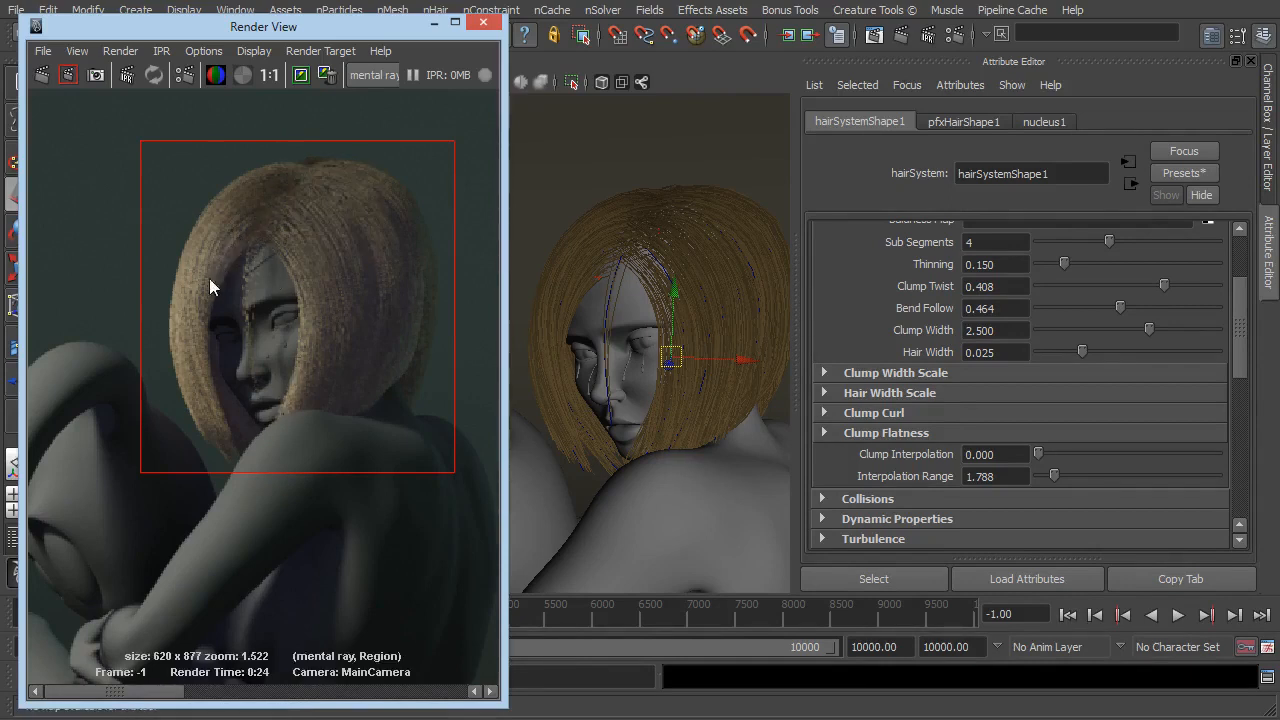
mouse_move(310, 276)
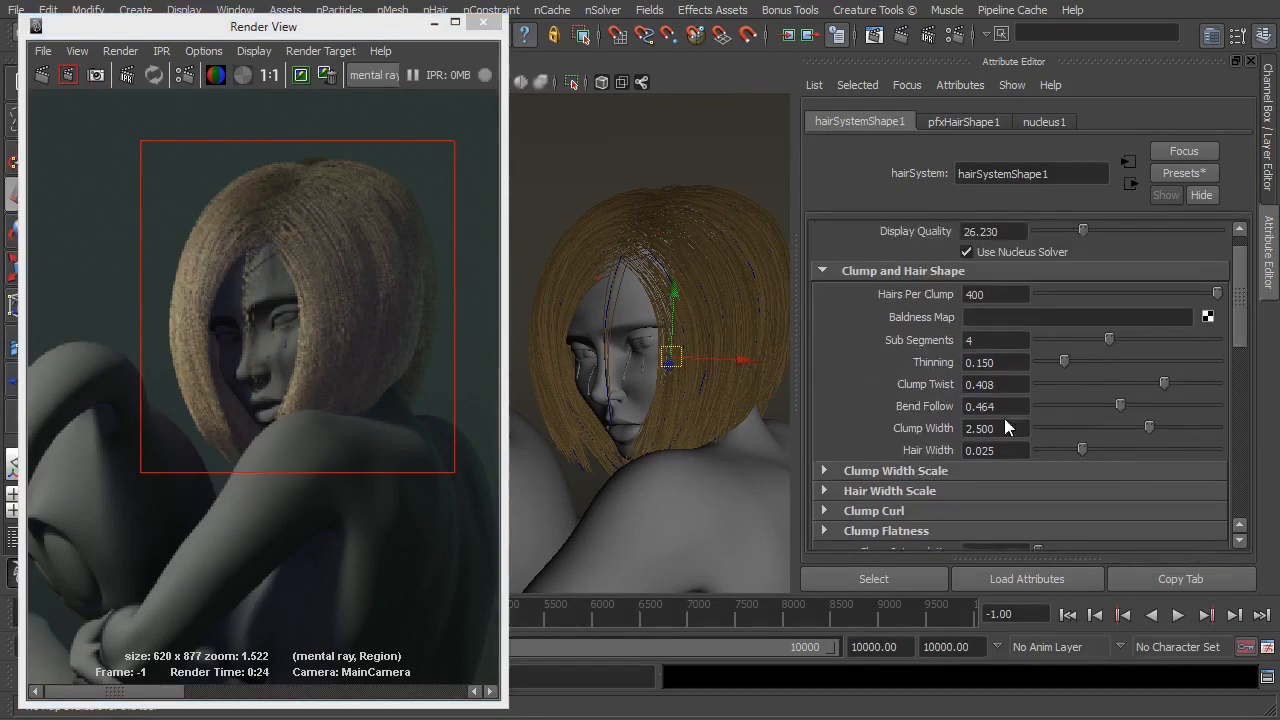
mouse_move(344, 262)
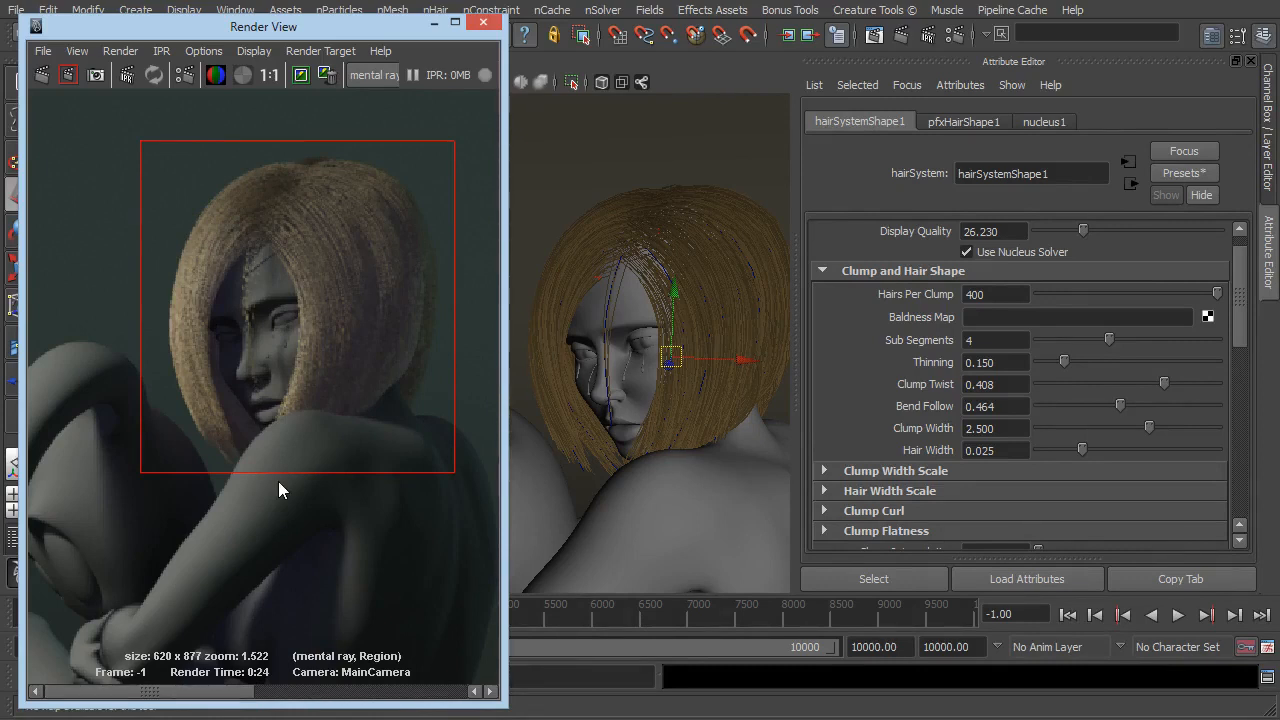
mouse_move(280, 362)
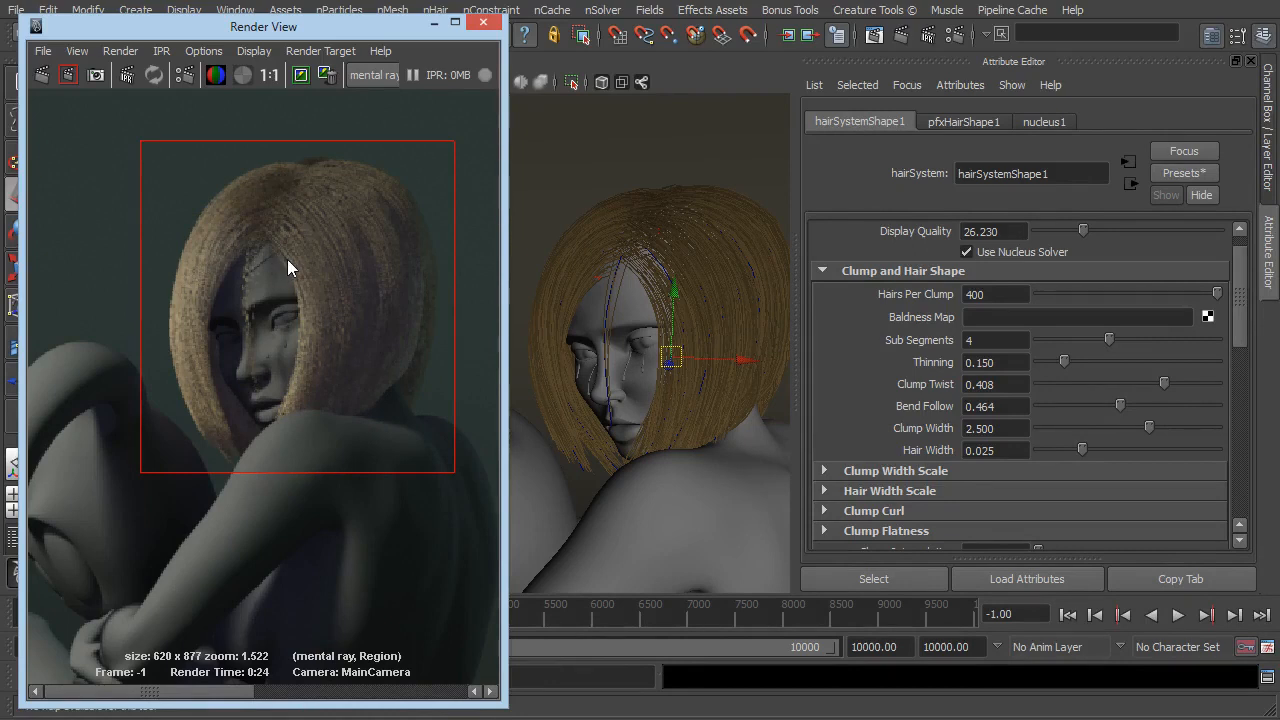
mouse_move(220, 224)
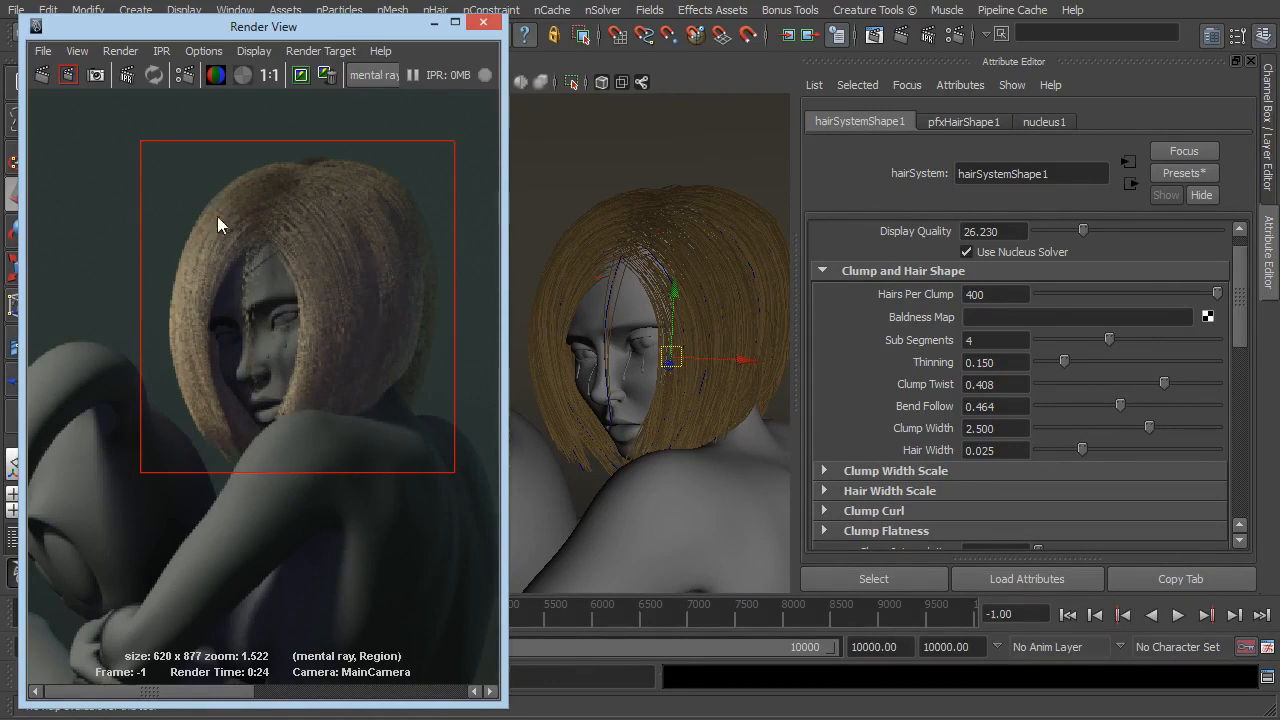
mouse_move(232, 212)
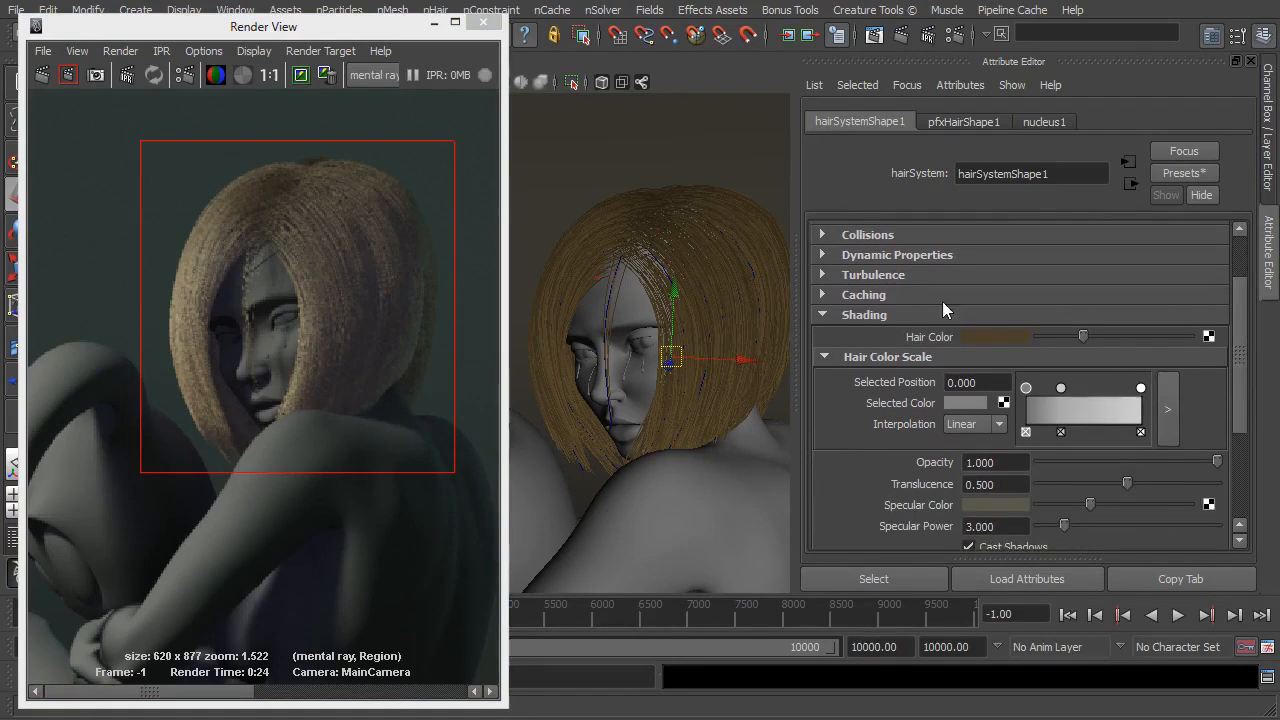
mouse_move(1022, 346)
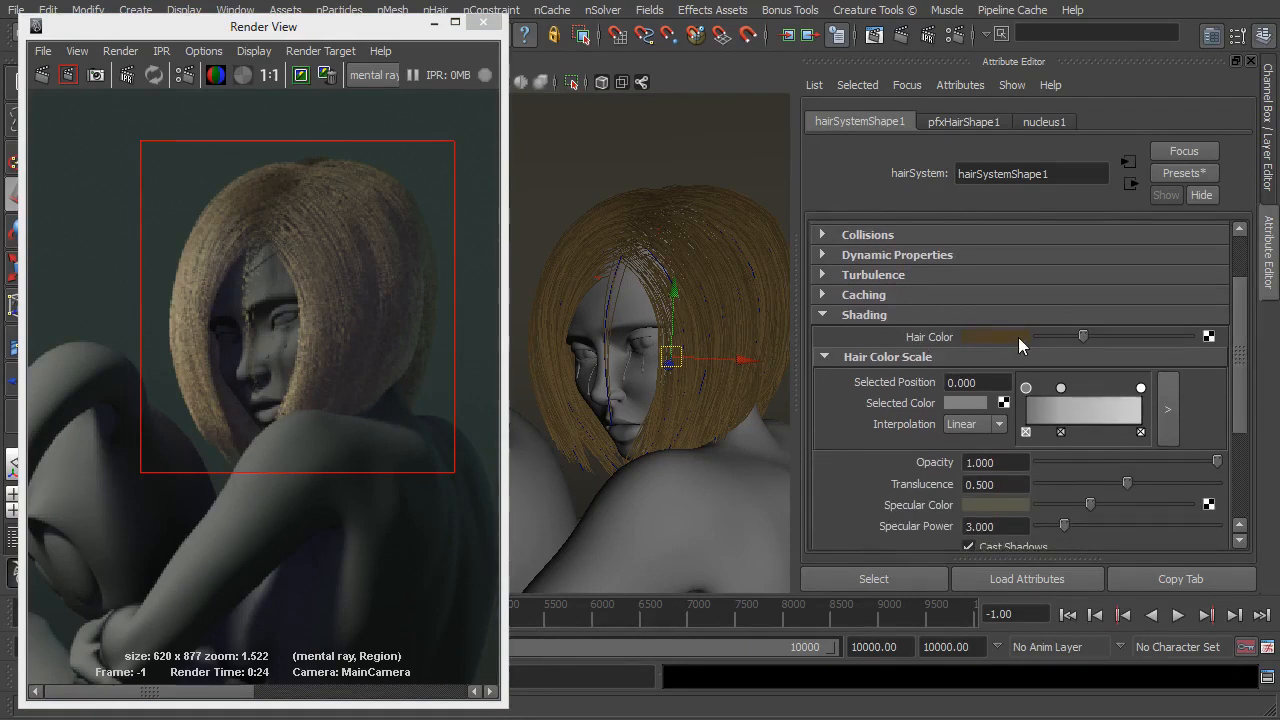
mouse_move(1030, 348)
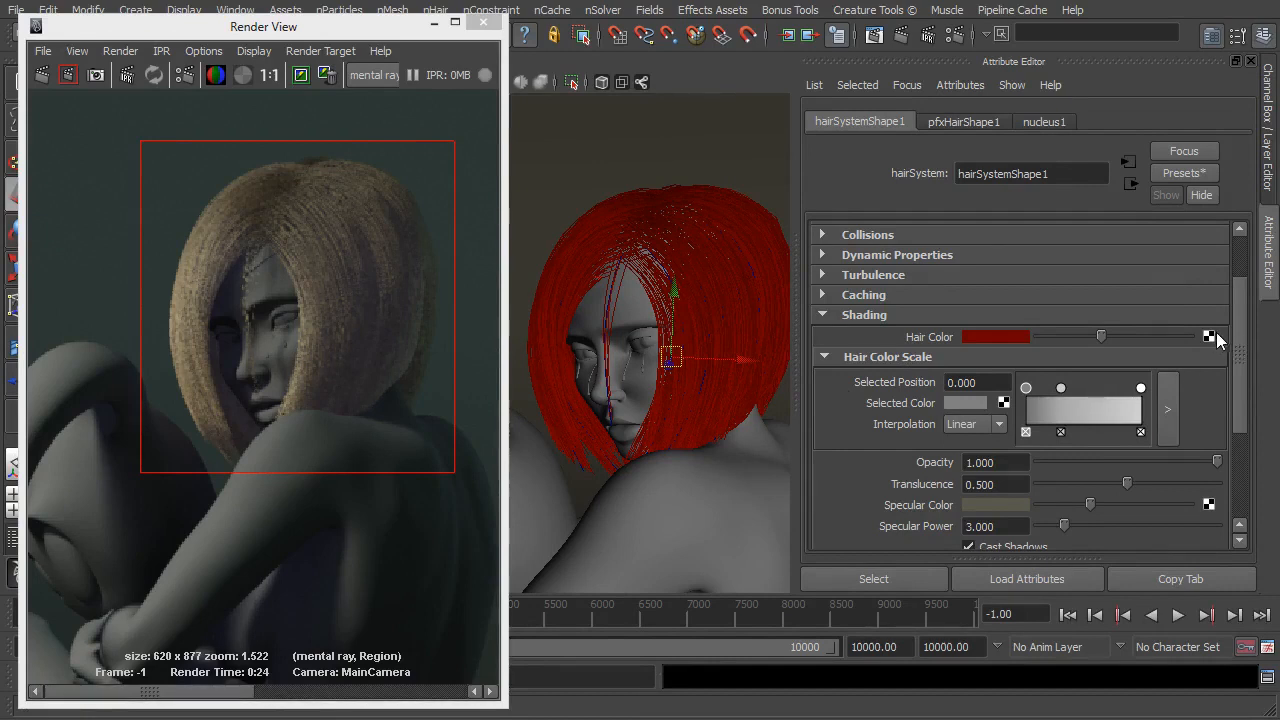
mouse_move(648, 212)
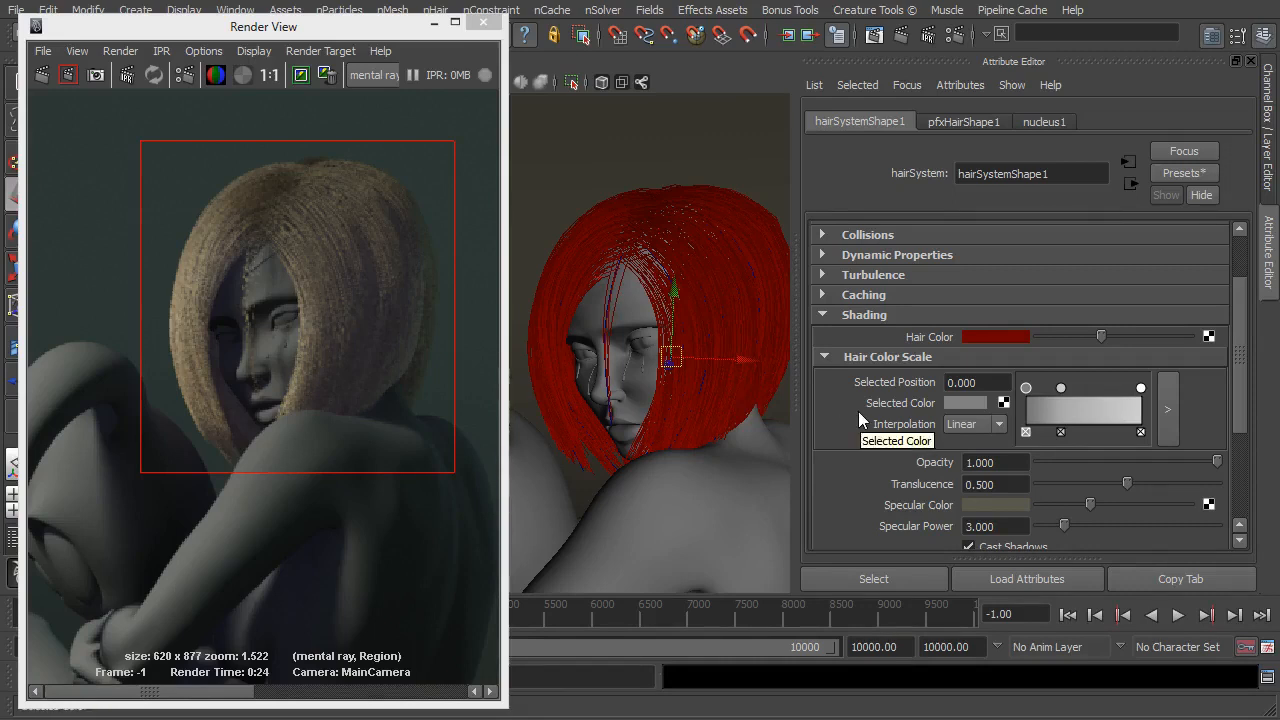
mouse_move(240, 374)
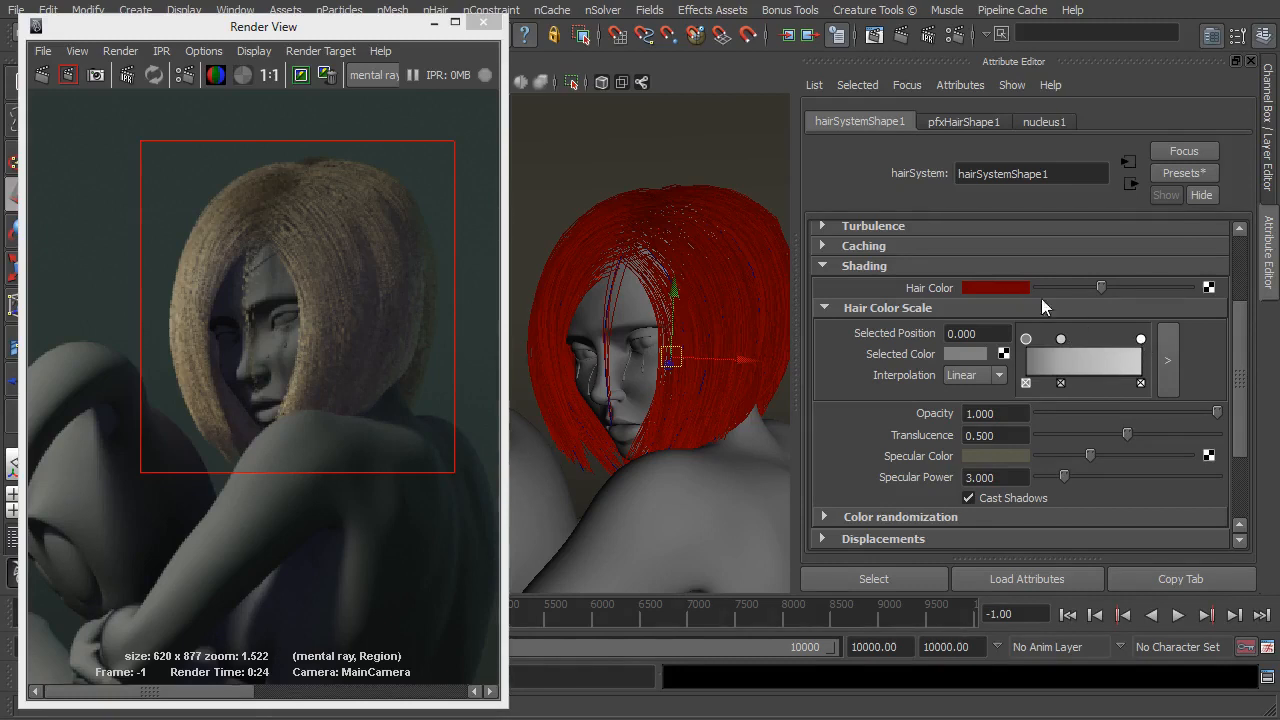
mouse_move(800, 374)
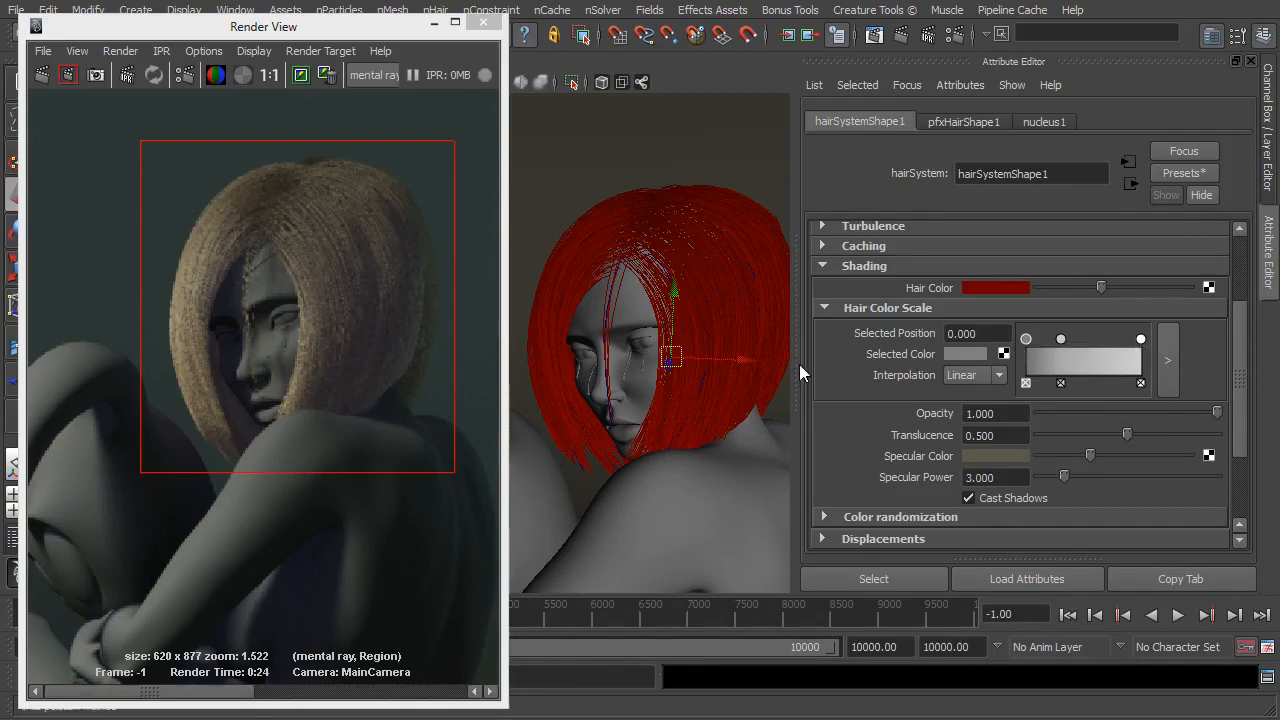
mouse_move(690, 330)
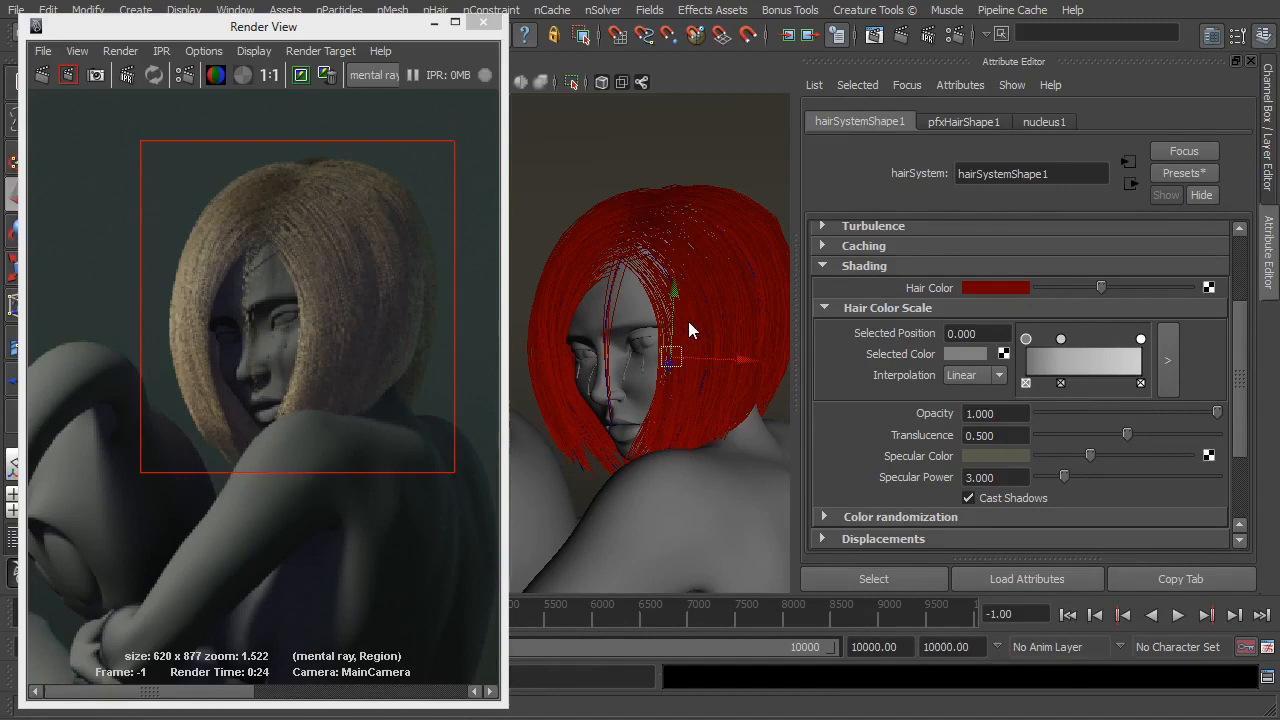
mouse_move(664, 436)
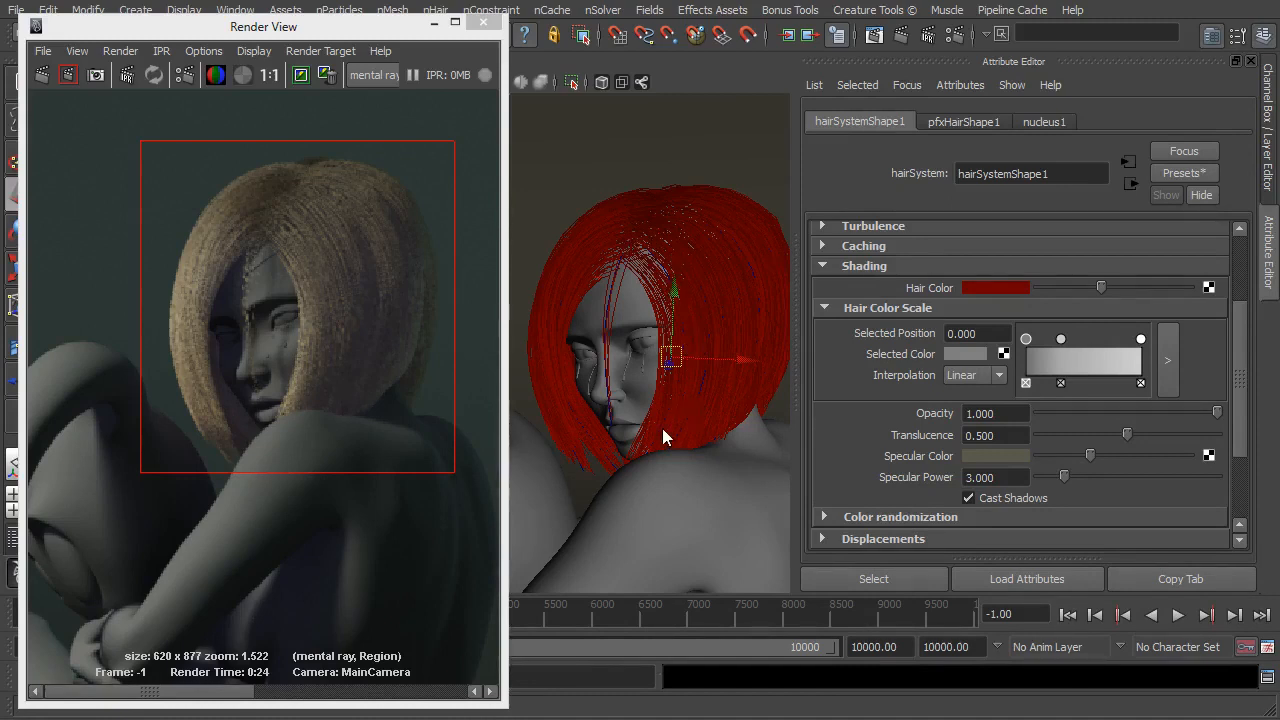
mouse_move(750, 434)
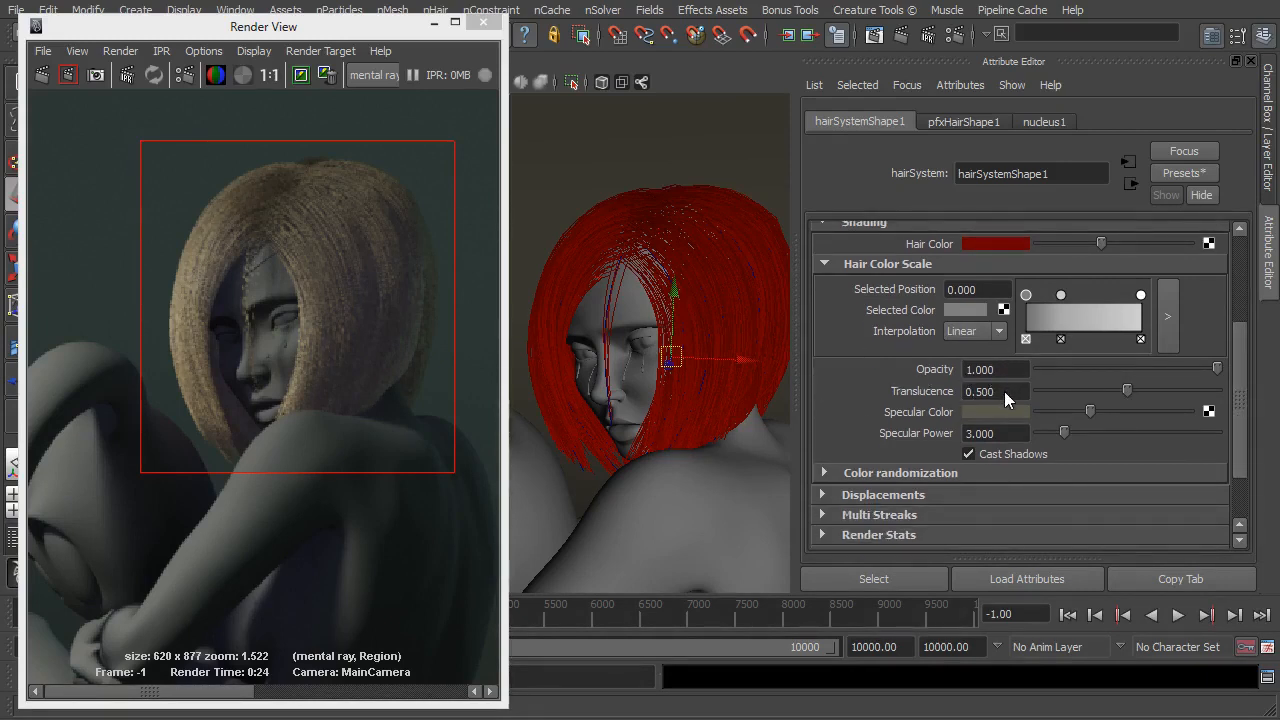
click(994, 390)
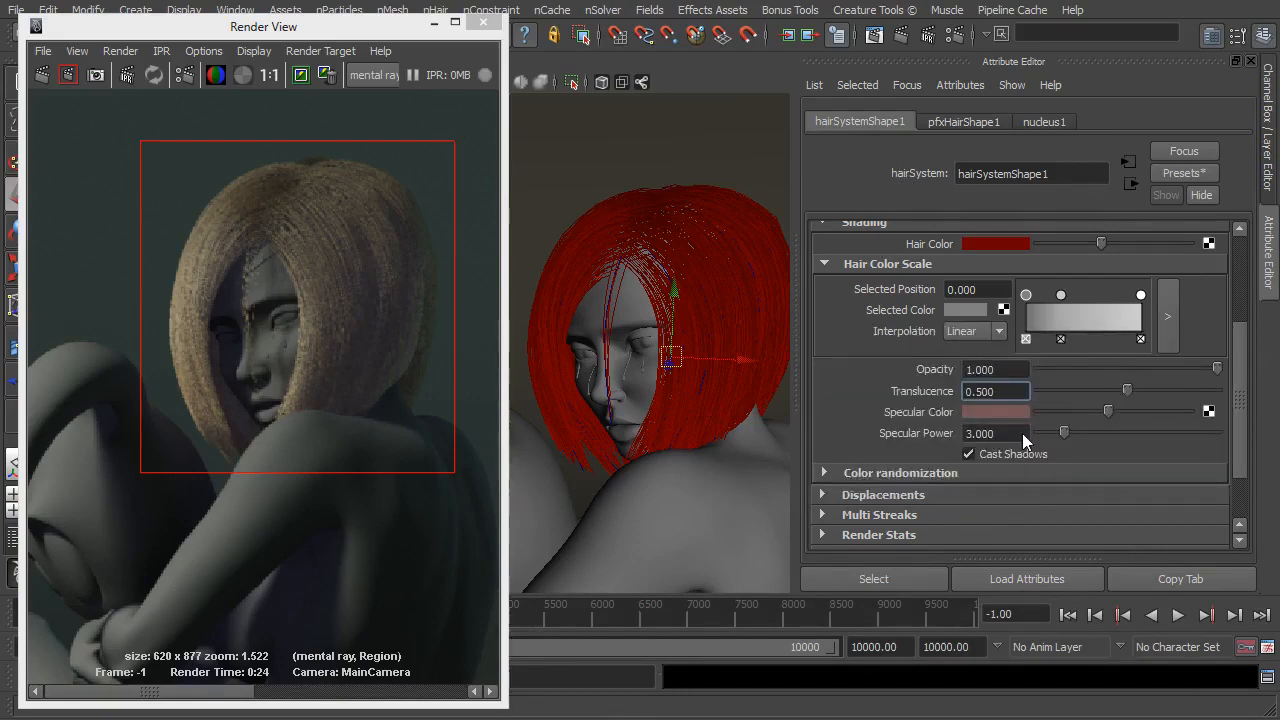
Set the hair's Specular Power to 20 and Opacity to 0.75 in the Shading section.
click(996, 432)
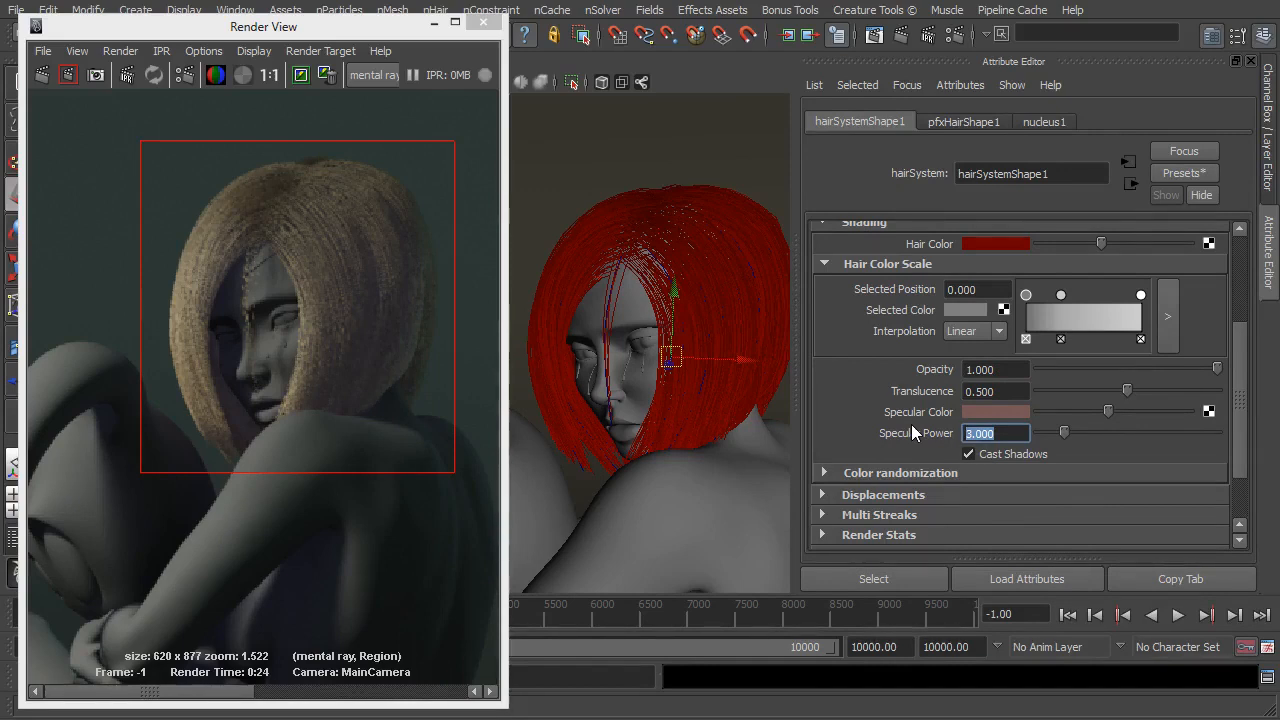
text(20.000)
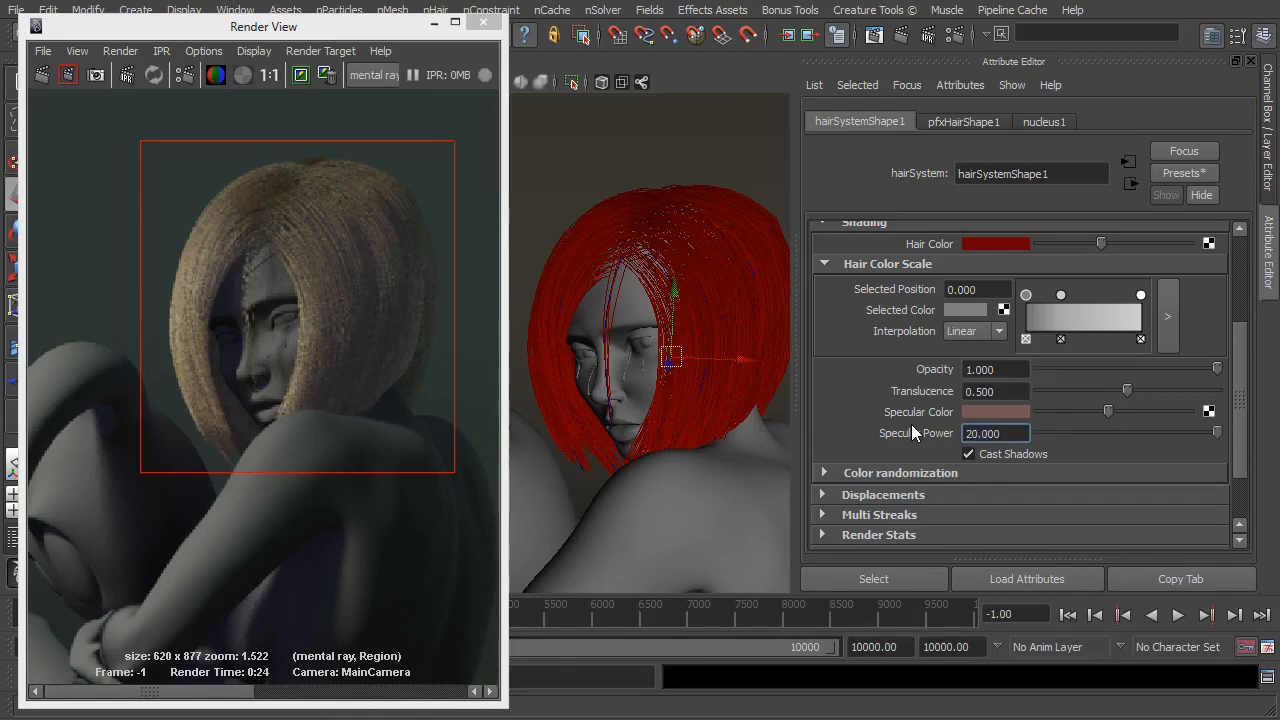
mouse_move(1110, 390)
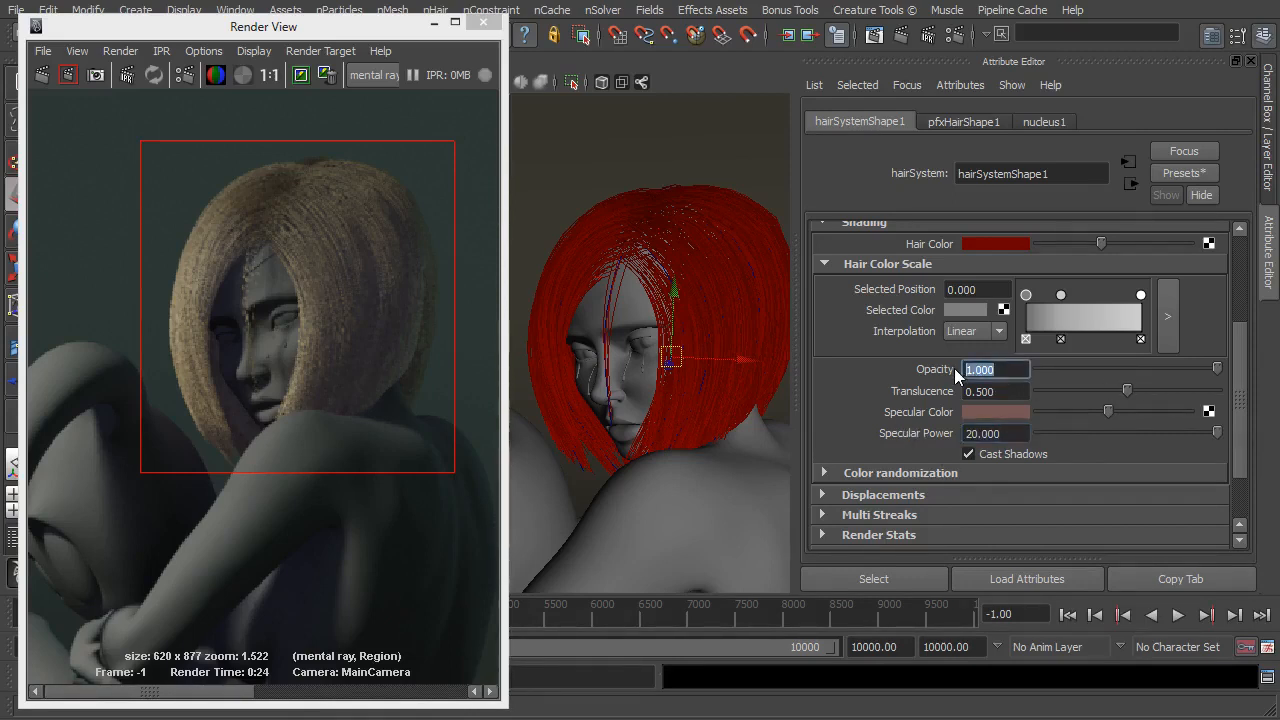
text(.7)
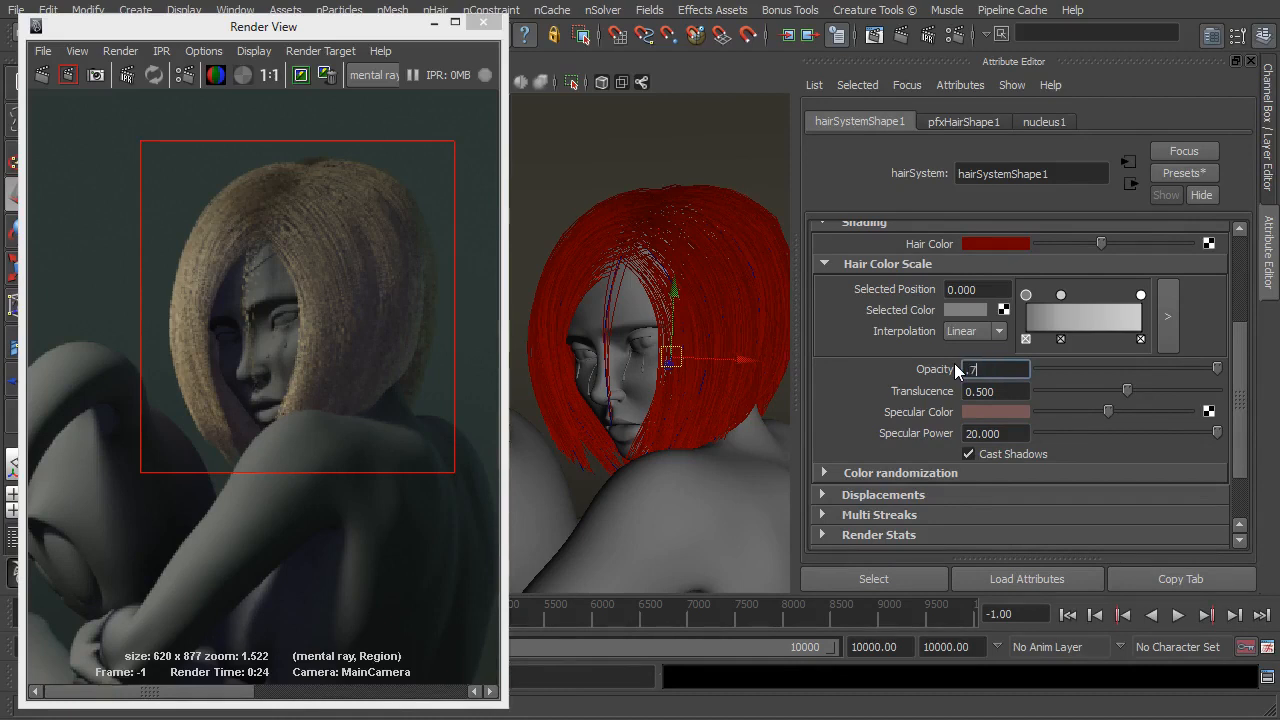
text(0.750)
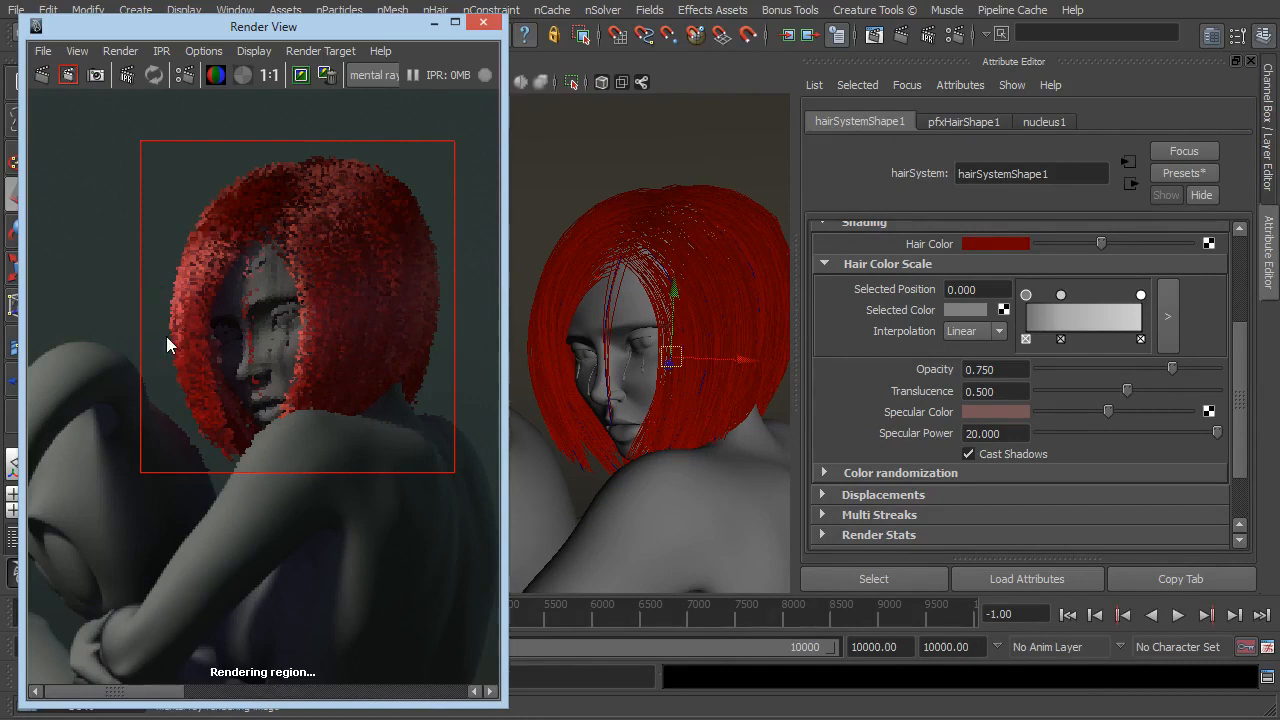
mouse_move(180, 272)
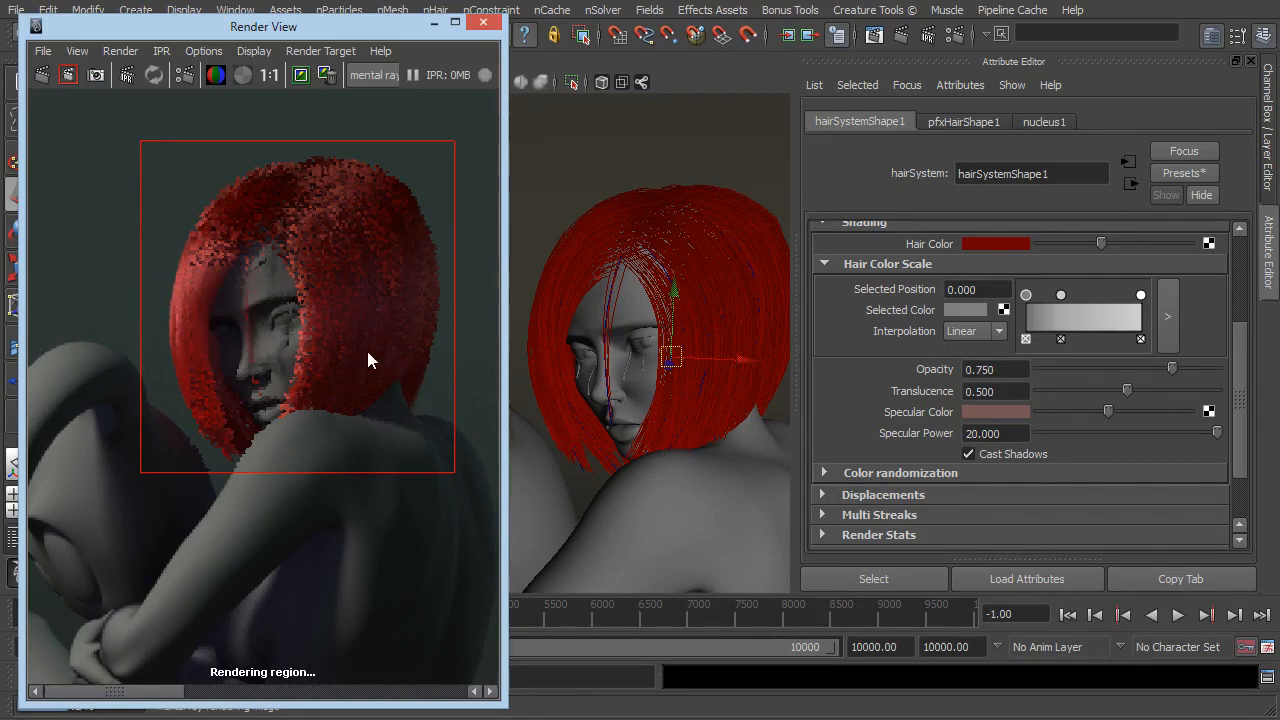
mouse_move(368, 472)
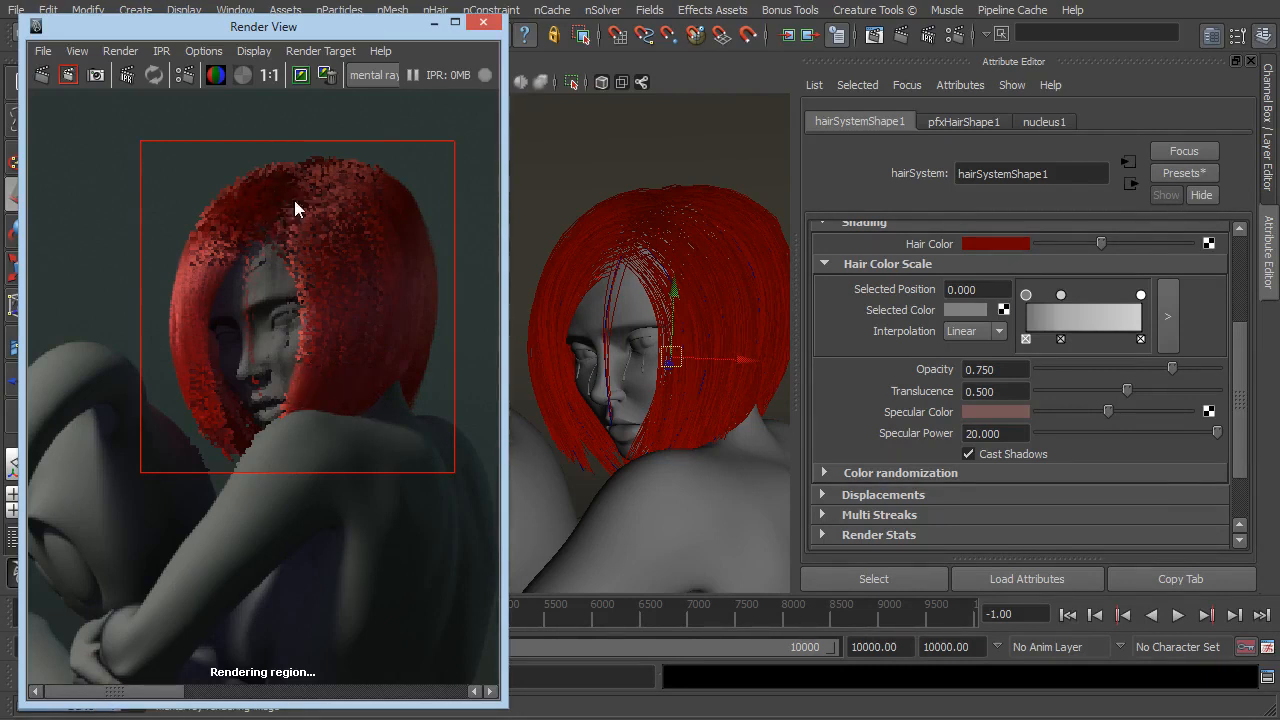
mouse_move(208, 432)
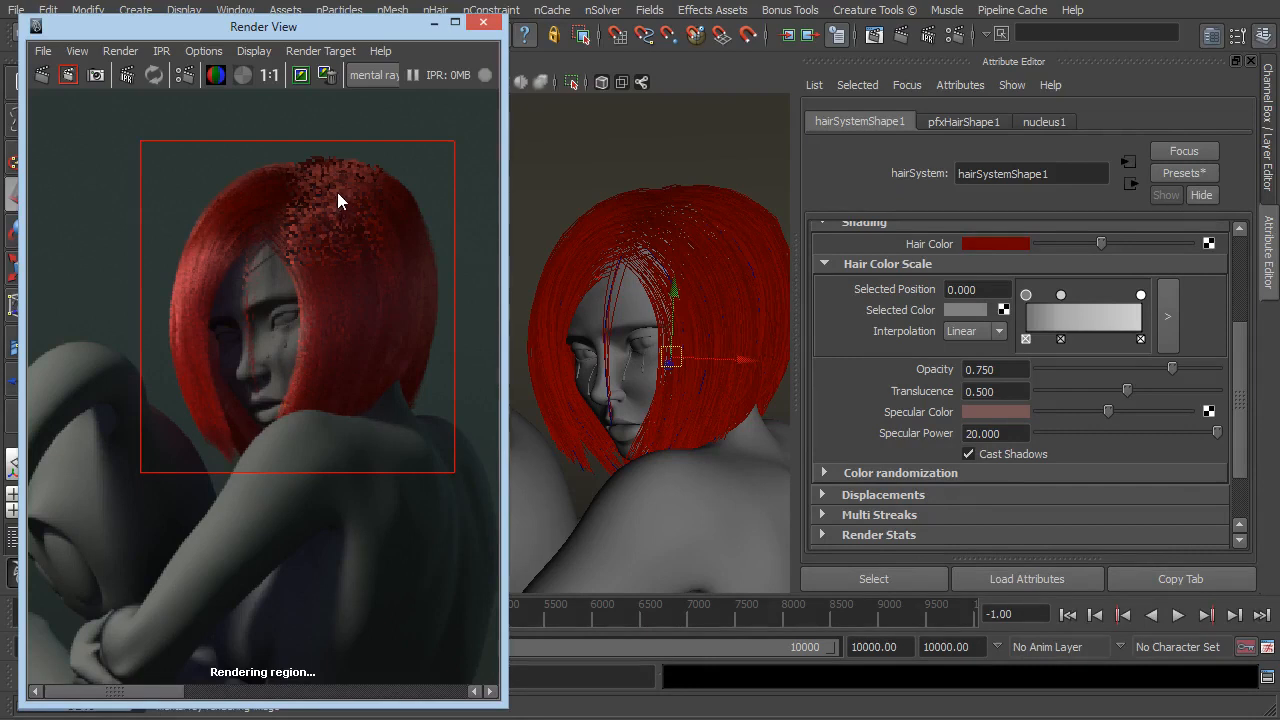
mouse_move(370, 374)
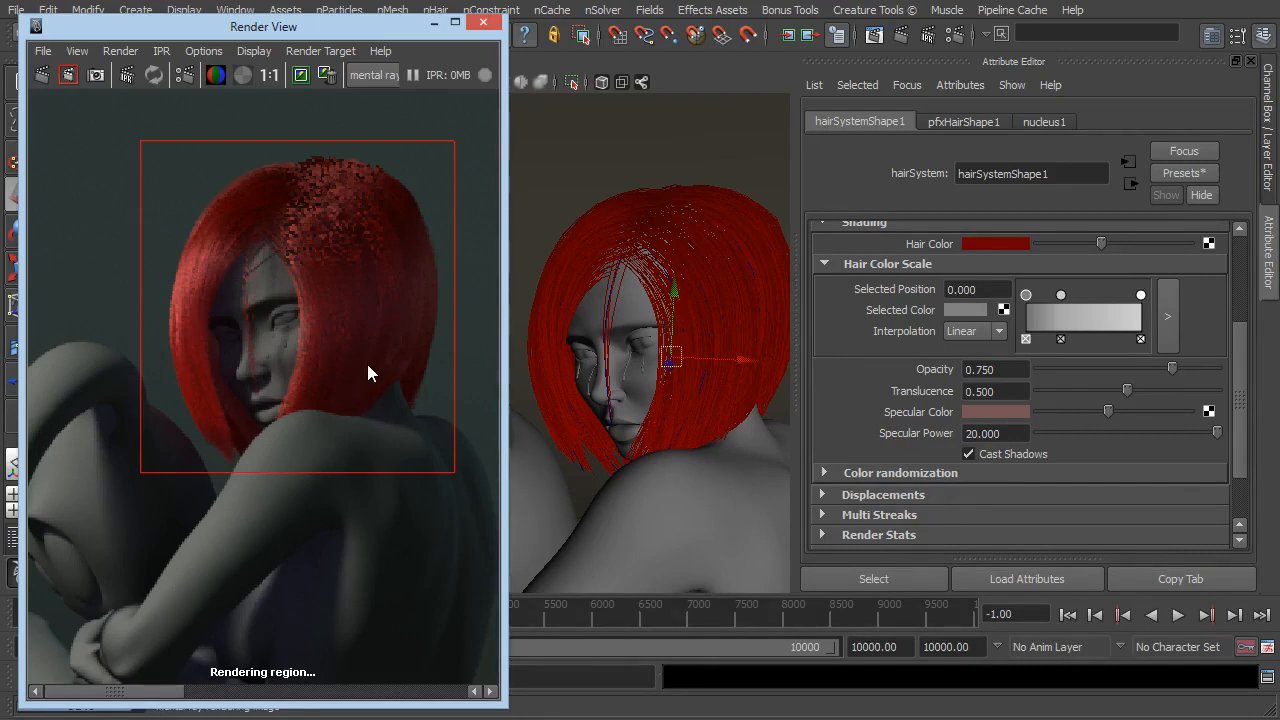
mouse_move(364, 380)
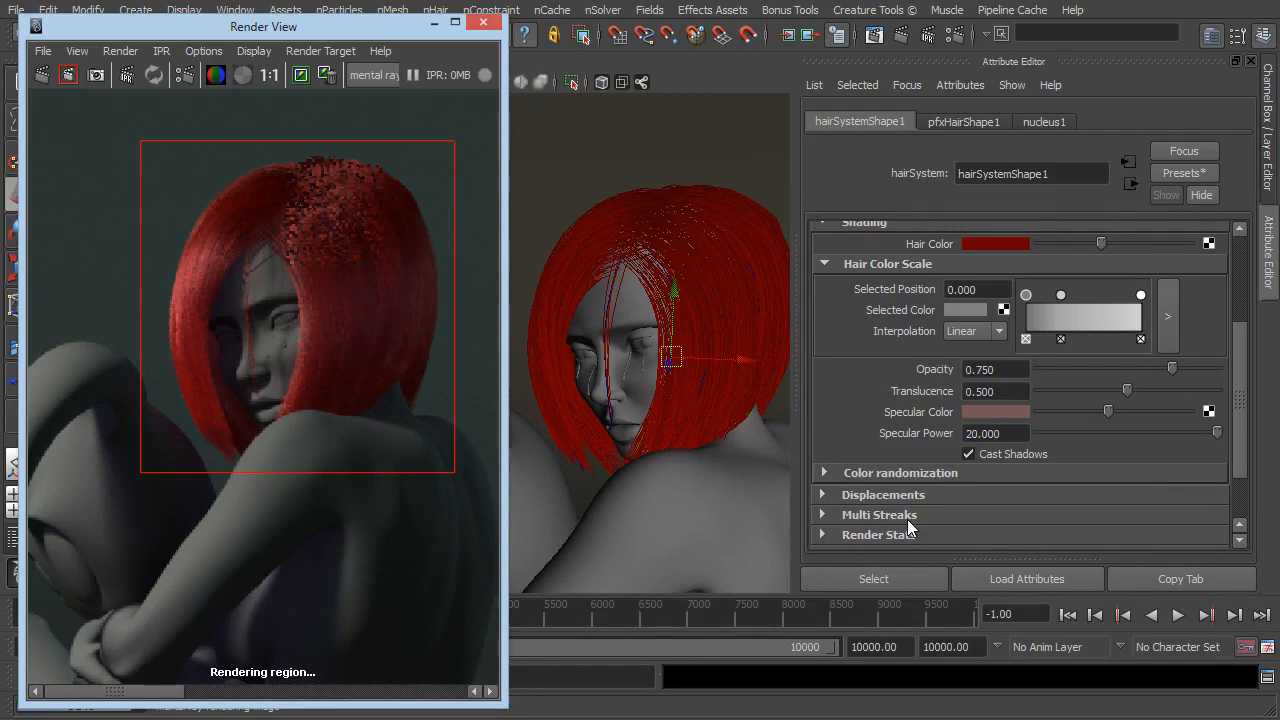
mouse_move(872, 528)
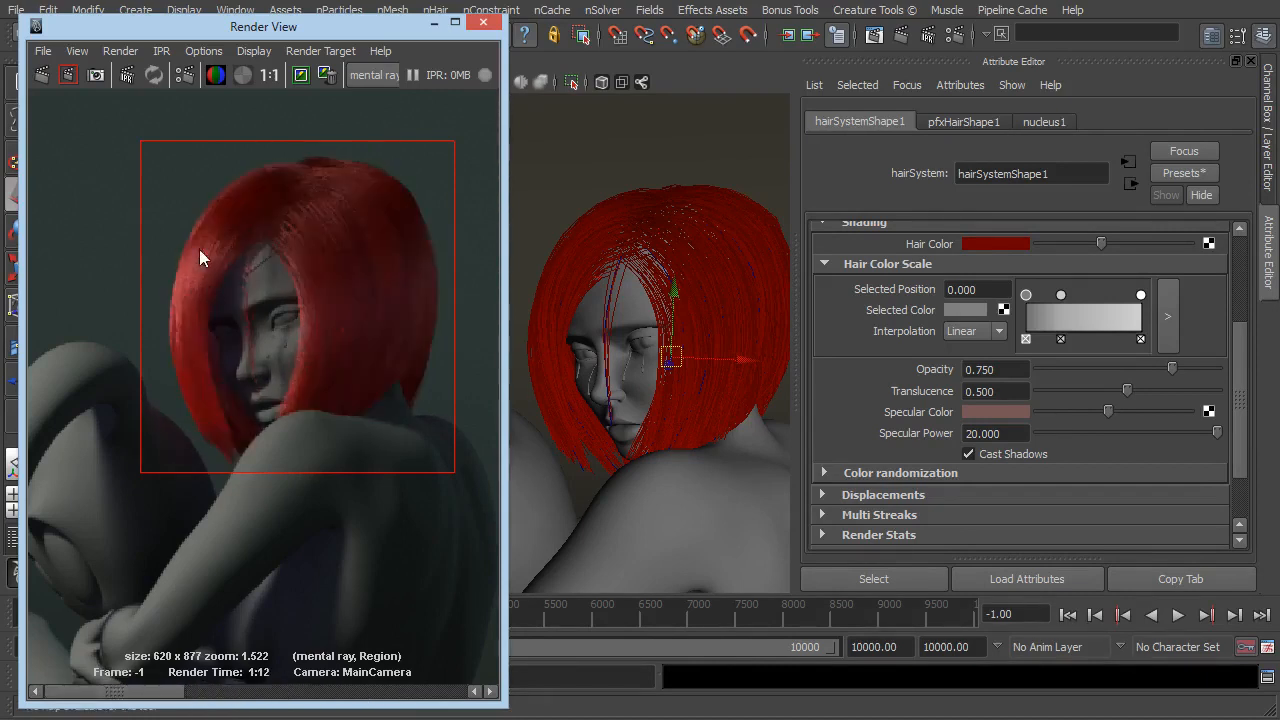
mouse_move(192, 276)
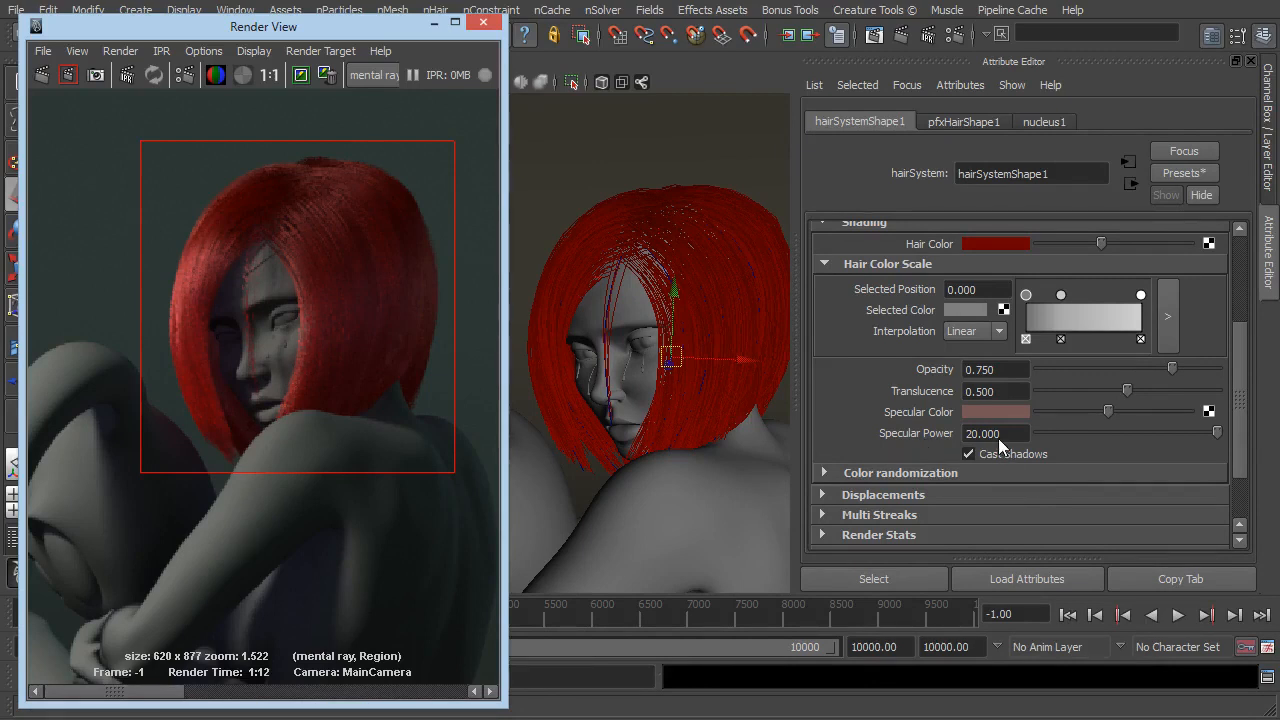
mouse_move(984, 444)
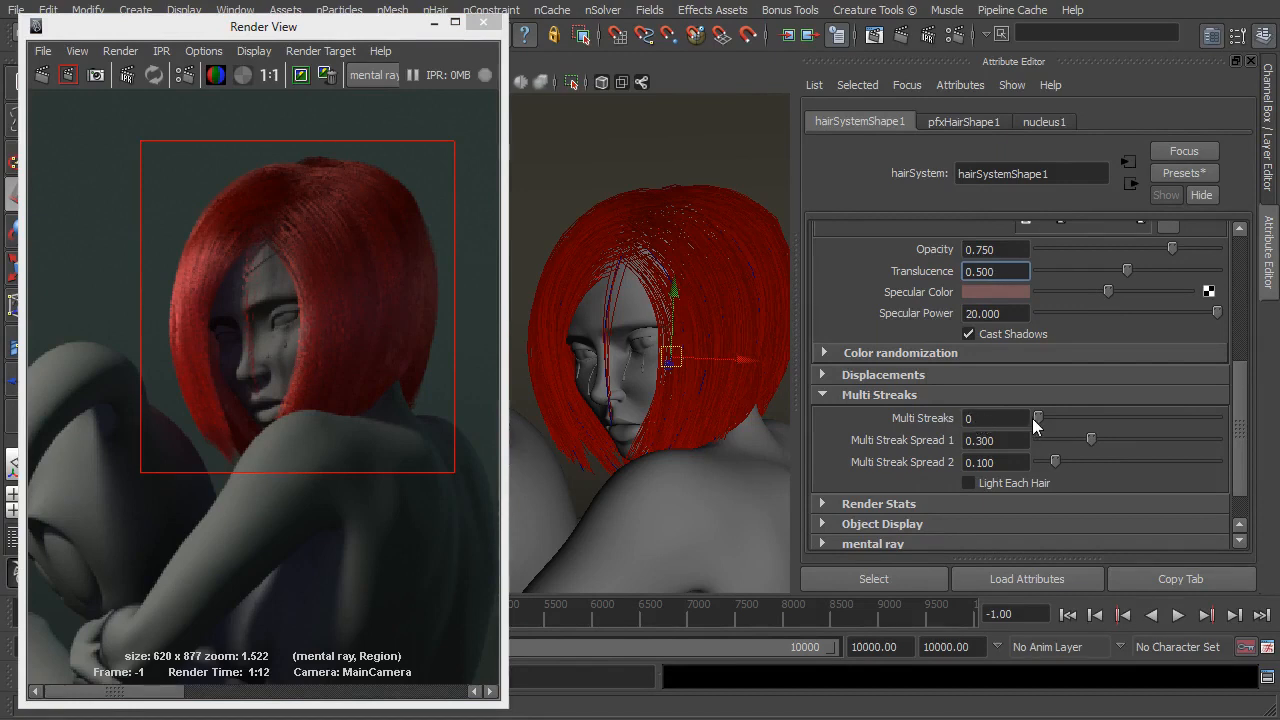
Set Multi Streaks to 1 with Light Each Hair on, then re-render the framed hair region.
drag(1038, 418, 1048, 418)
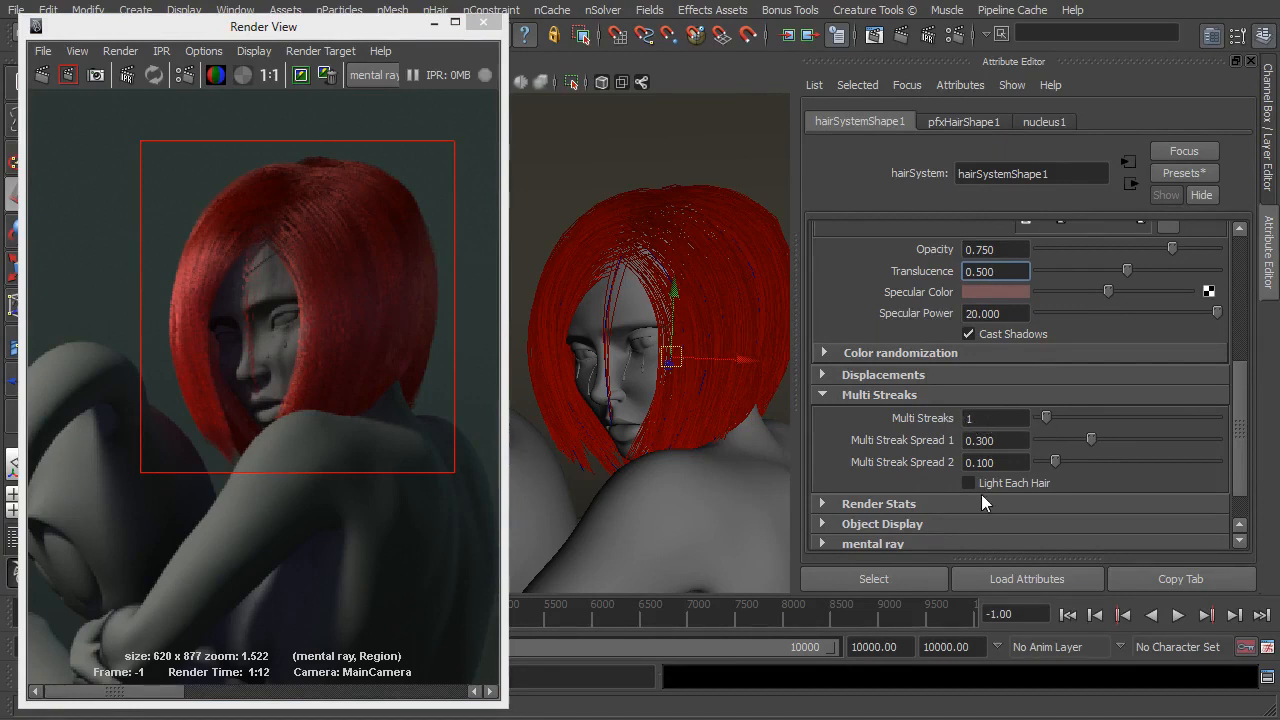
click(968, 482)
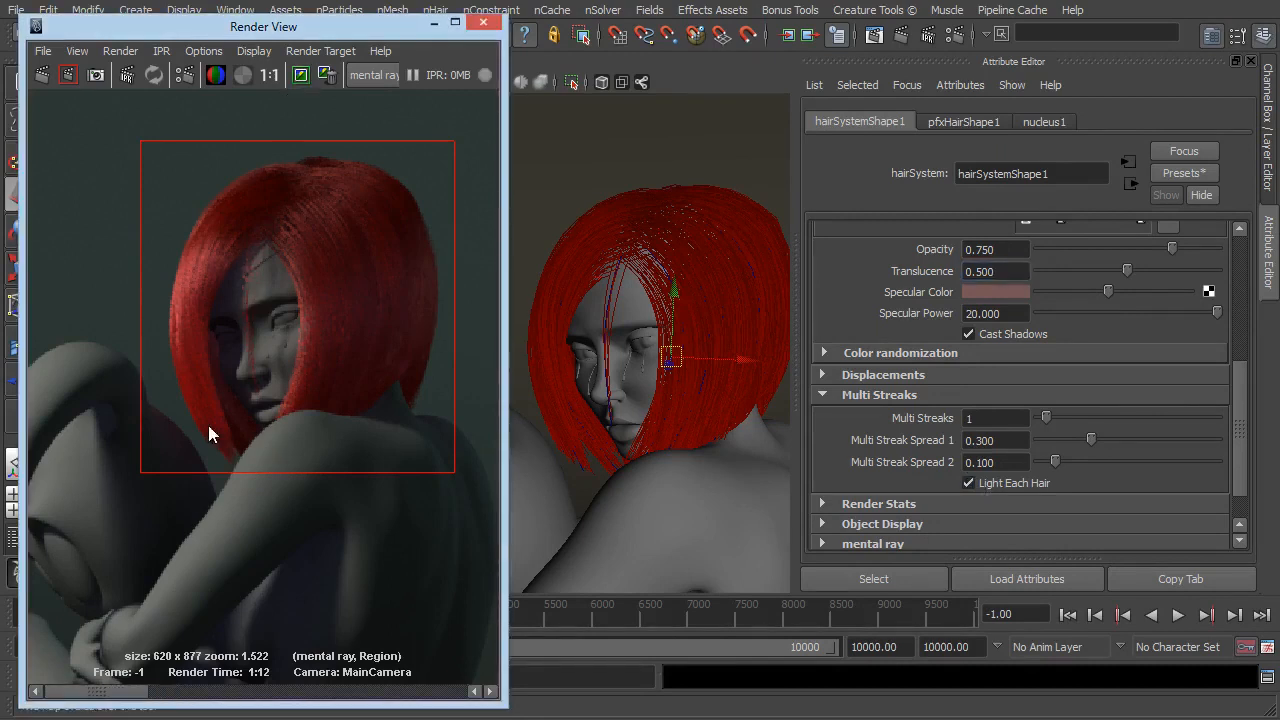
mouse_move(240, 156)
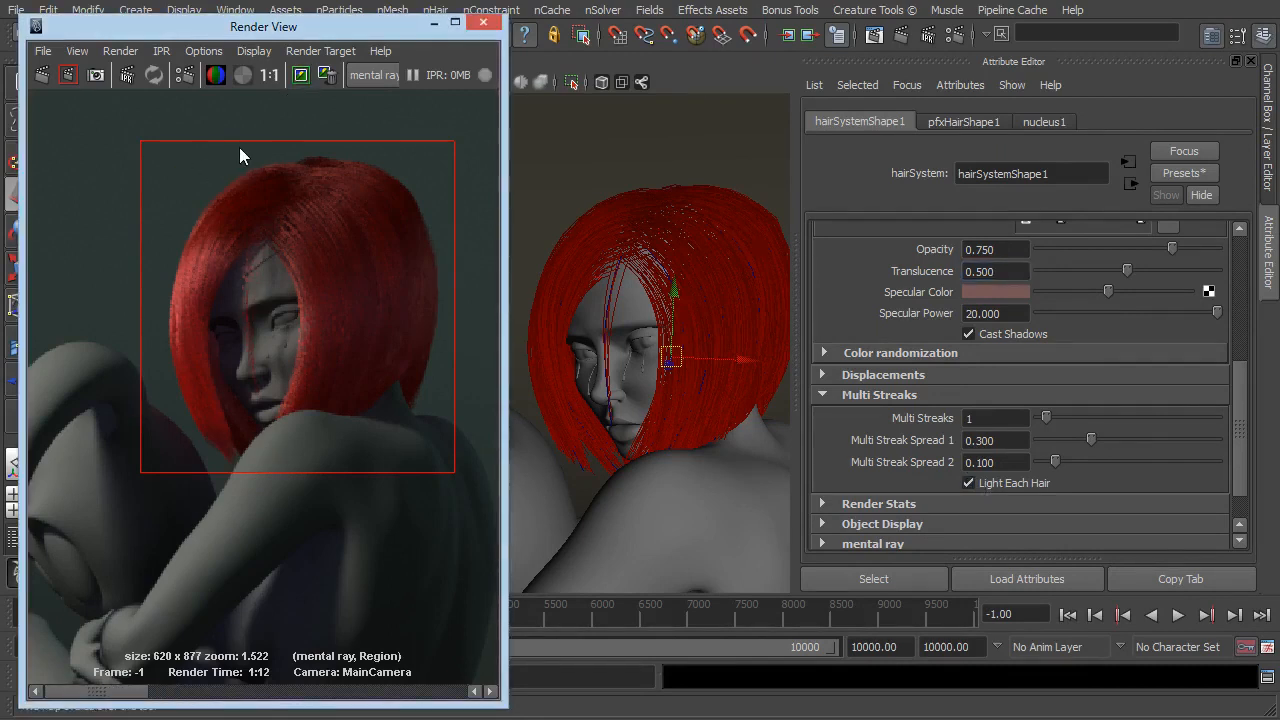
click(68, 76)
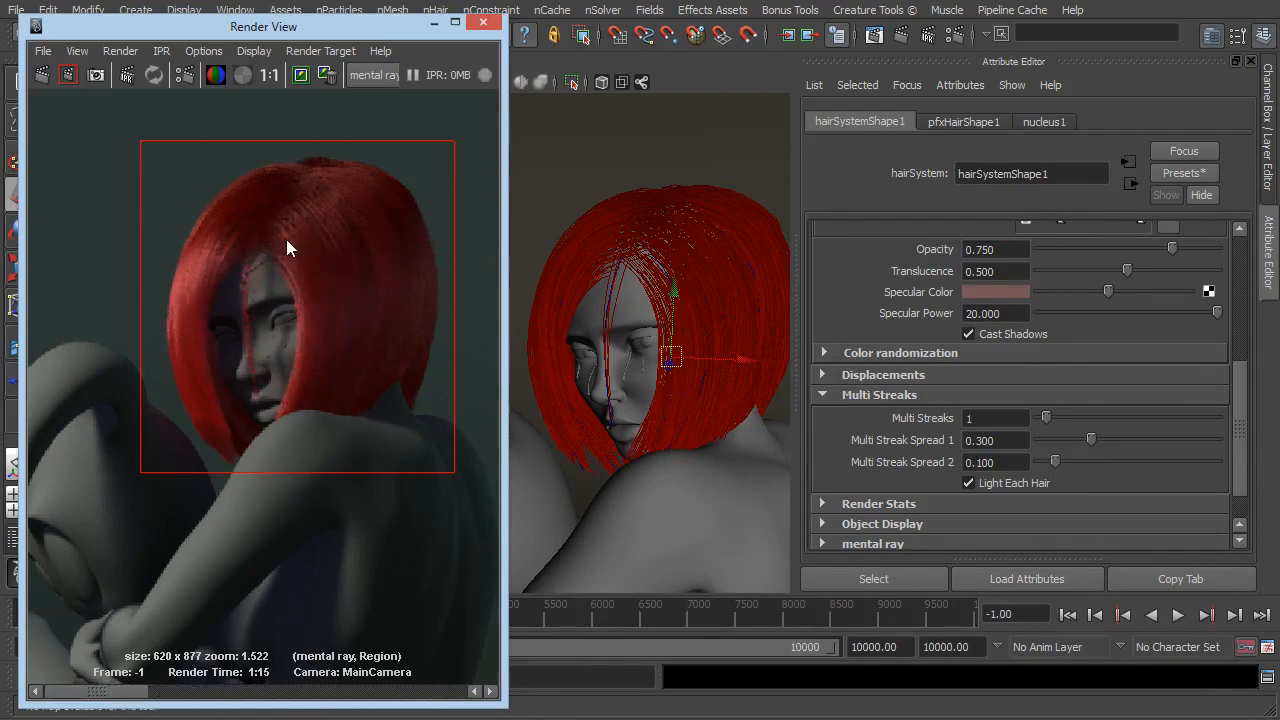
mouse_move(308, 218)
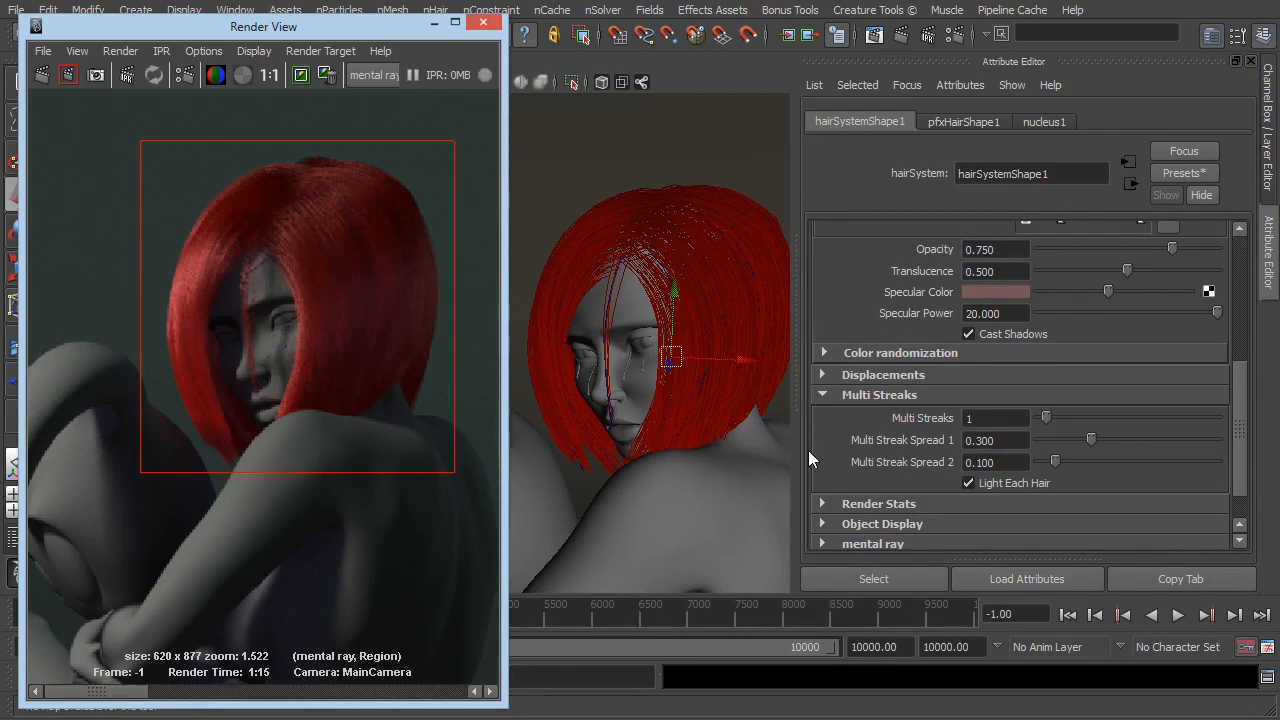
mouse_move(1044, 486)
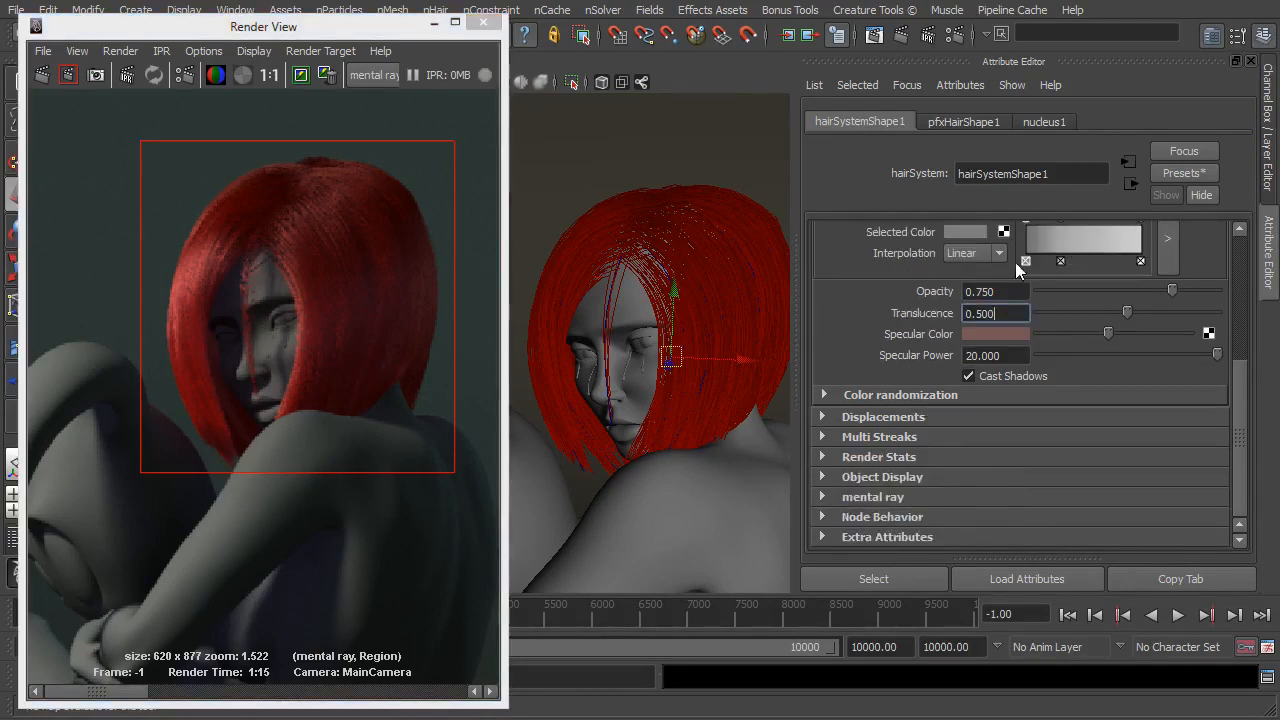
Under Color Randomization set Hue Rand 0.240, Diffuse Rand 0.383 and Specular Rand 0.503.
click(900, 394)
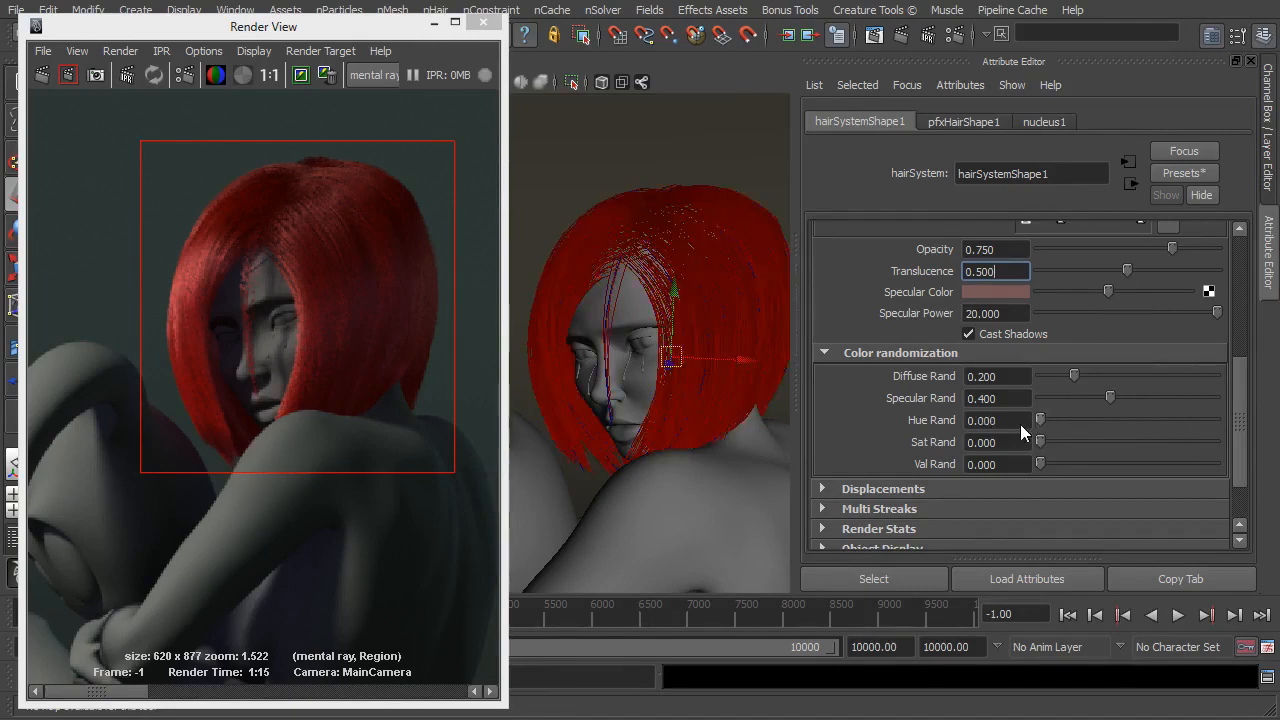
drag(1040, 420, 1066, 420)
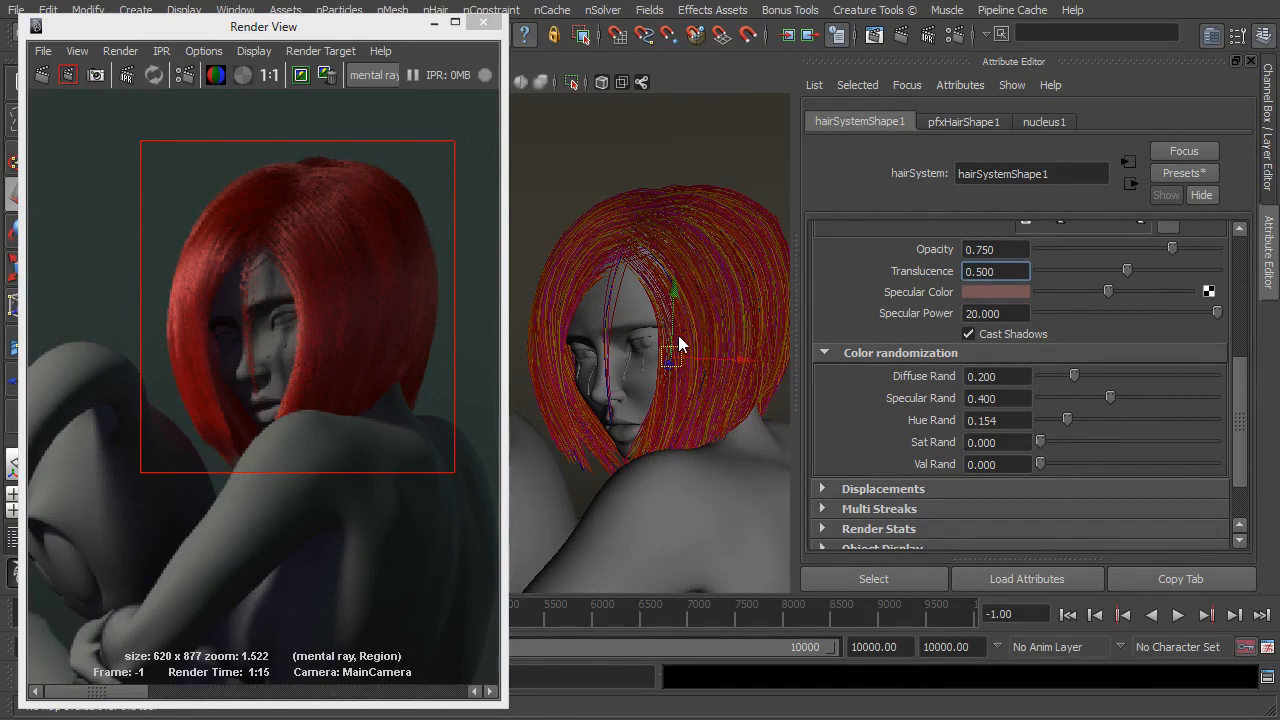
drag(1040, 442, 1044, 442)
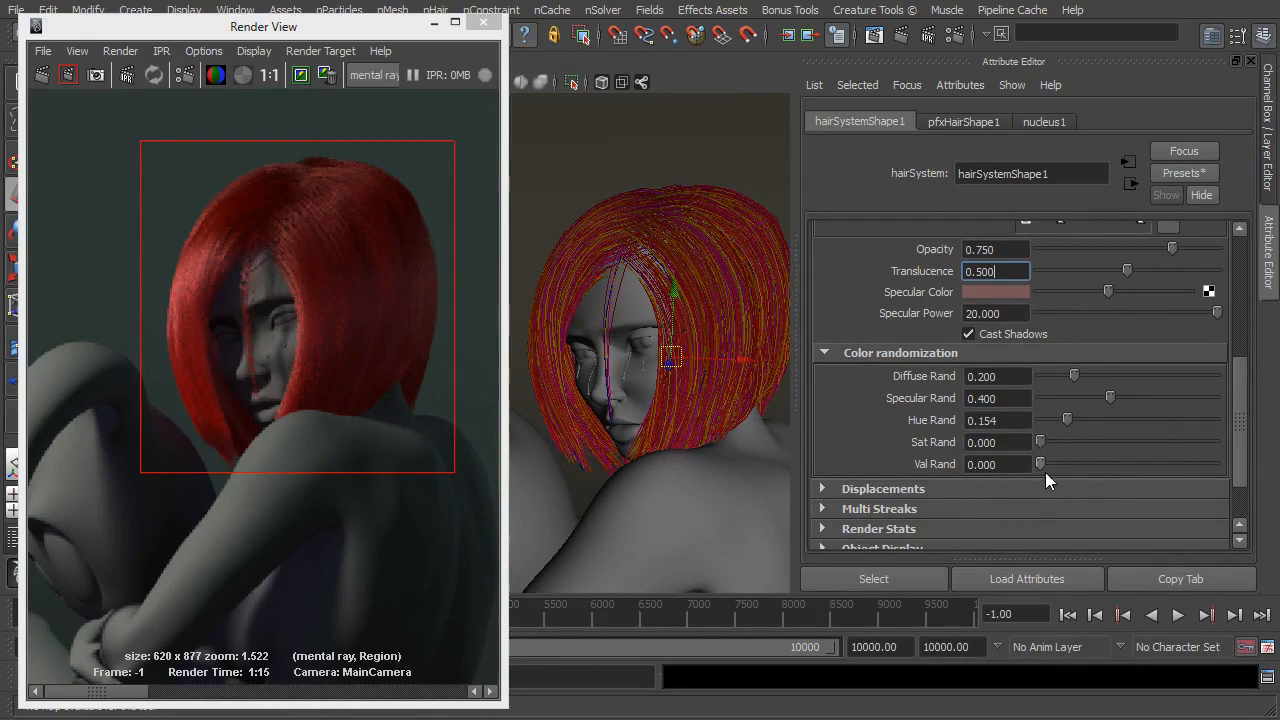
drag(1040, 464, 1044, 464)
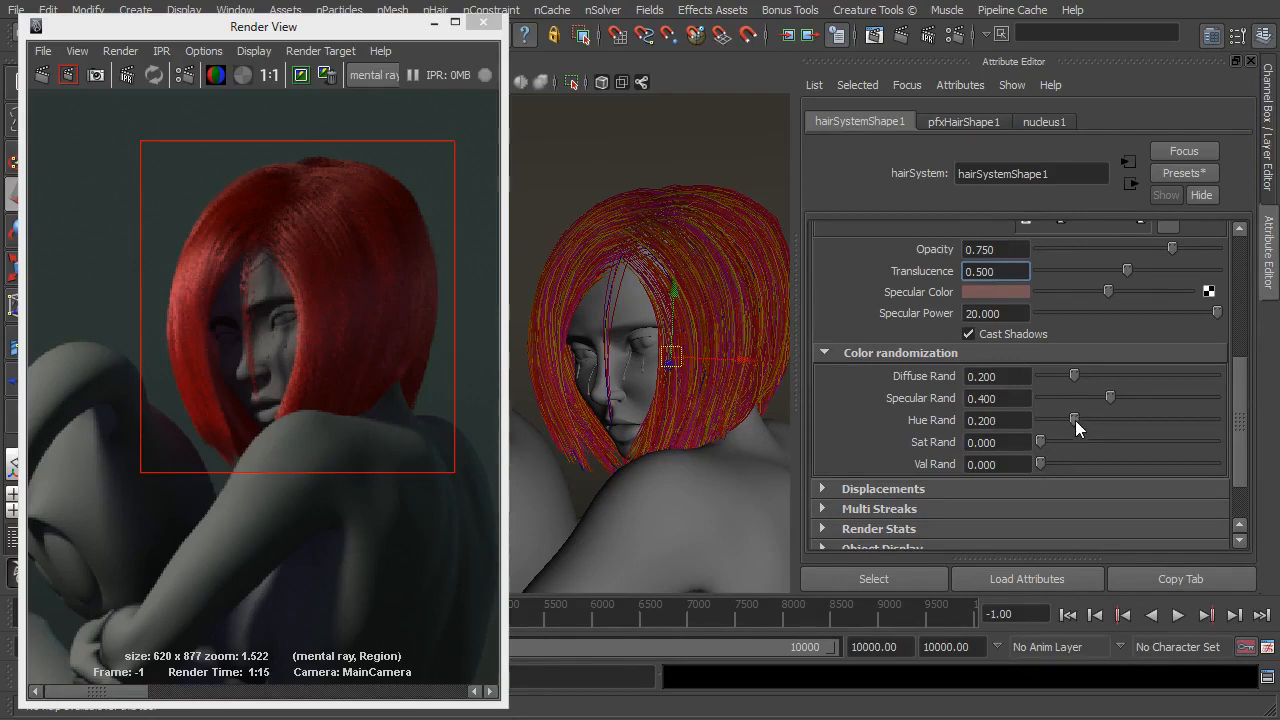
drag(1076, 420, 1080, 384)
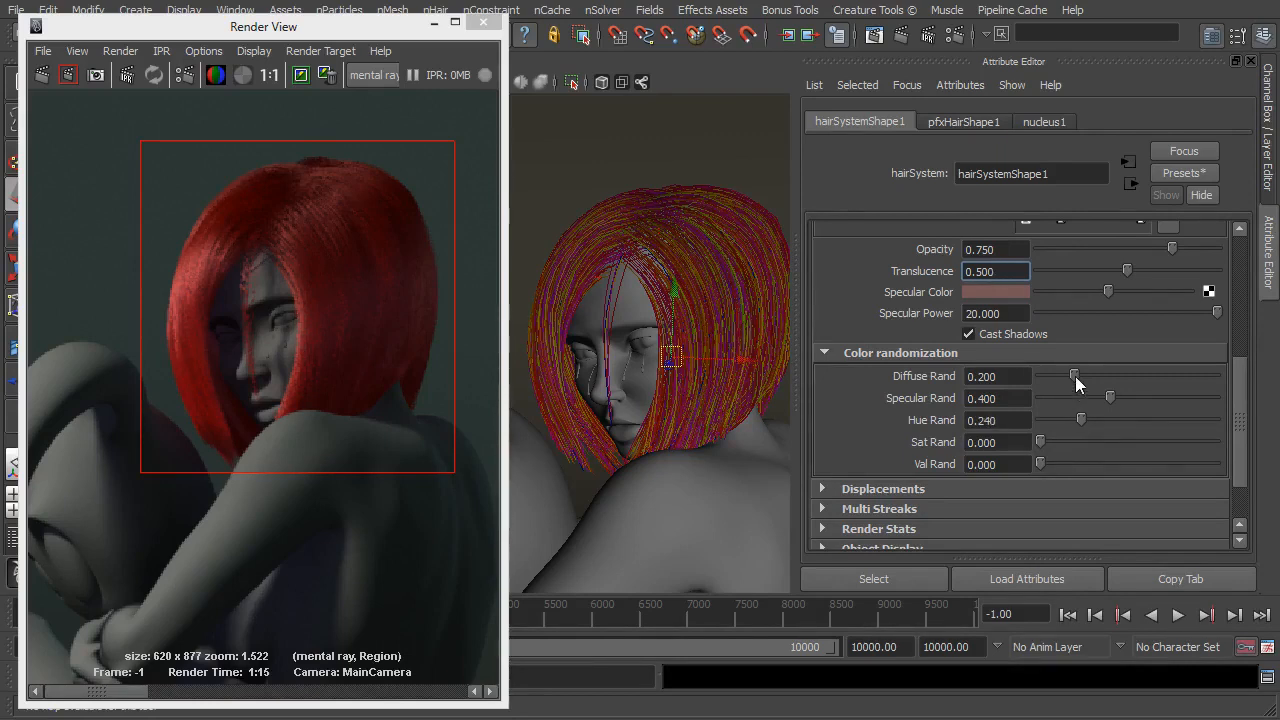
drag(1078, 376, 1140, 376)
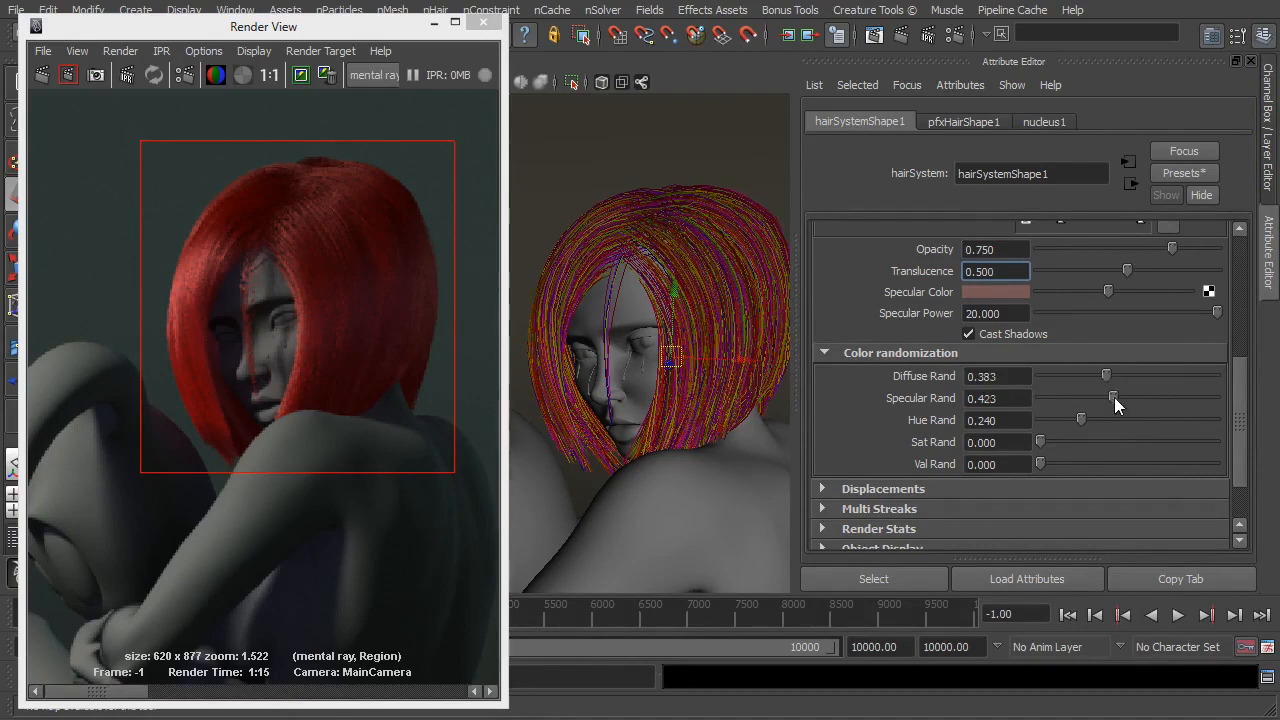
drag(1104, 398, 1124, 398)
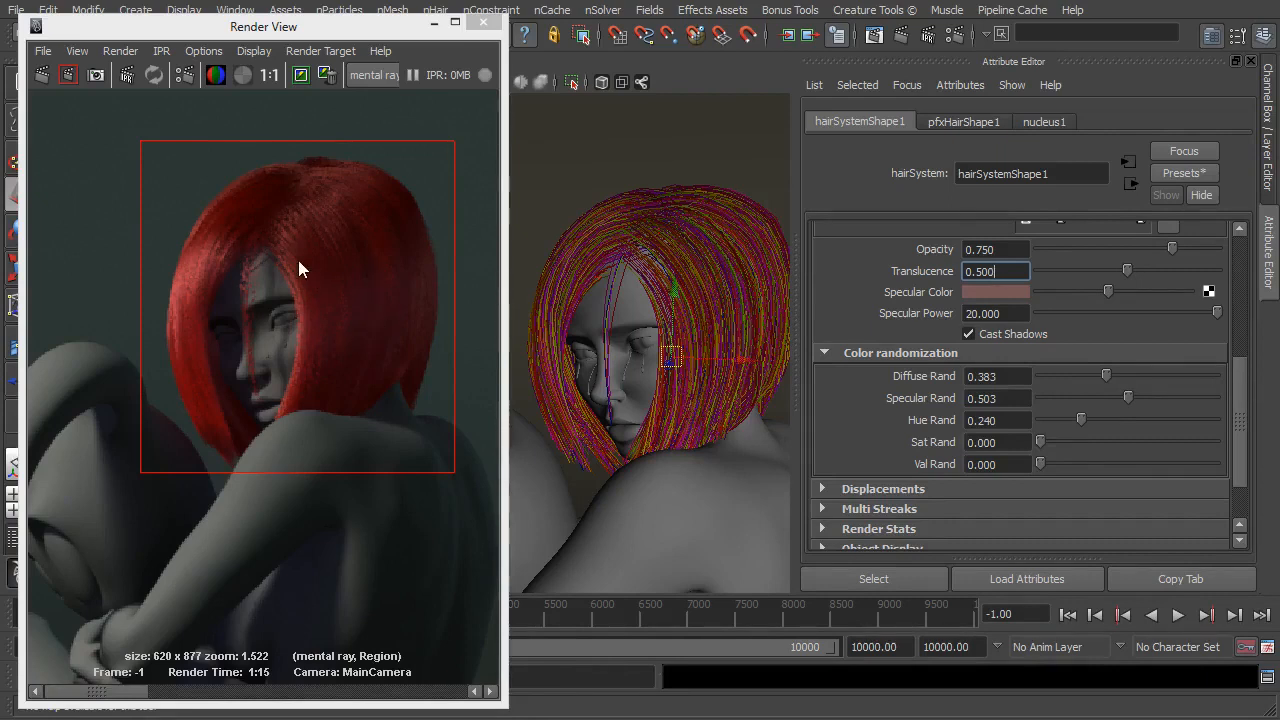
mouse_move(268, 280)
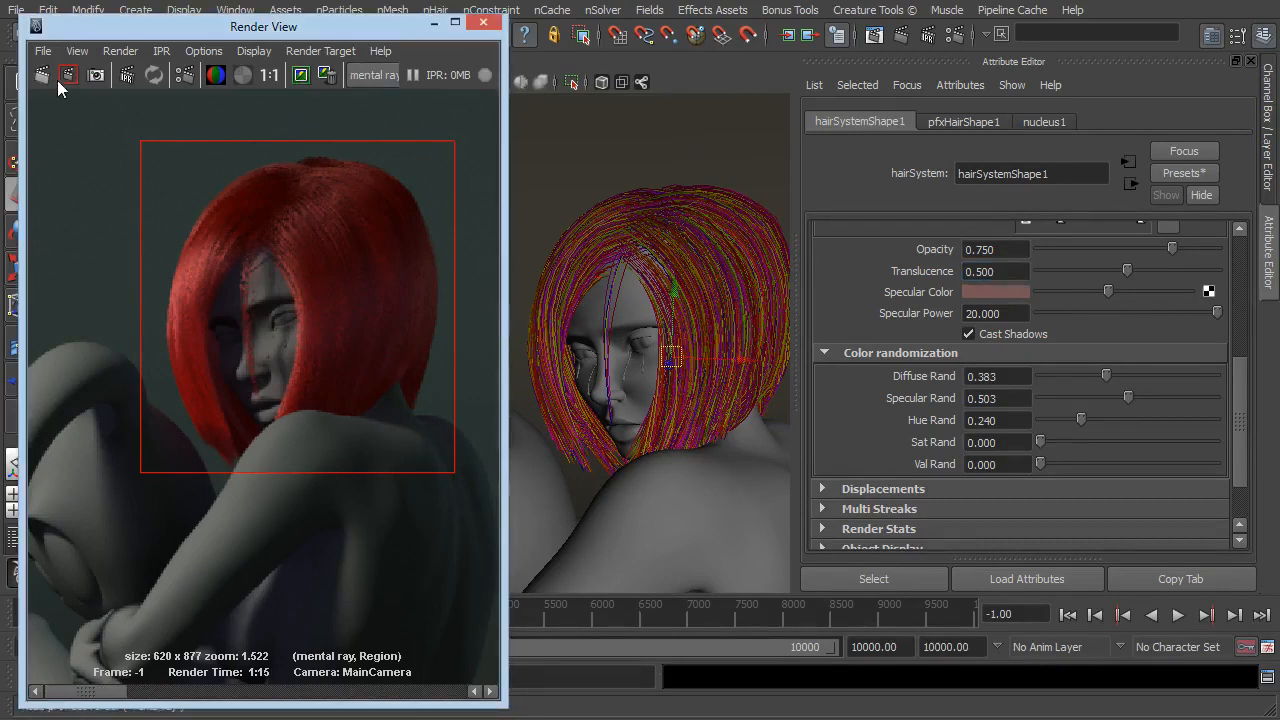
Re-render the framed region so the randomized reddish strand colours show.
click(42, 76)
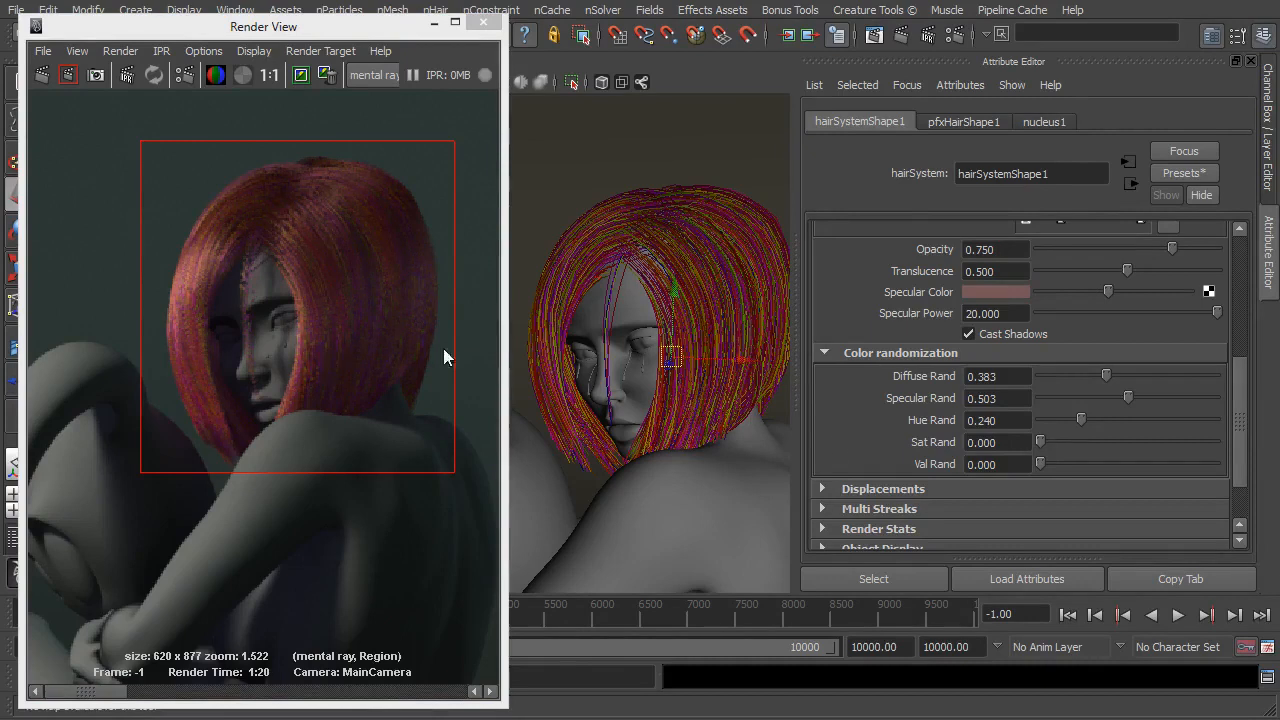
mouse_move(816, 390)
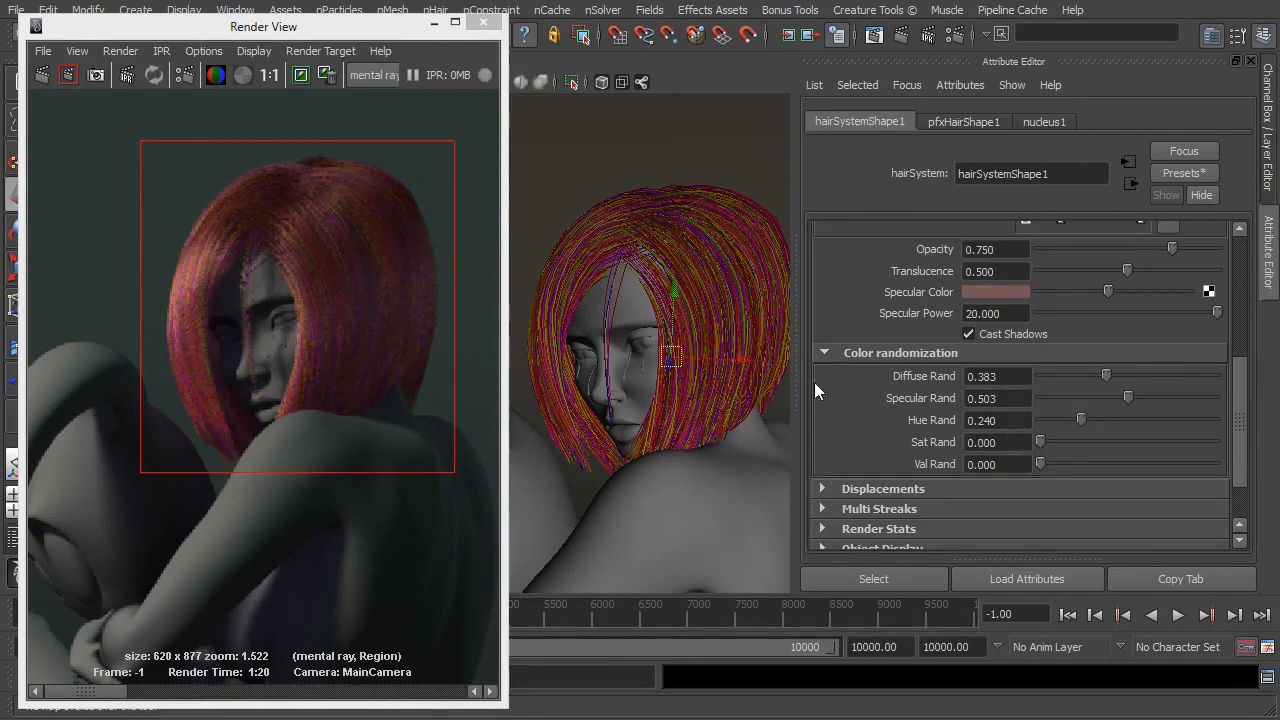
mouse_move(324, 240)
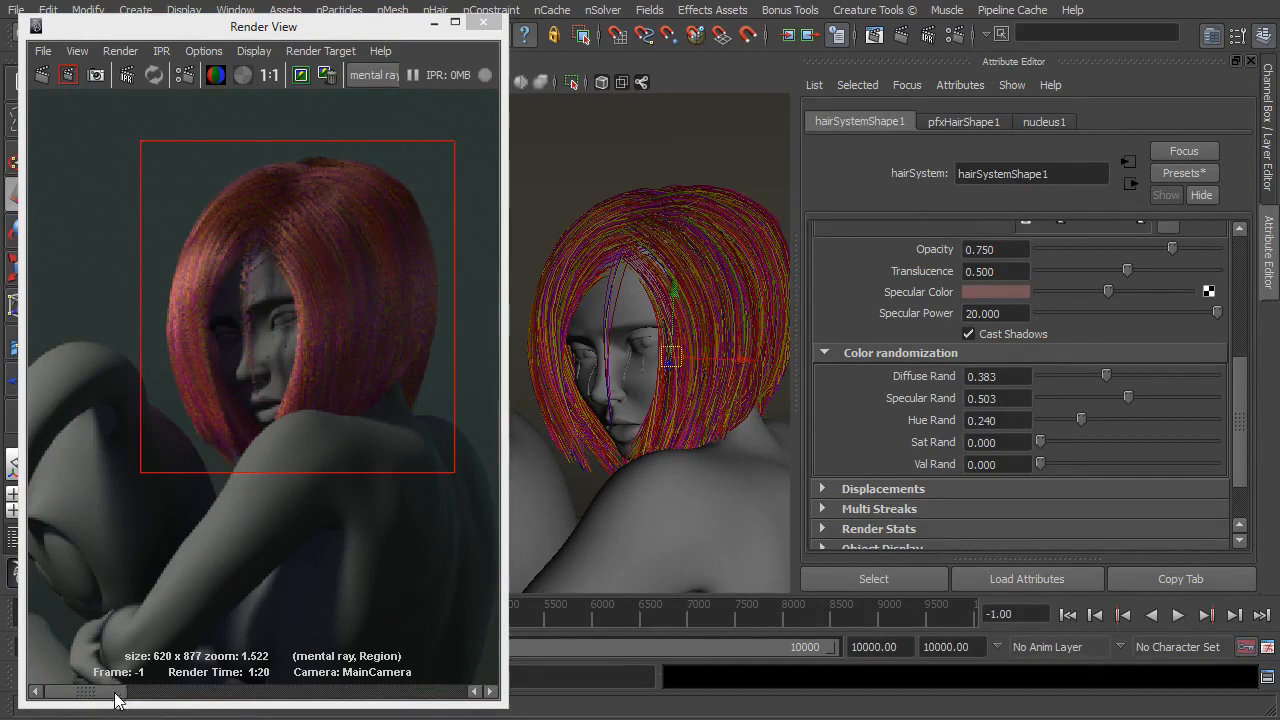
mouse_move(276, 464)
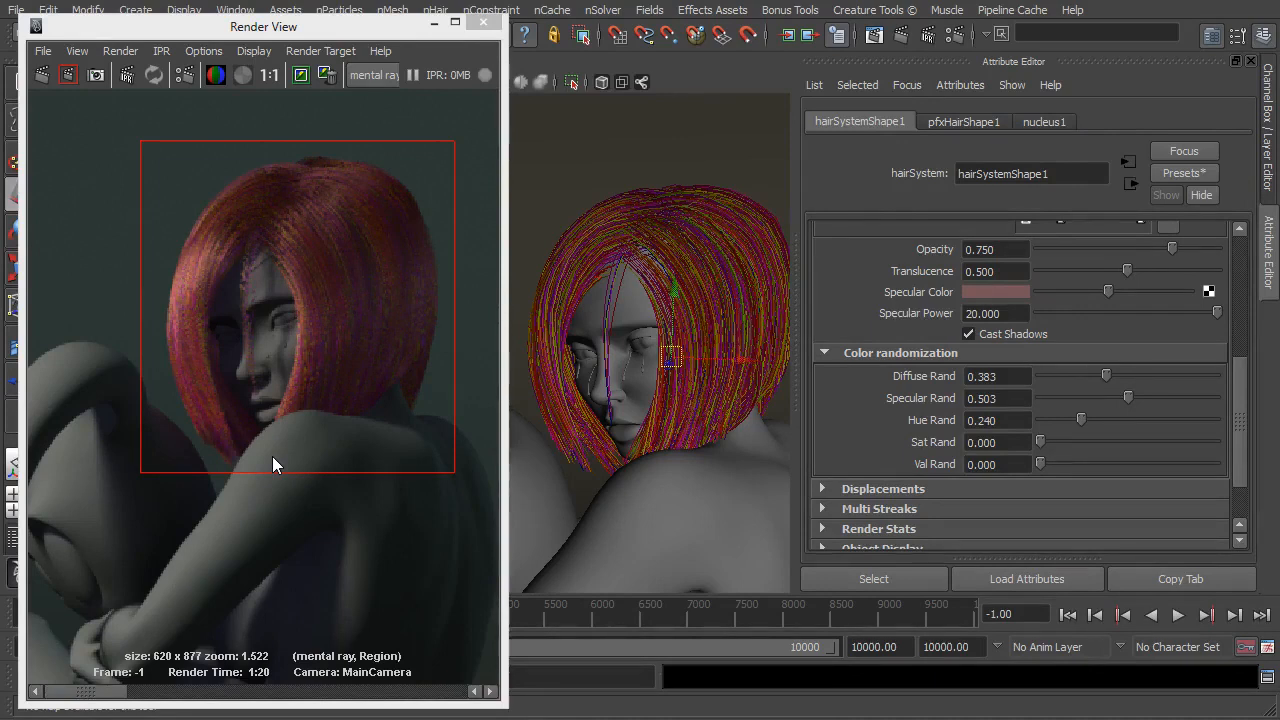
mouse_move(270, 432)
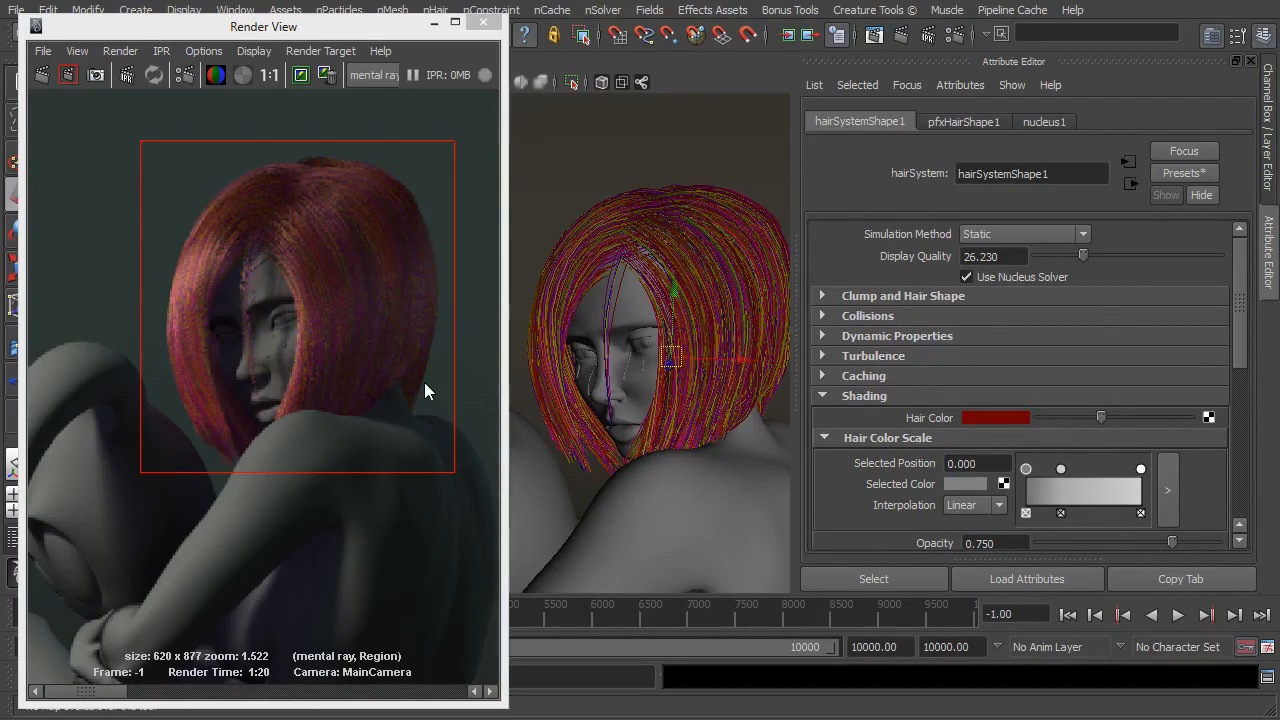
mouse_move(1244, 312)
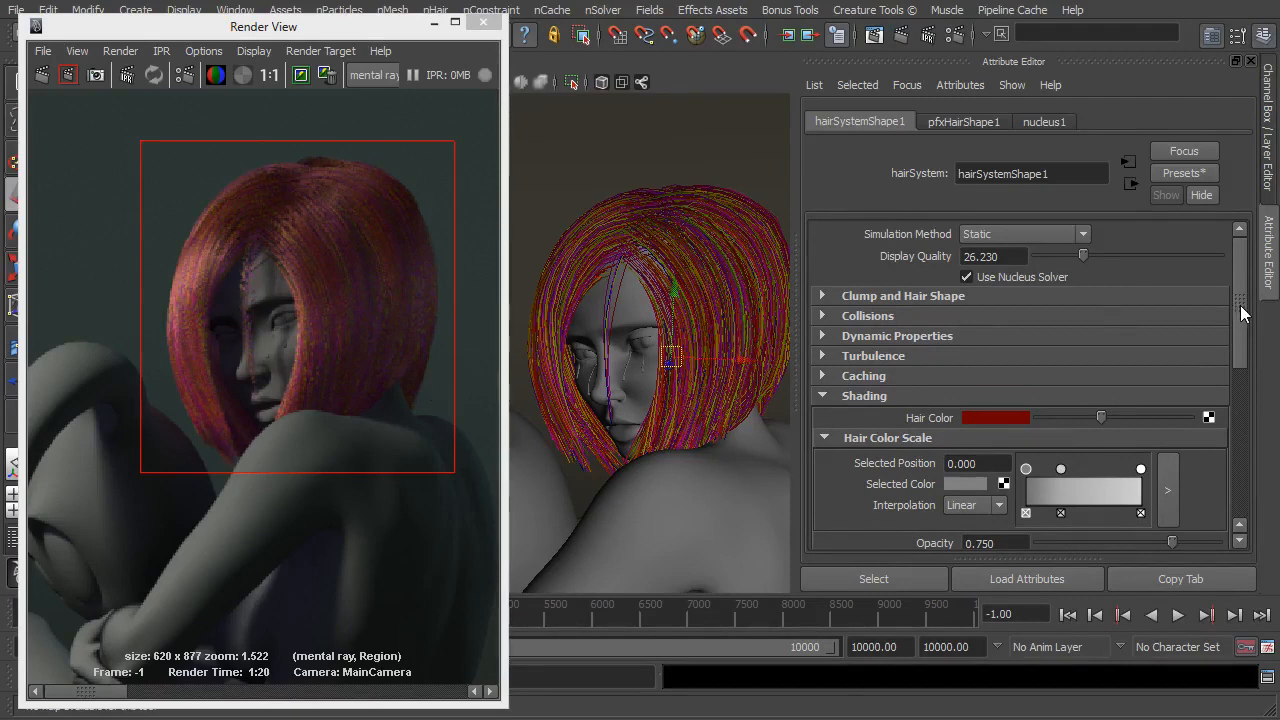
mouse_move(266, 262)
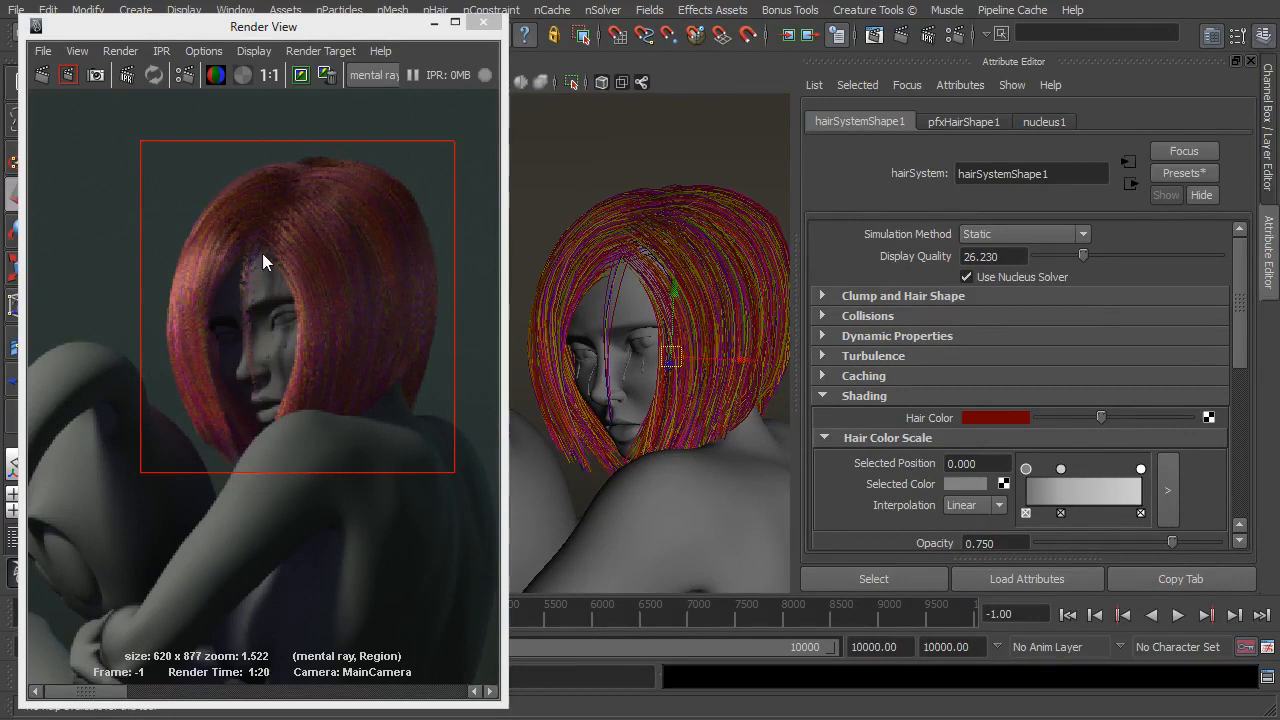
mouse_move(248, 224)
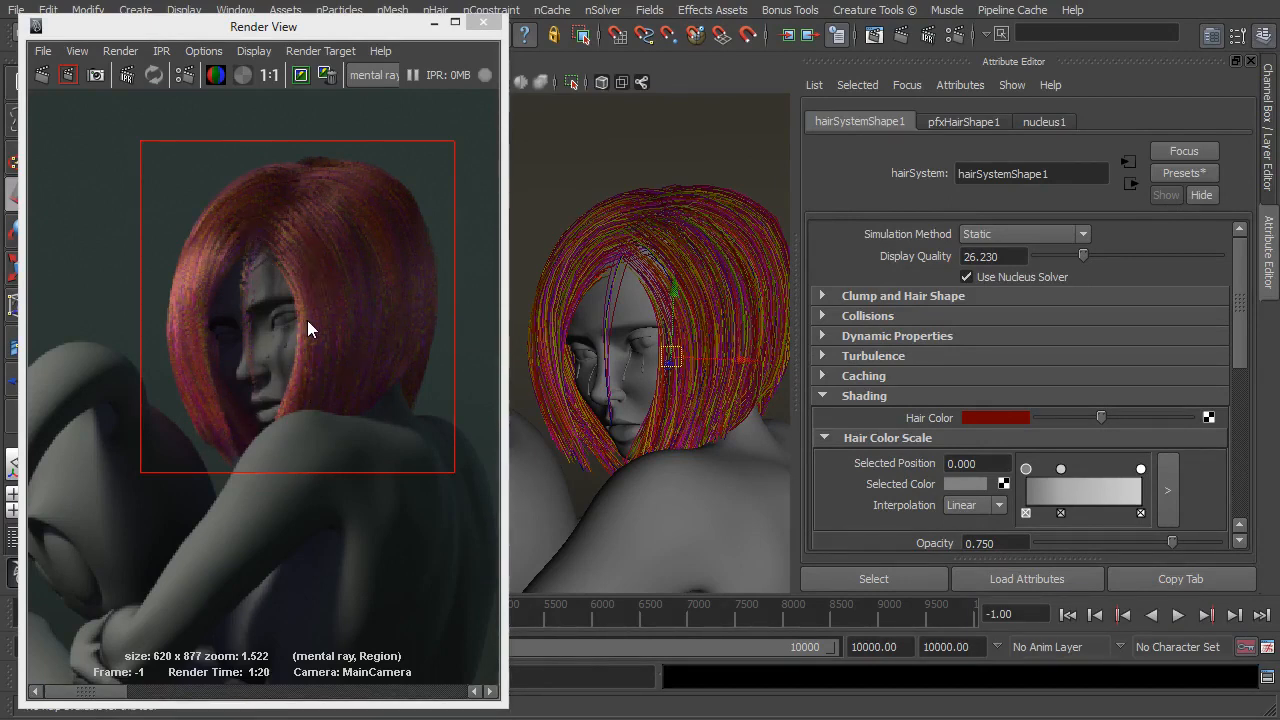
mouse_move(276, 322)
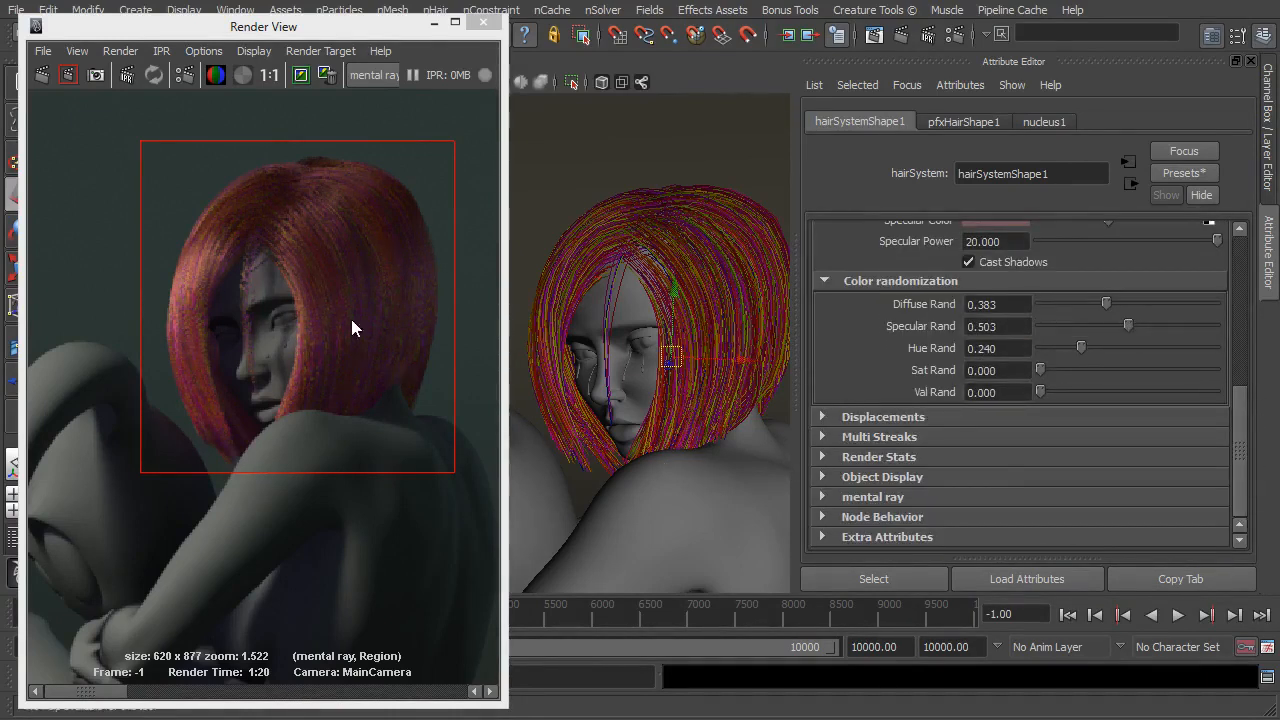
mouse_move(288, 276)
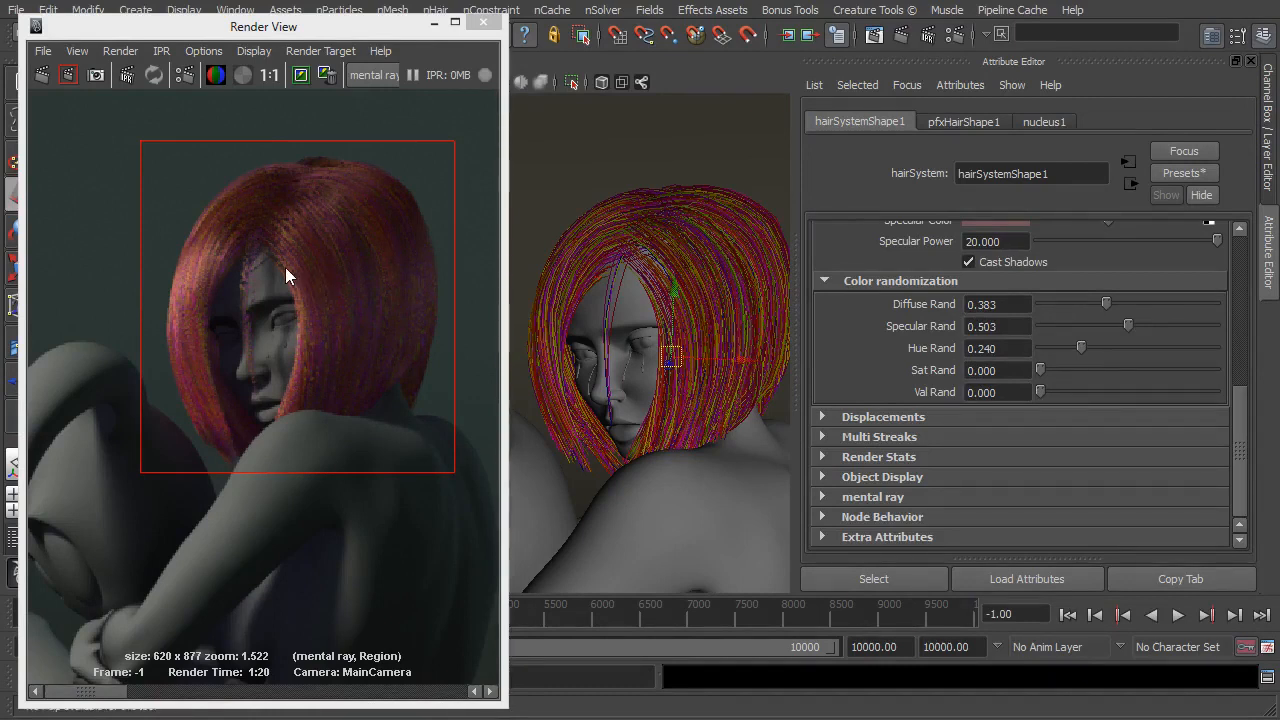